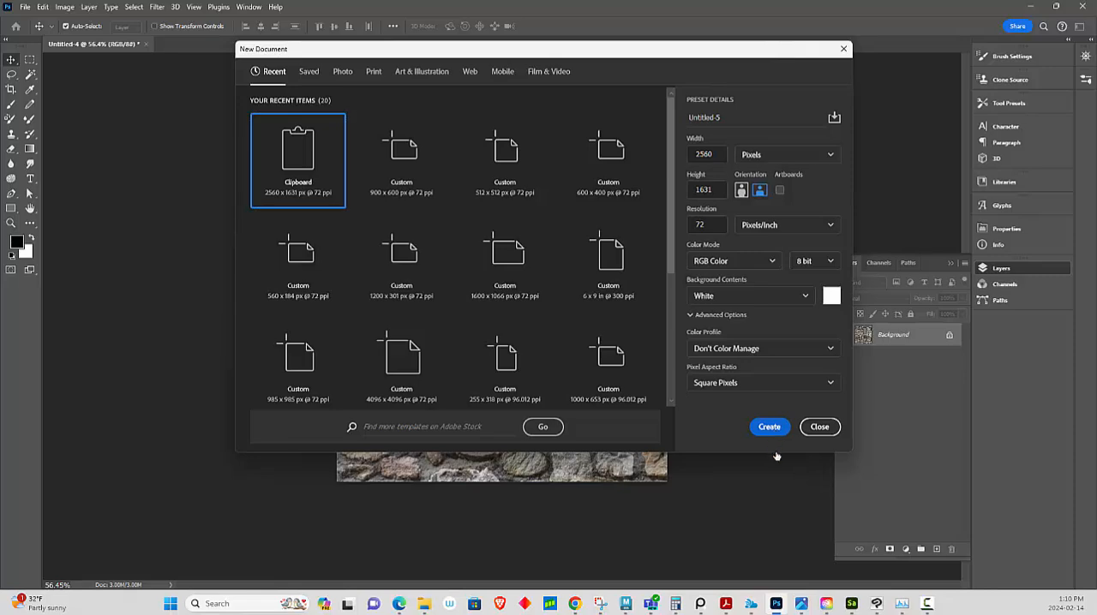
Create a clipboard-sized 2560 × 1631 document and paste the brick wall photo into it.
left_click(768, 426)
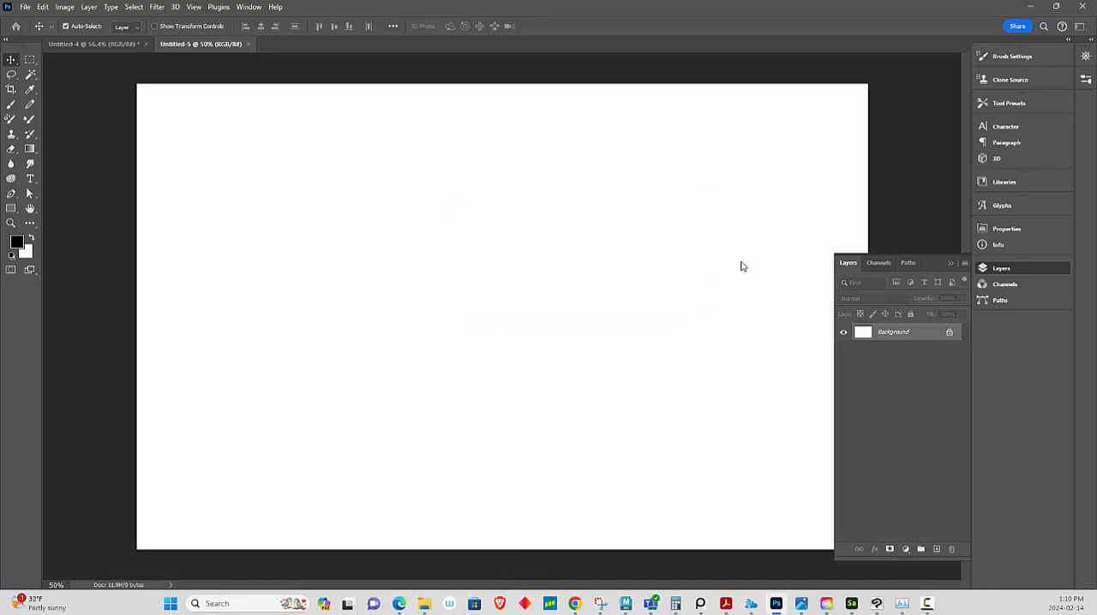
left_click(42, 7)
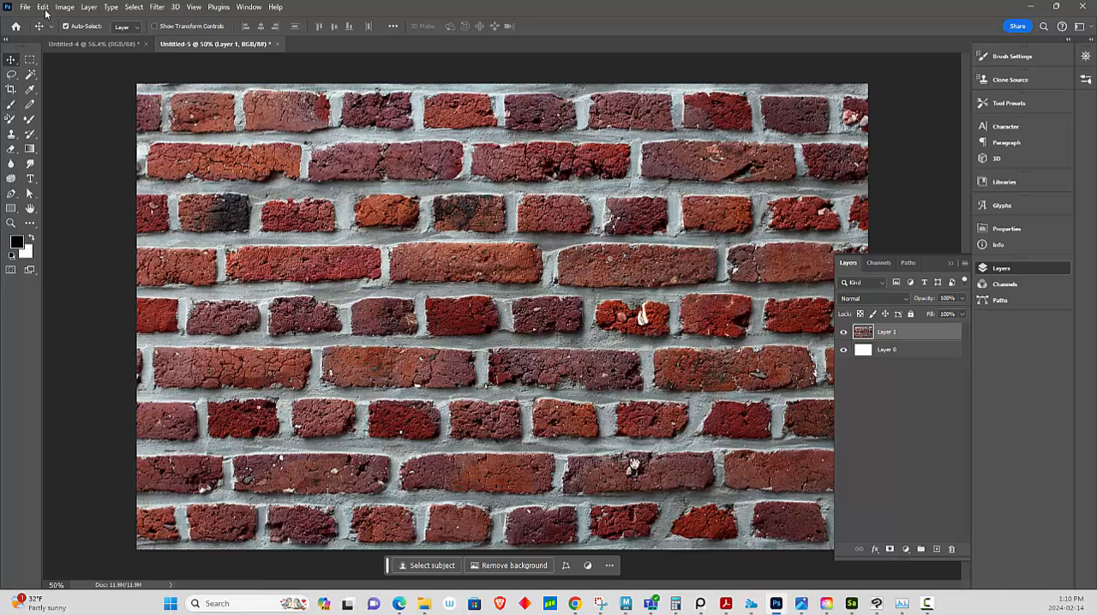
Resize the canvas to a 2048 × 2048 pixel square, accepting the clipping warning.
left_click(64, 7)
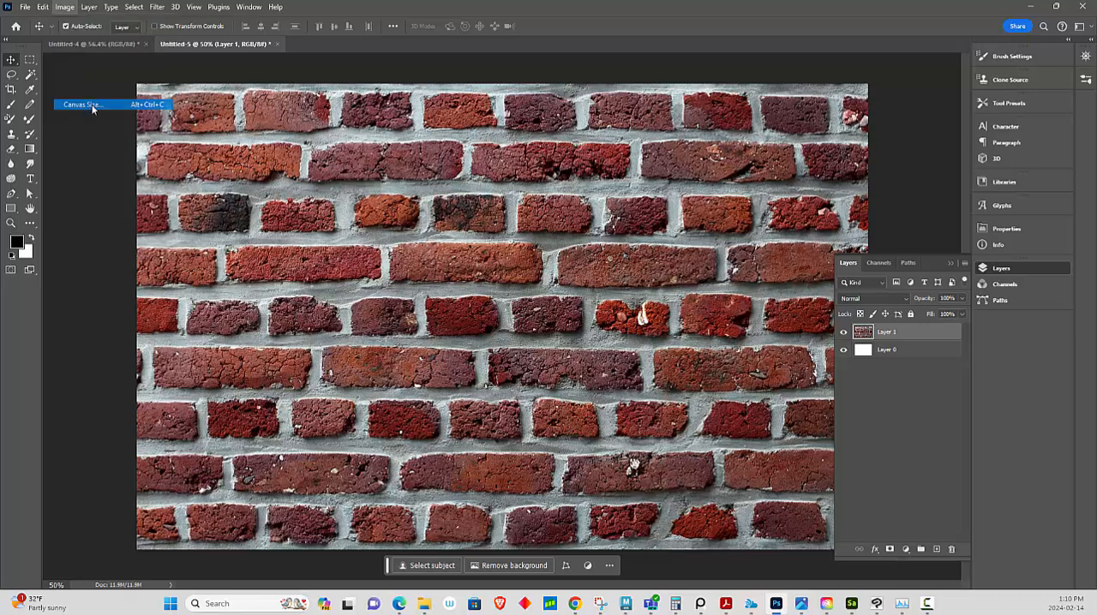
left_click(81, 105)
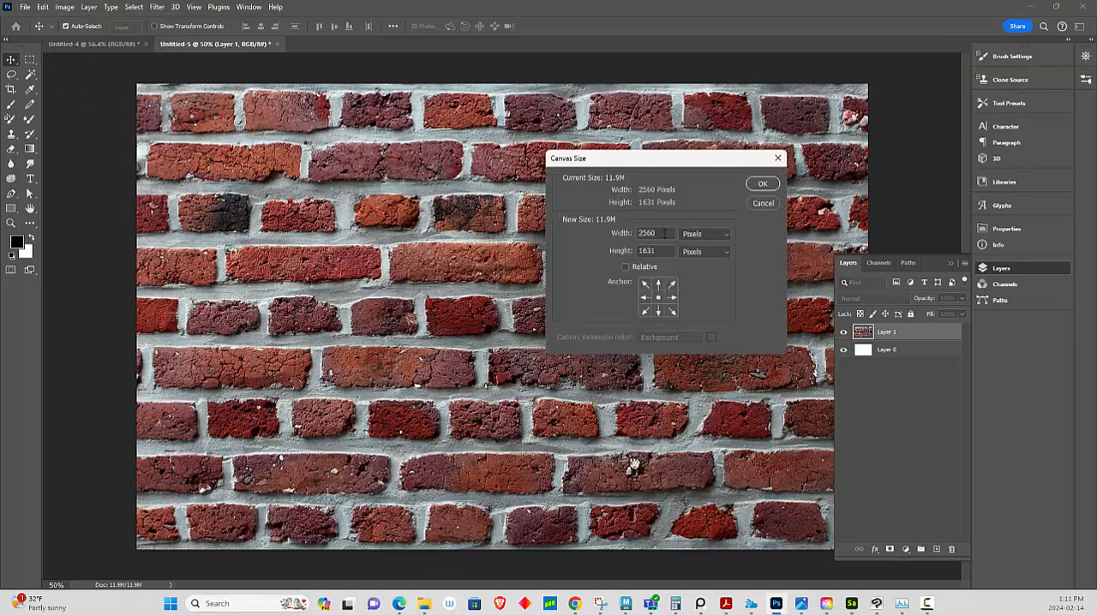
triple_click(654, 233)
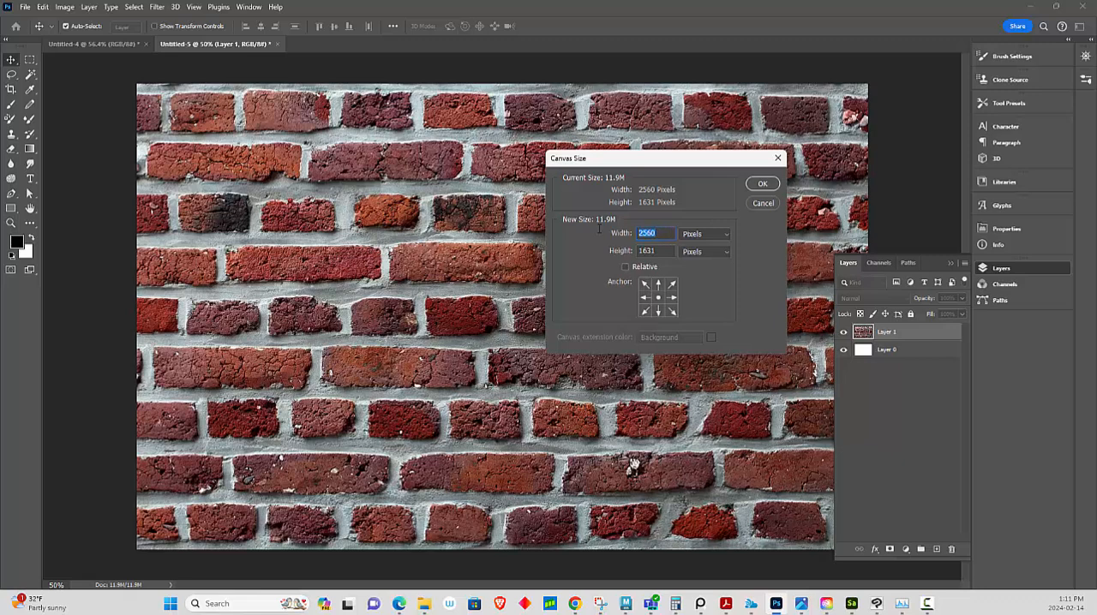
type("2048")
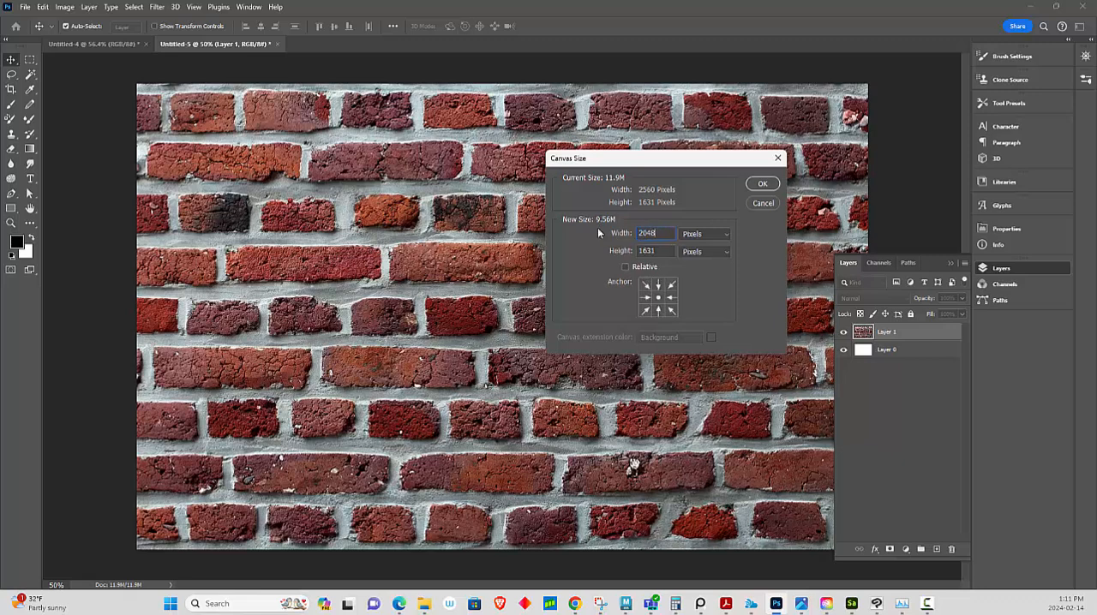
left_click(655, 251)
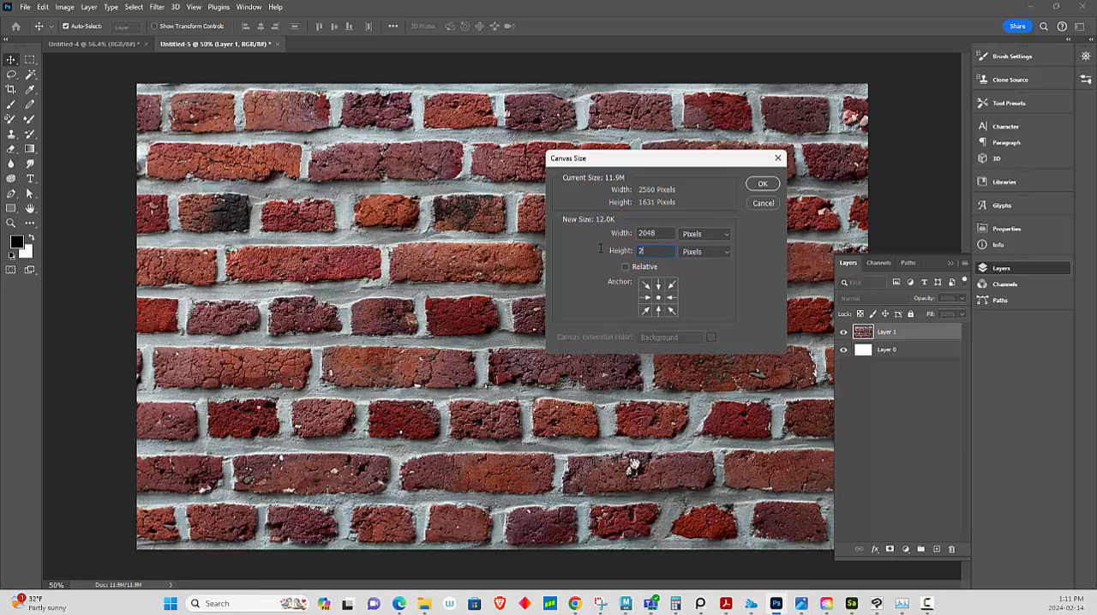
type("048")
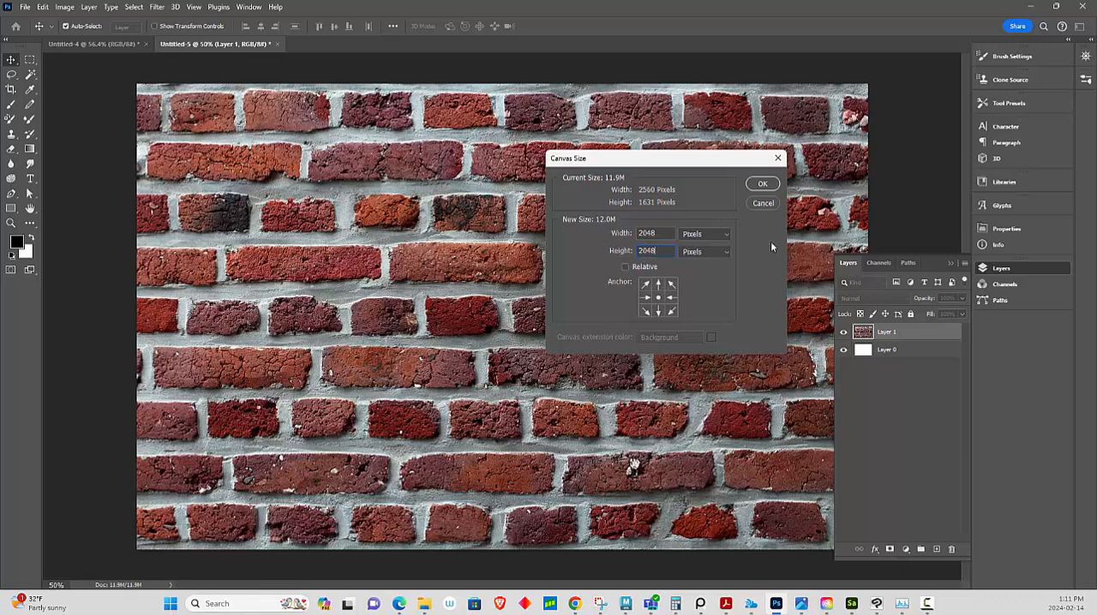
left_click(762, 184)
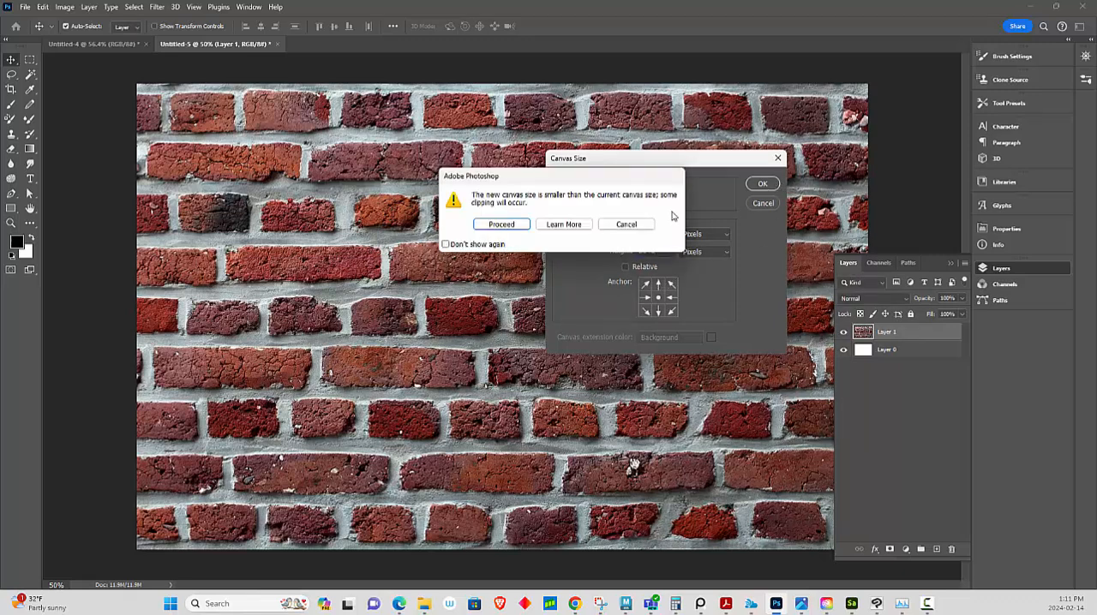
left_click(500, 224)
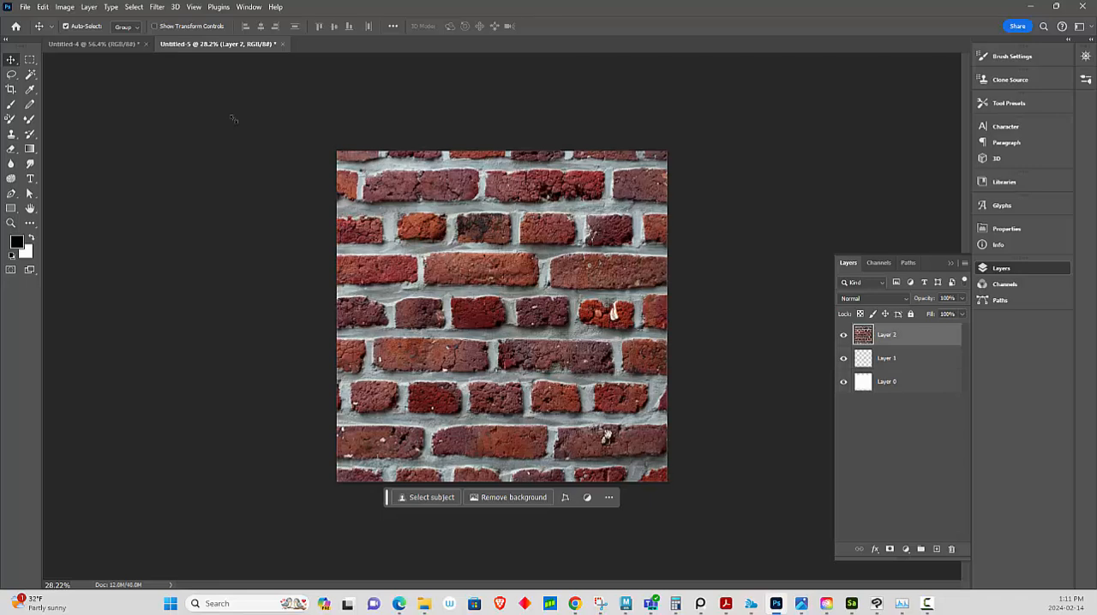
Flatten the brick image from the Layers panel menu.
left_click(898, 381)
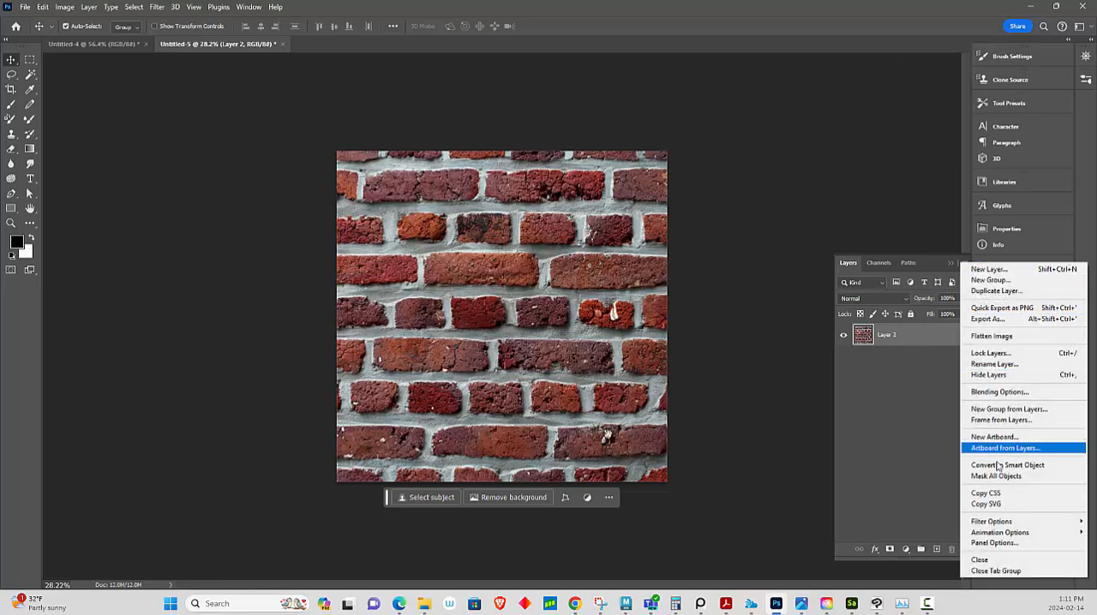
mouse_move(1010, 482)
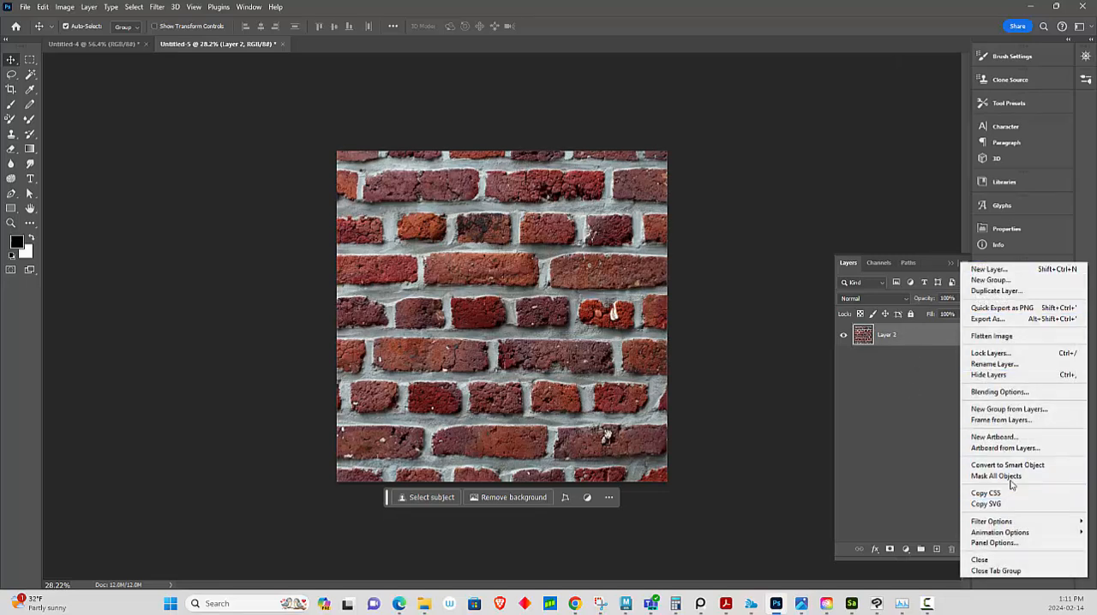
mouse_move(986, 504)
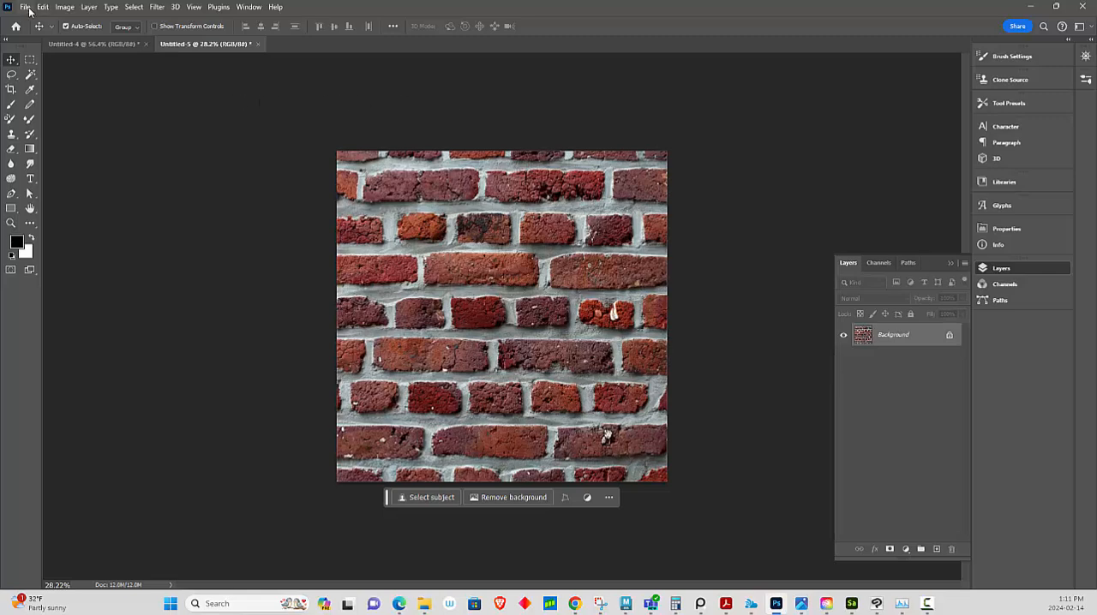
Save the image to the computer as Brick_WALL.png in the Substance Sampler Notes folder.
left_click(24, 7)
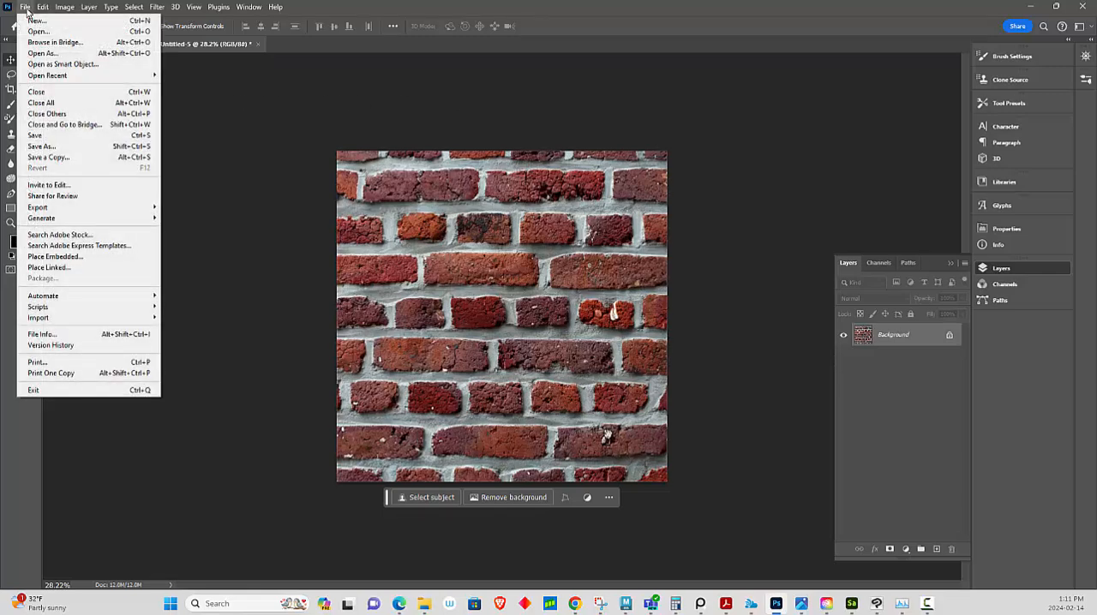
mouse_move(35, 135)
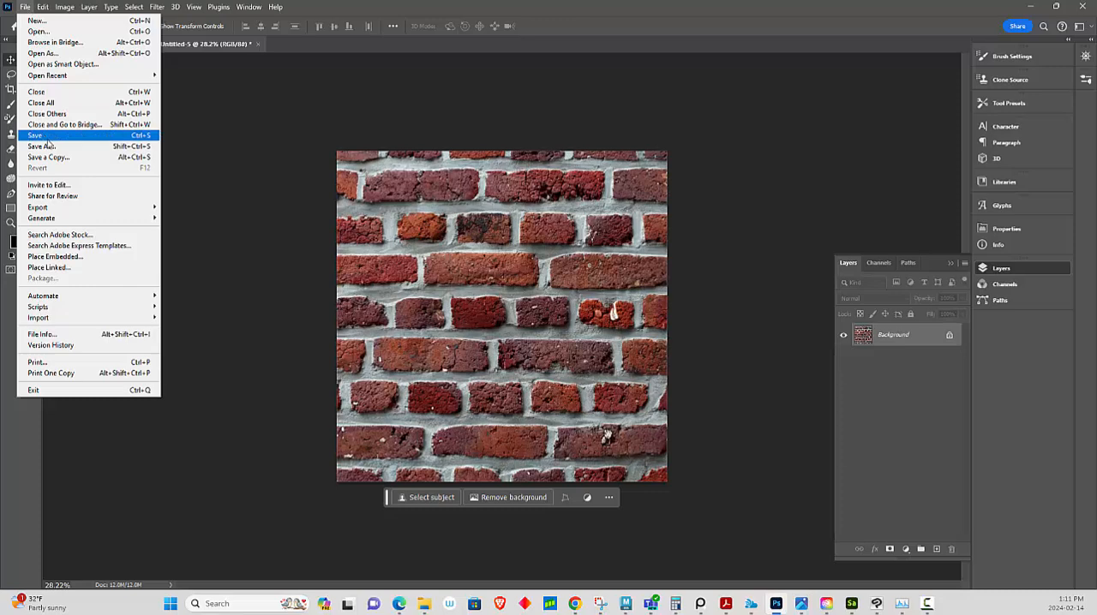
left_click(36, 135)
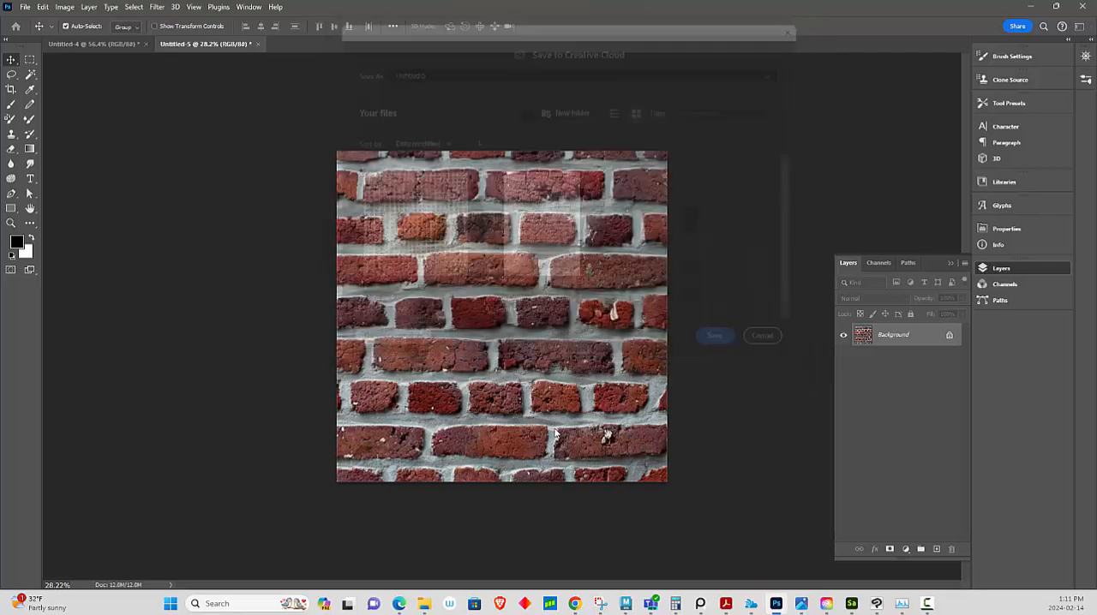
left_click(761, 334)
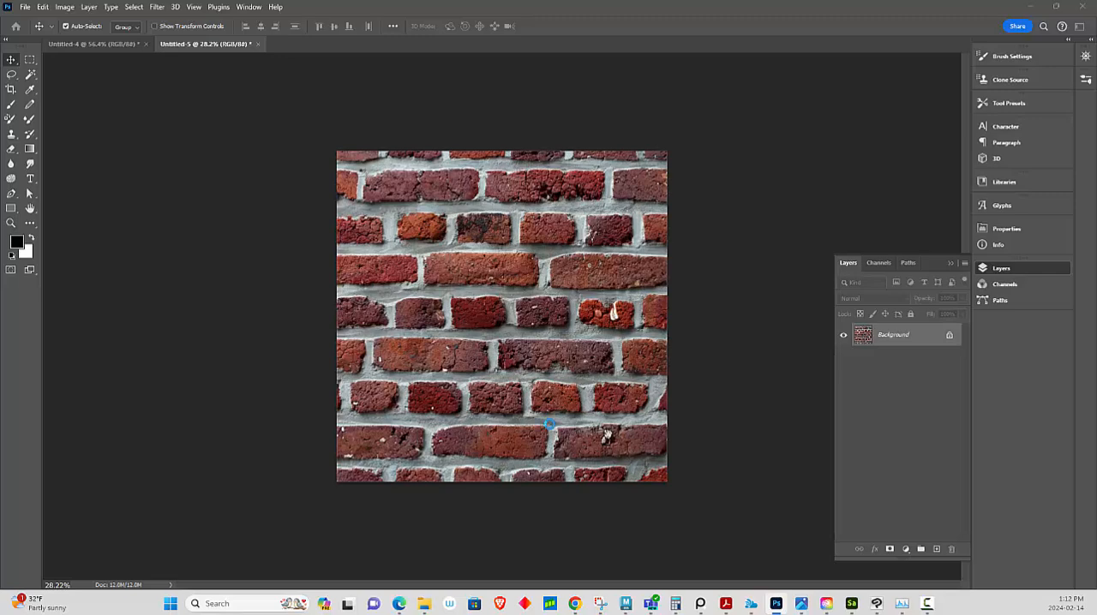
key("ctrl+shift+s")
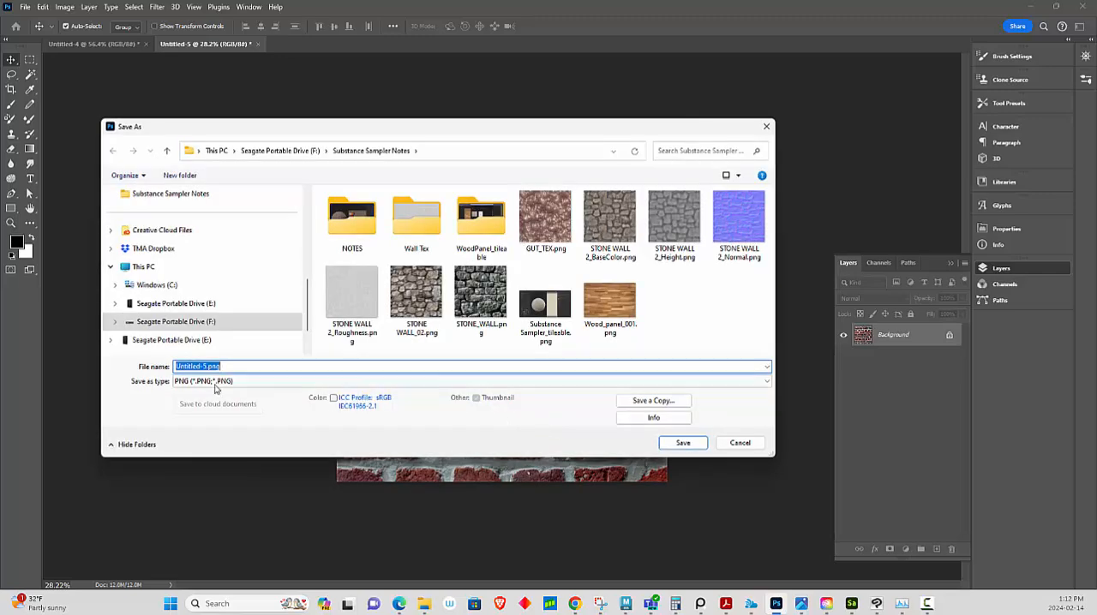
left_click(214, 366)
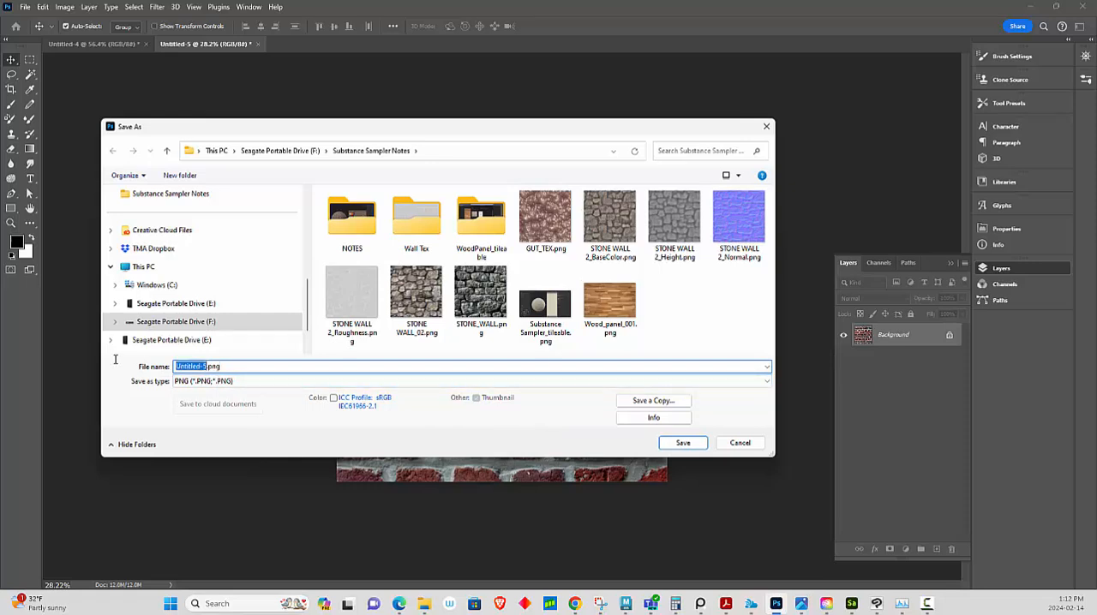
type("Brick_WALL.png")
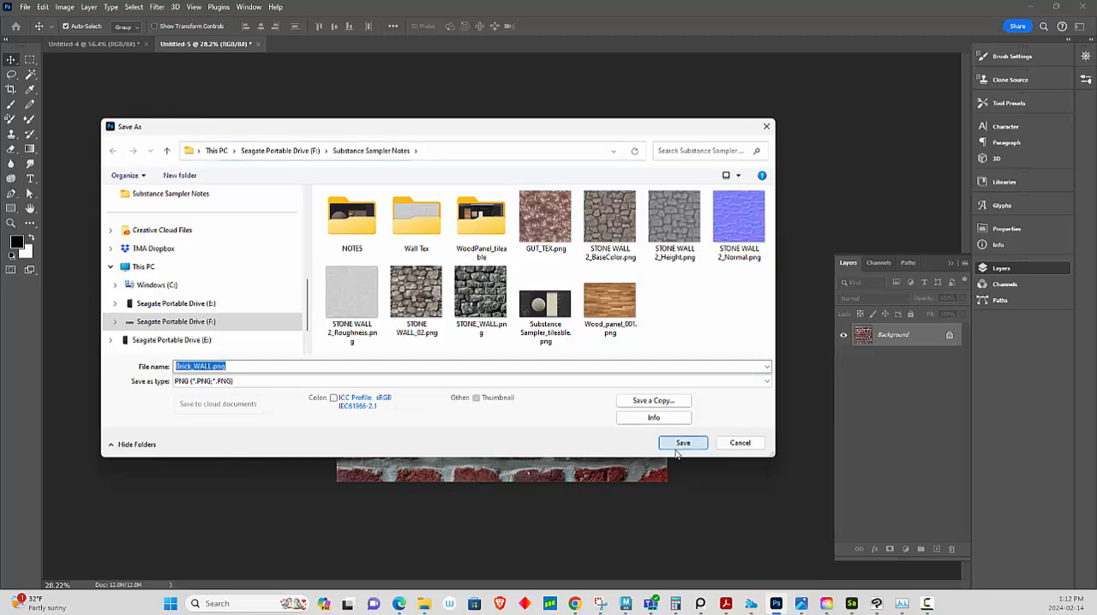
left_click(682, 443)
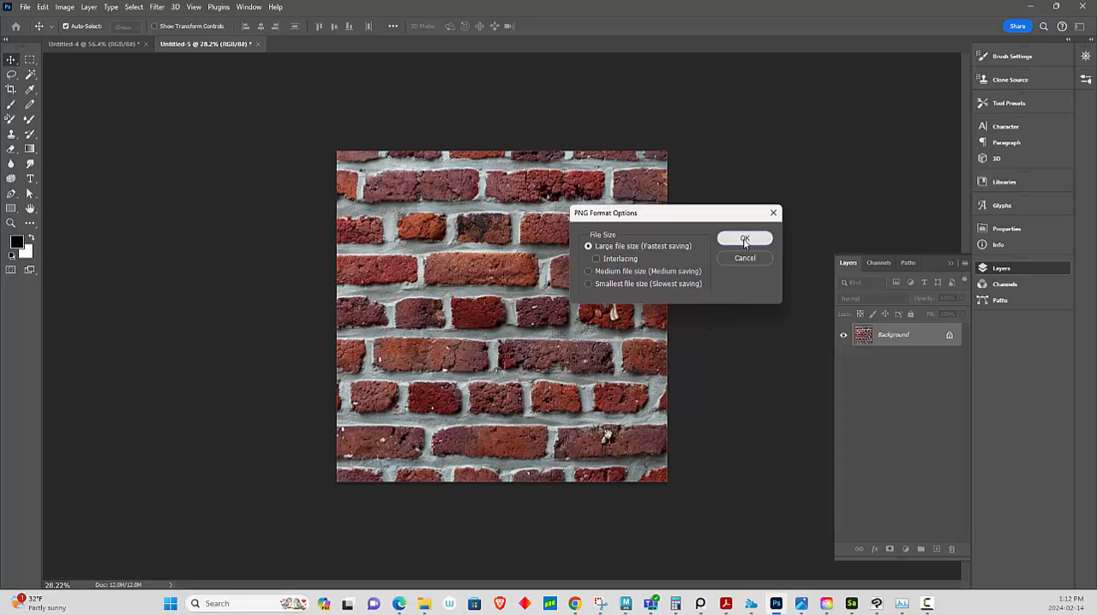
Accept the PNG format options to finish saving Brick_WALL.png.
left_click(744, 238)
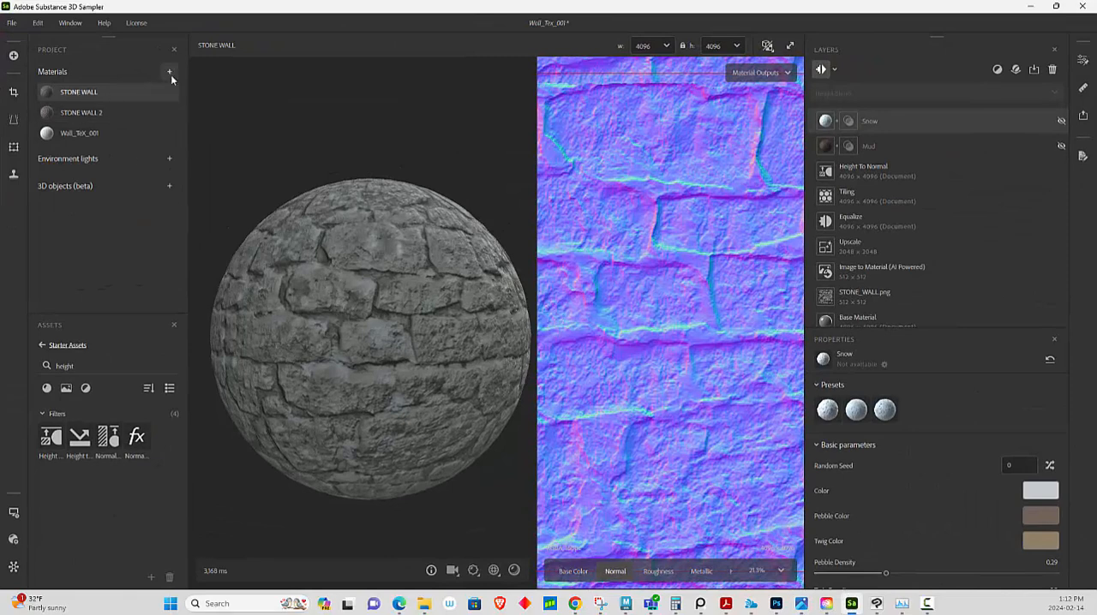
Add a new material and bring in Brick_WALL.png from the Notes folder for AI image-to-material.
left_click(168, 71)
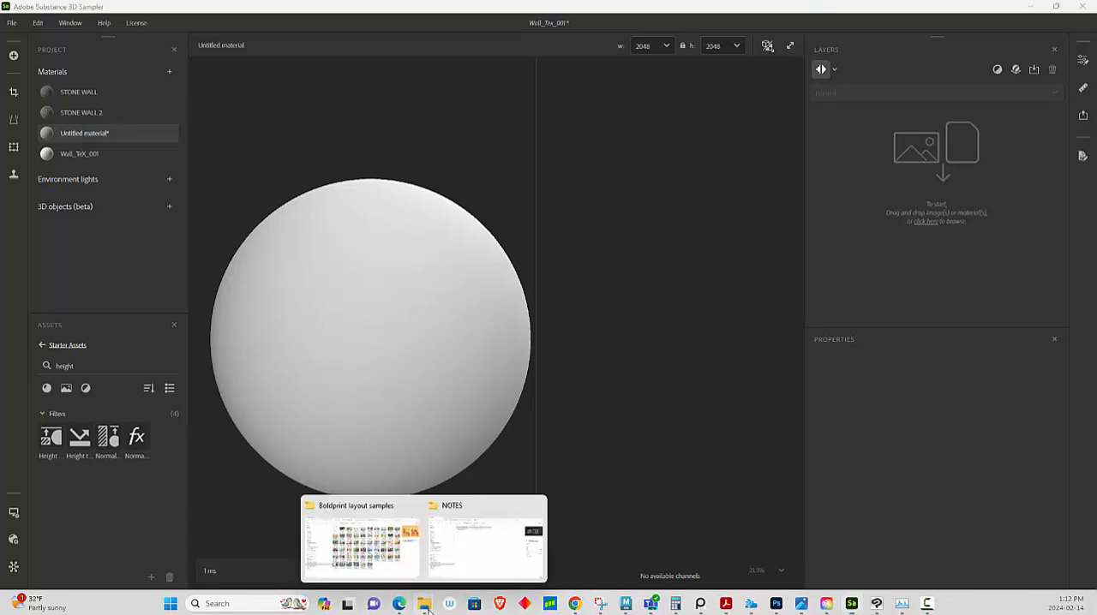
left_click(484, 538)
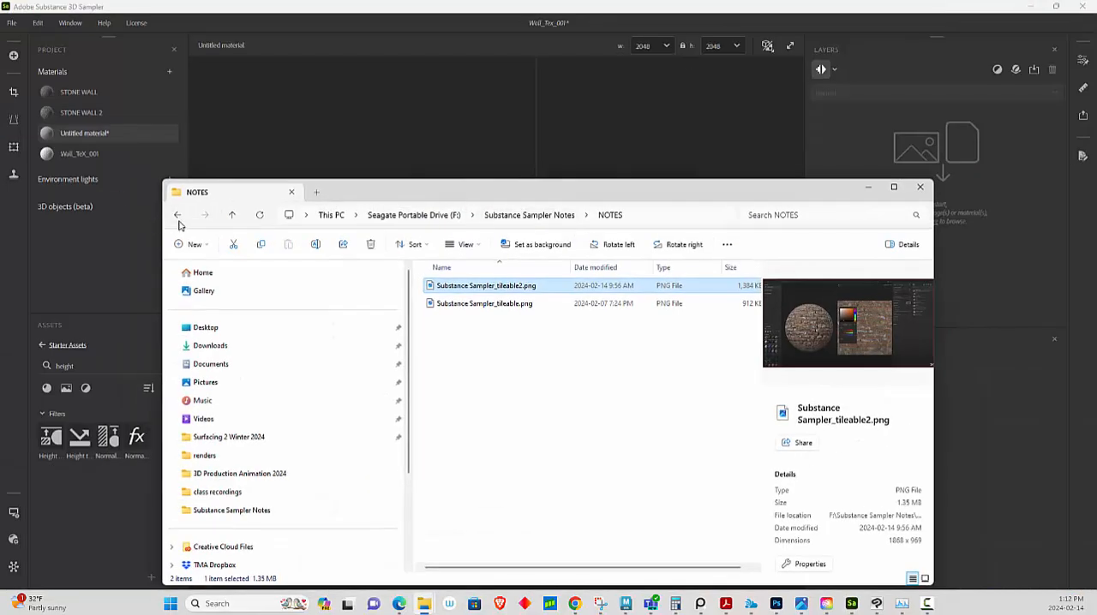
left_click(231, 215)
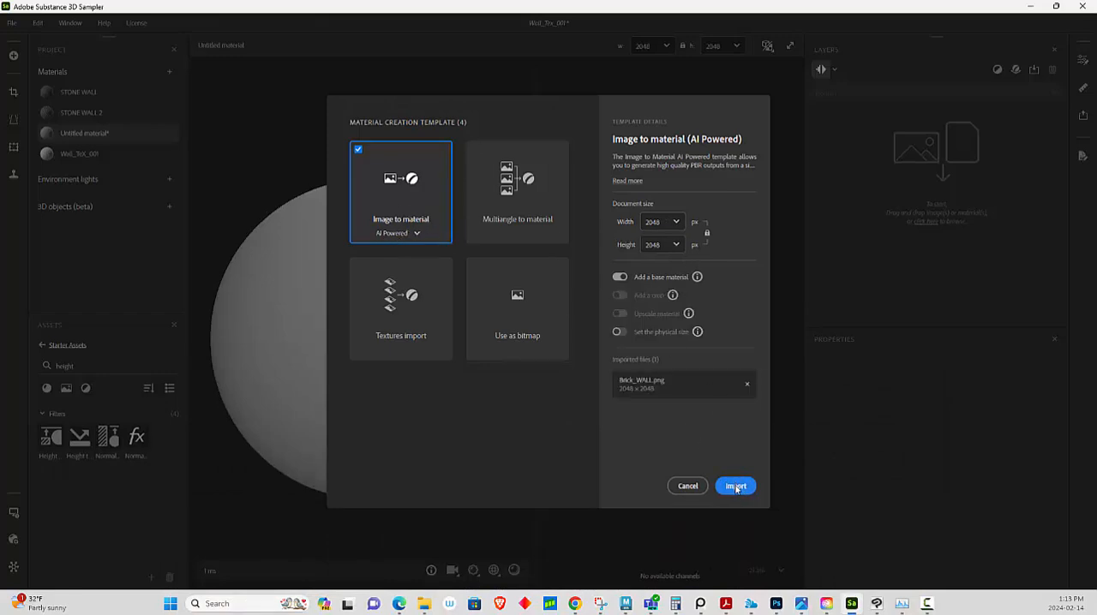
Import Brick_WALL.png to generate the brick material with its normal map.
left_click(735, 485)
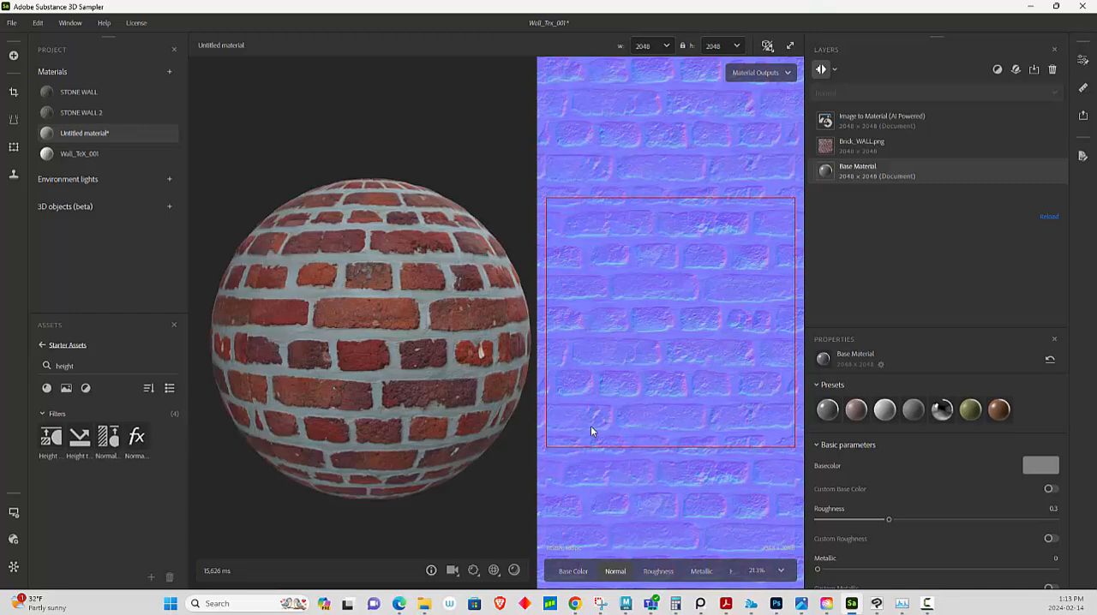
mouse_move(586, 323)
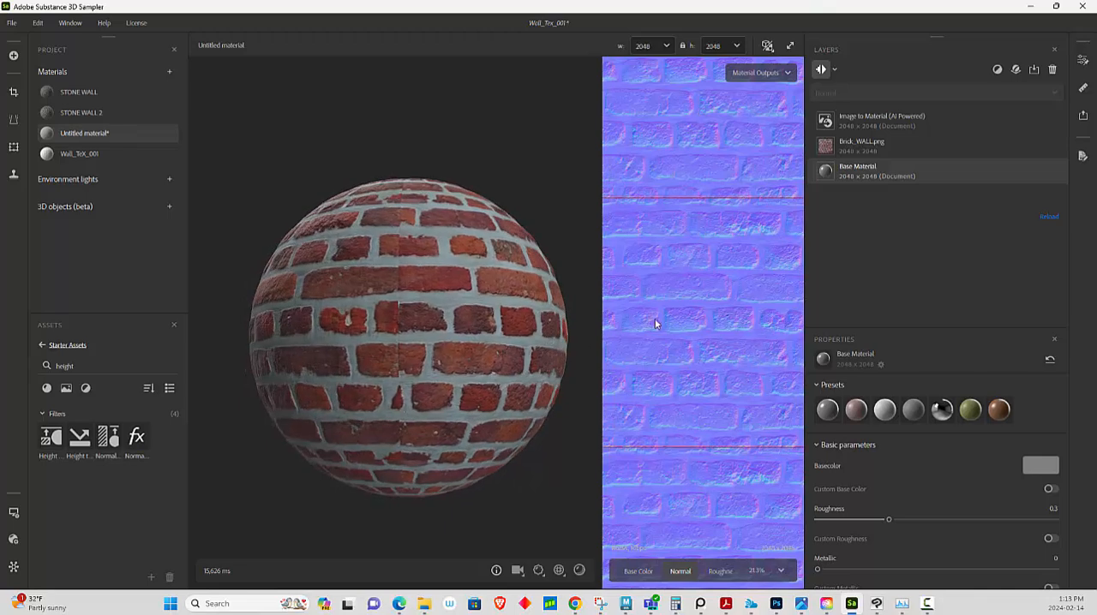
mouse_move(698, 343)
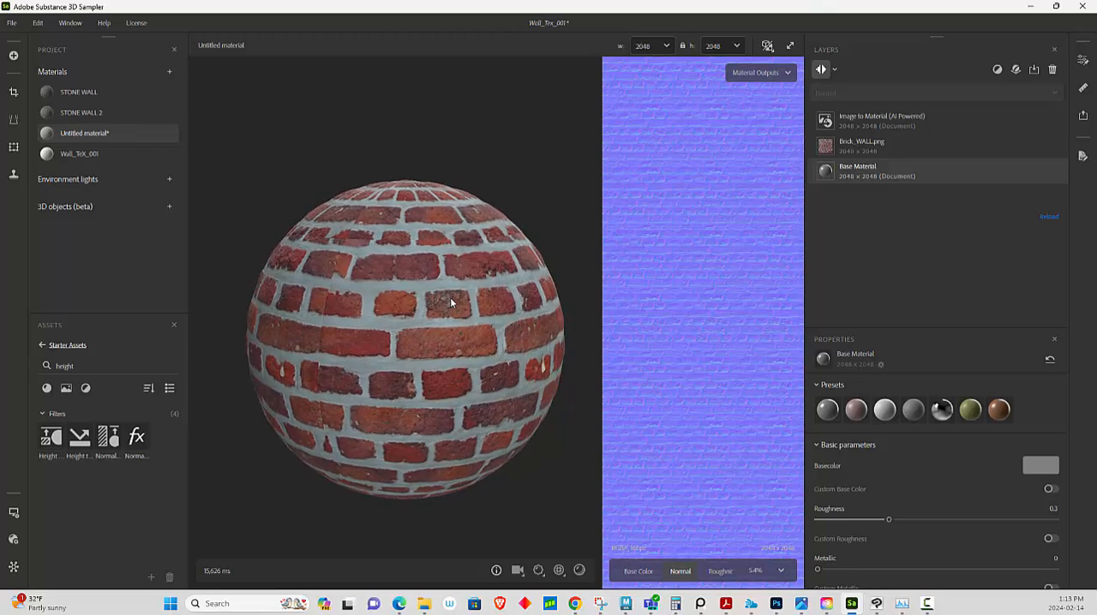
Add an Equalize filter and lower its radius from 25 to about 12.7.
left_click(880, 120)
type("e")
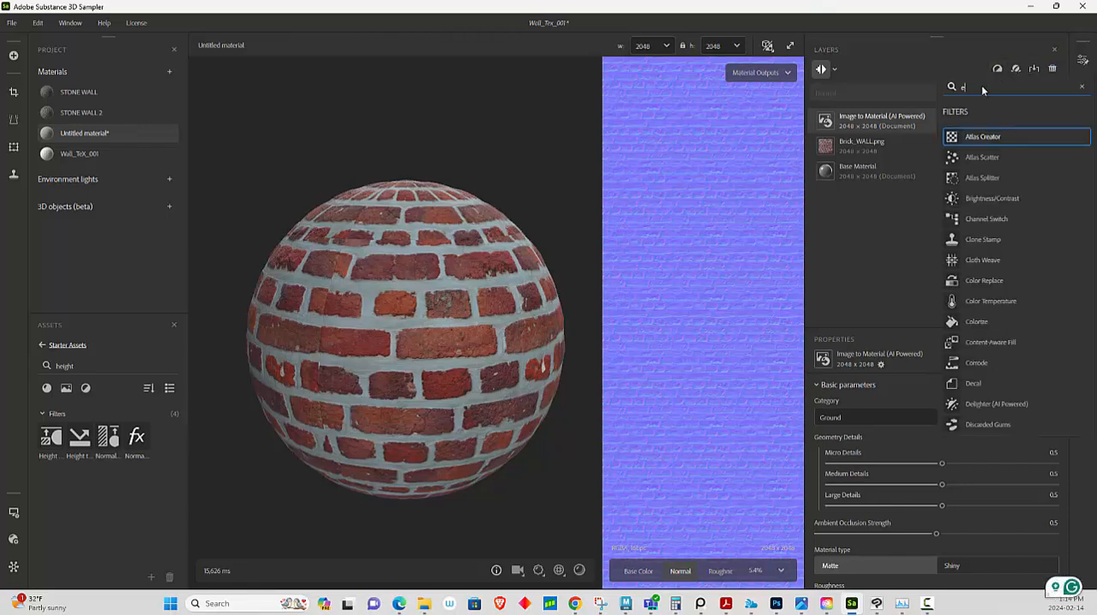
type("qu")
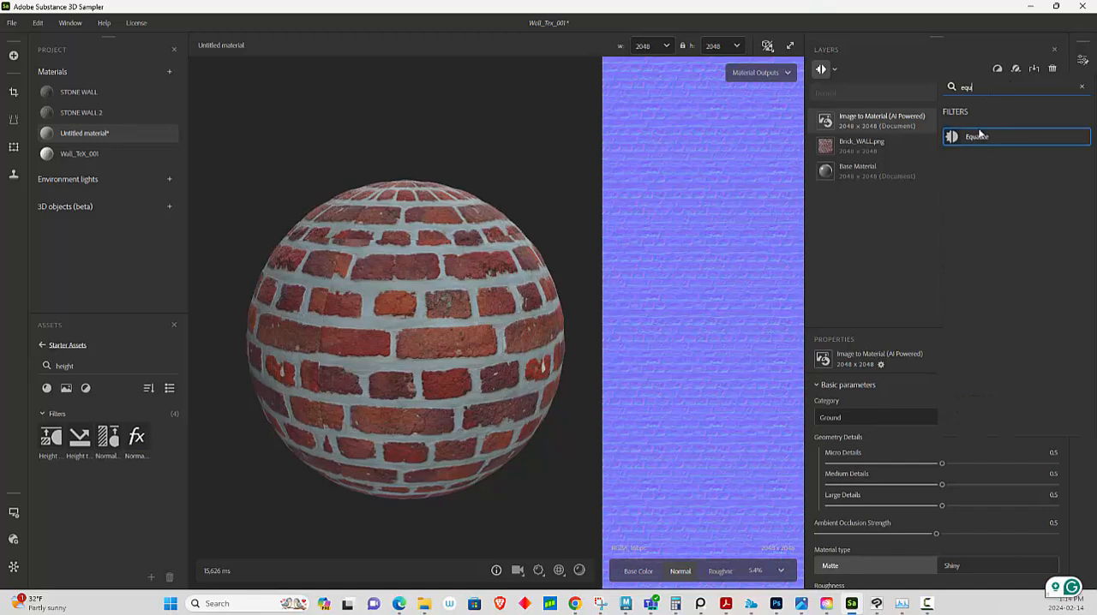
left_click(977, 136)
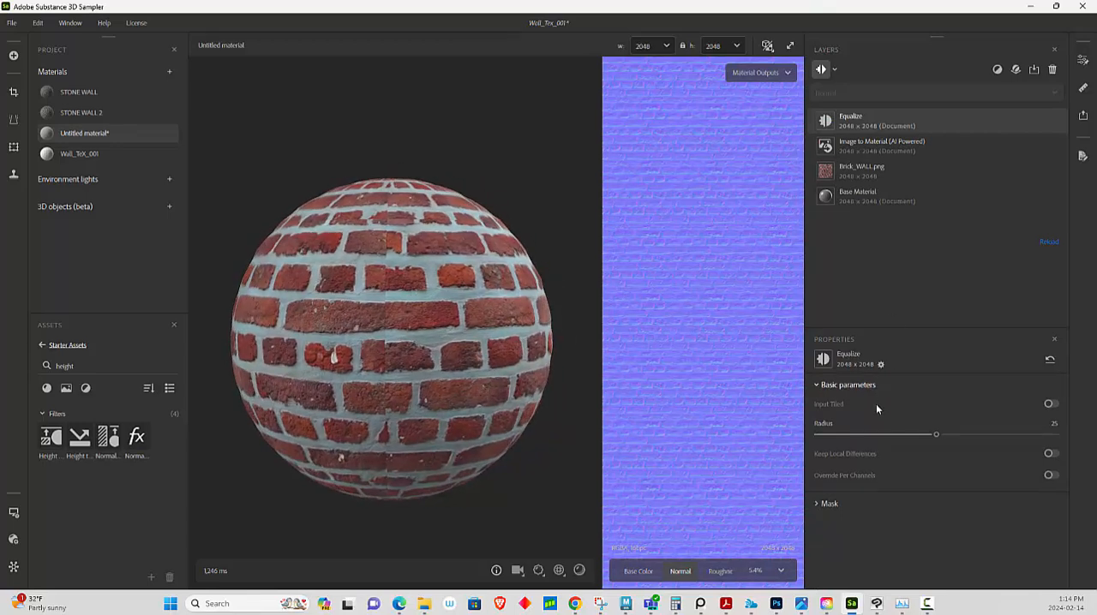
left_click_drag(935, 435, 877, 435)
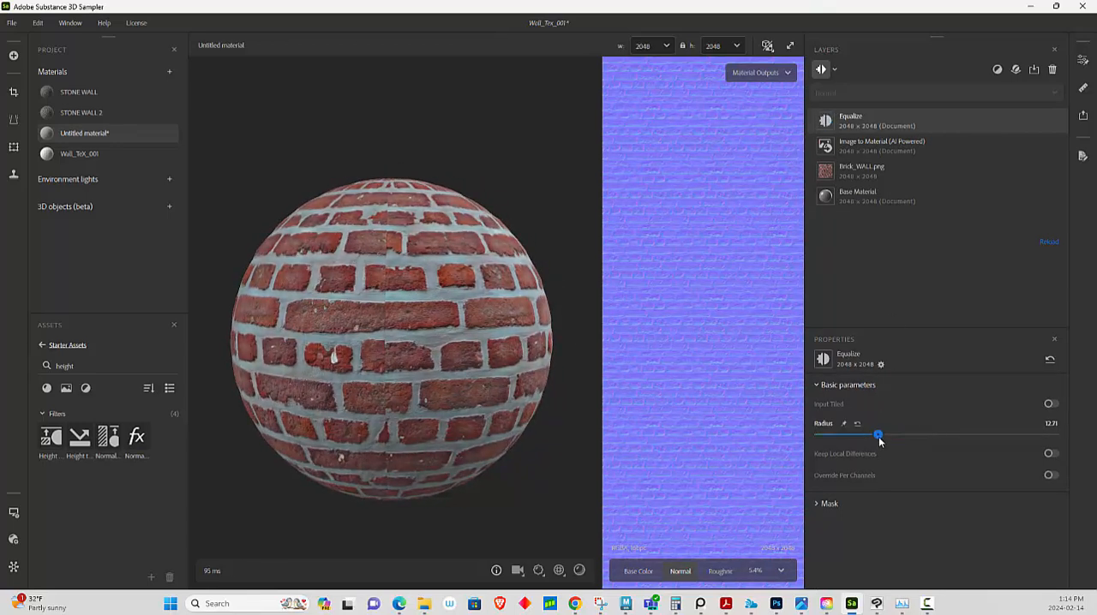
left_click_drag(877, 436, 877, 435)
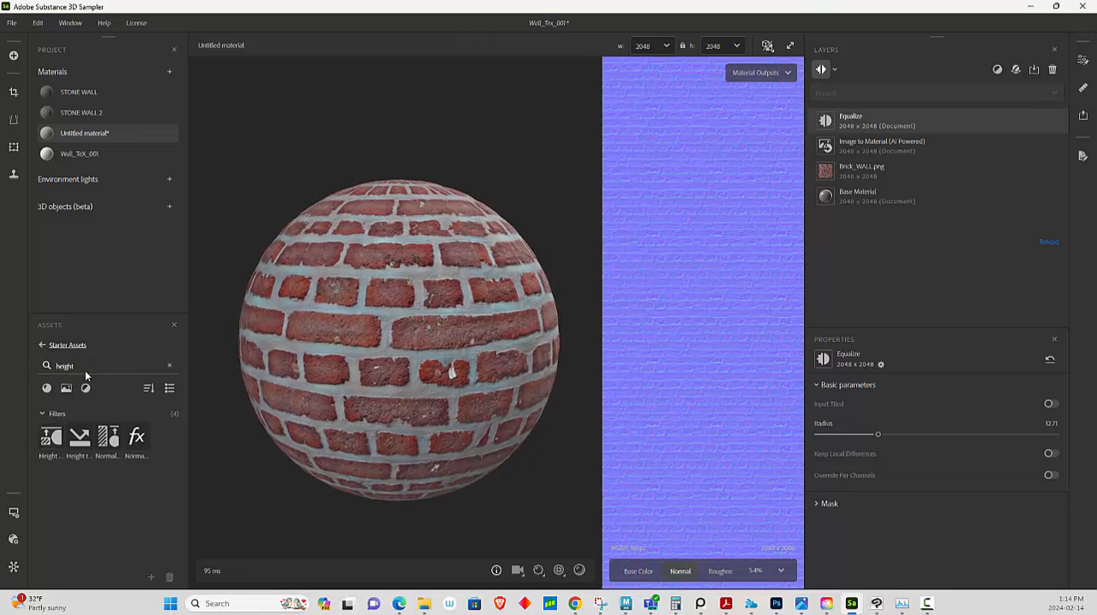
Add Height To Normal with intensity 3 and bottom normal intensity about 0.13.
left_click(50, 437)
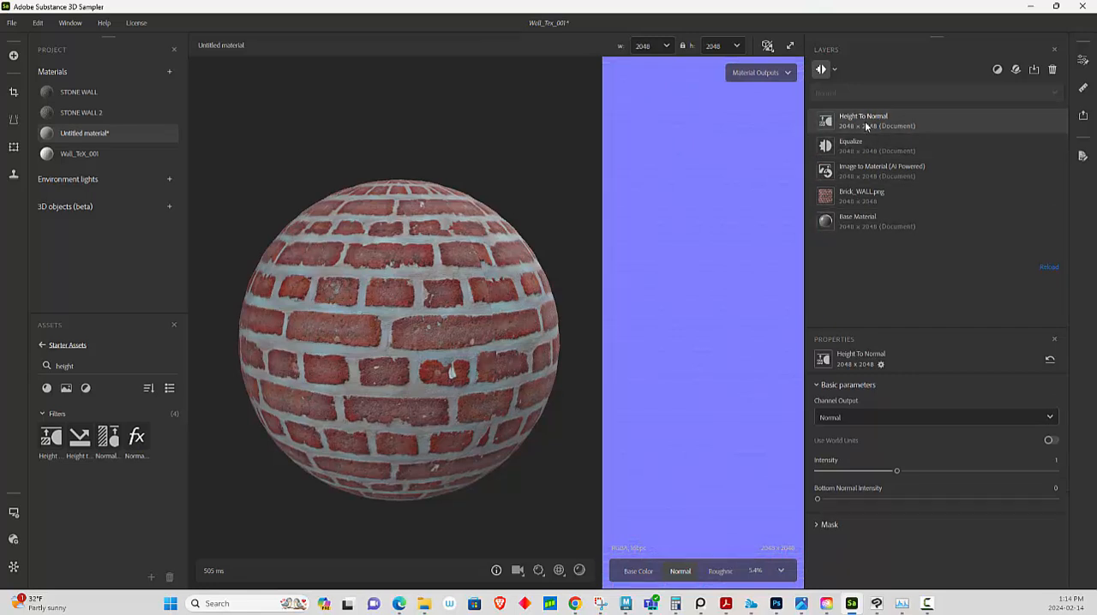
left_click_drag(897, 470, 933, 470)
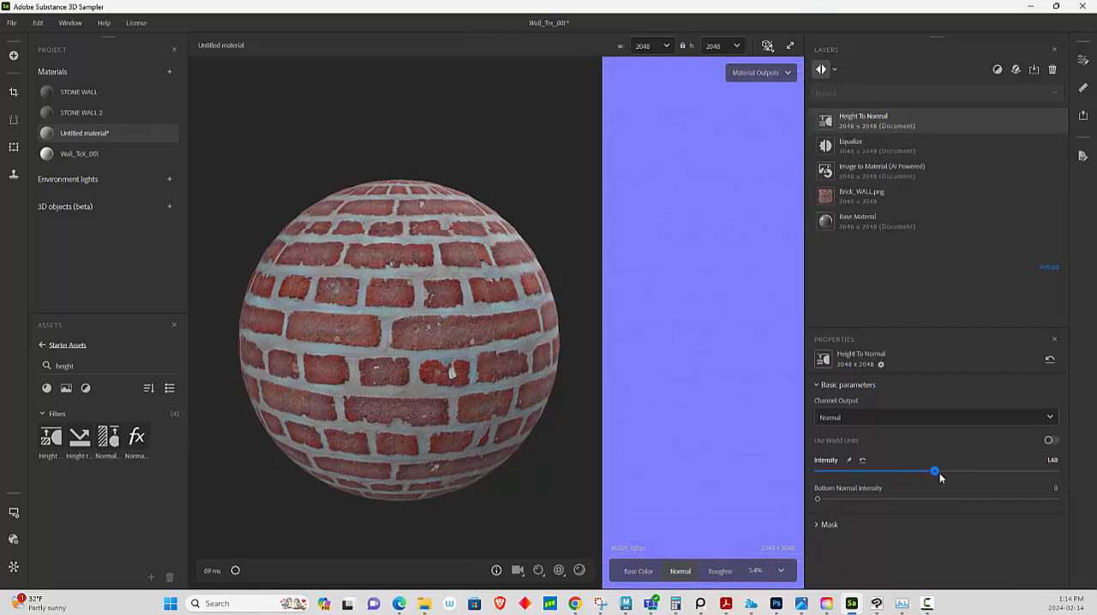
left_click_drag(934, 471, 992, 472)
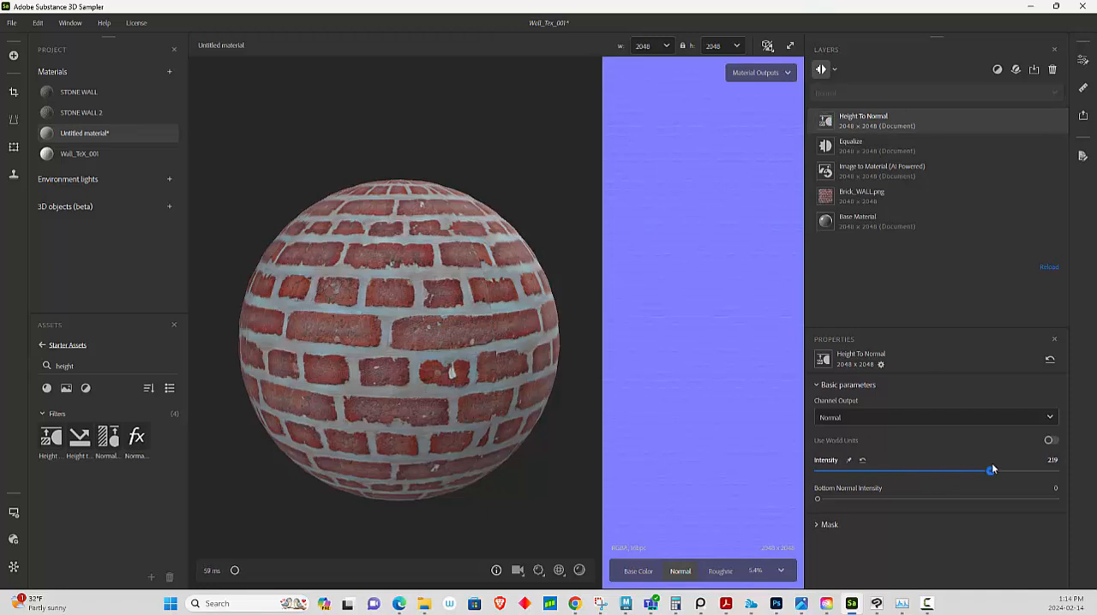
left_click_drag(991, 469, 991, 470)
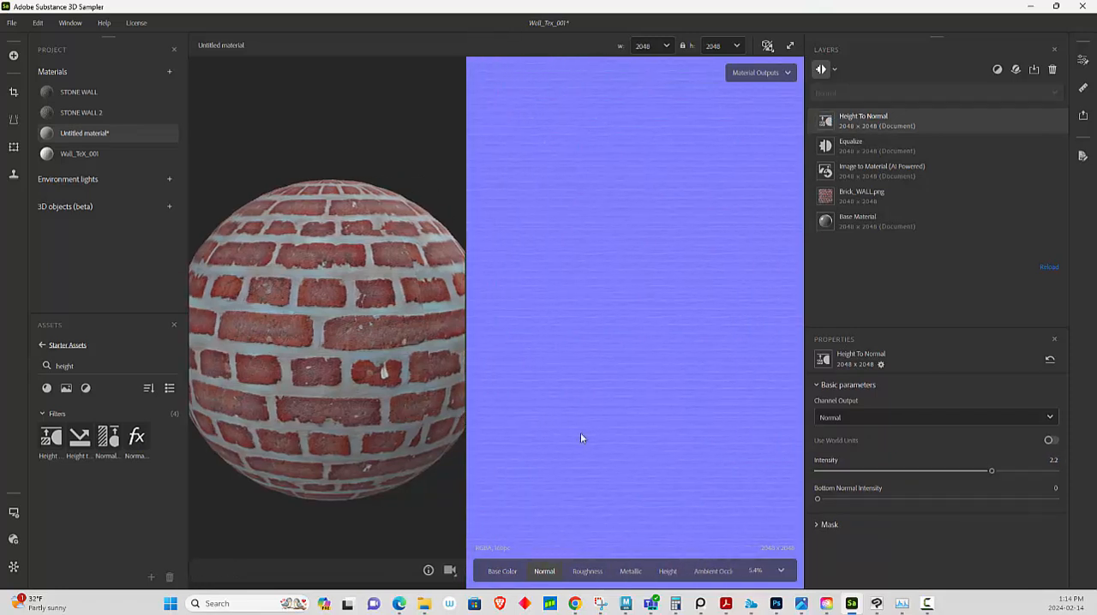
left_click_drag(991, 470, 1039, 472)
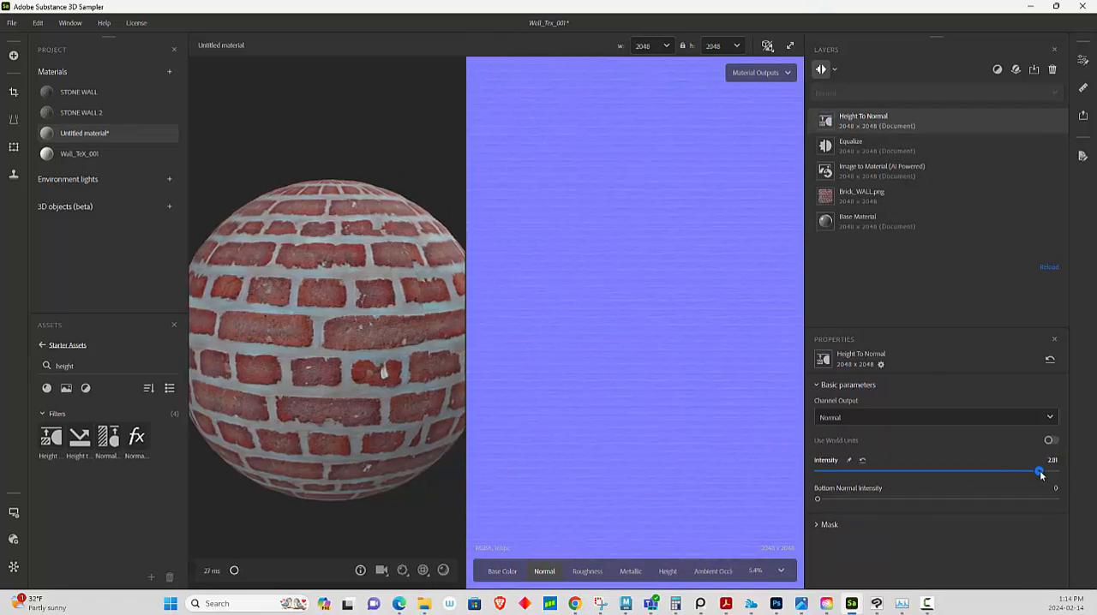
left_click_drag(1038, 471, 1054, 471)
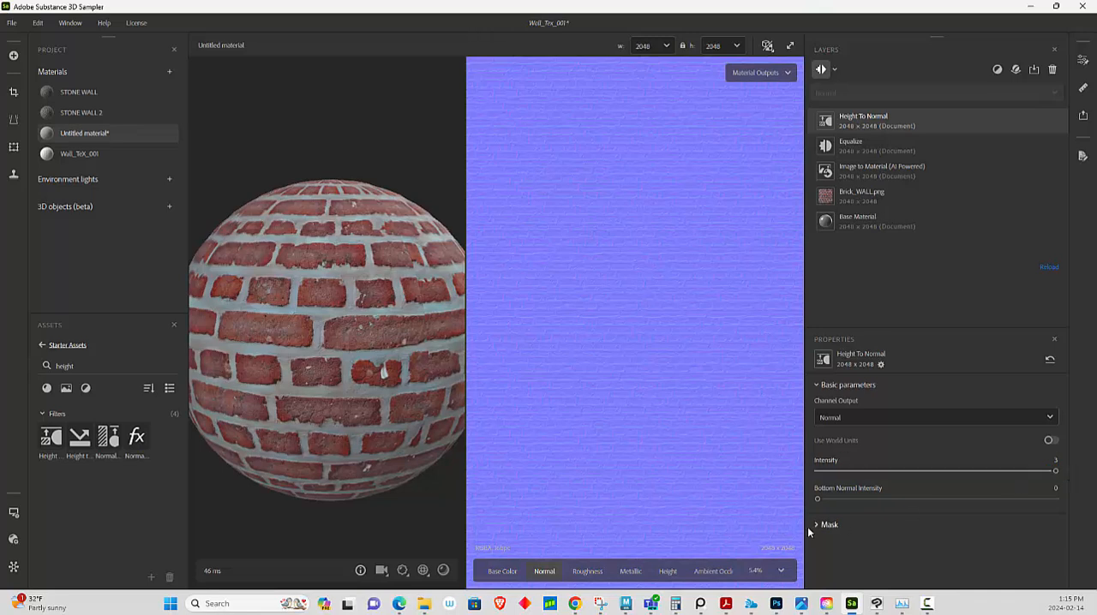
left_click_drag(818, 499, 881, 499)
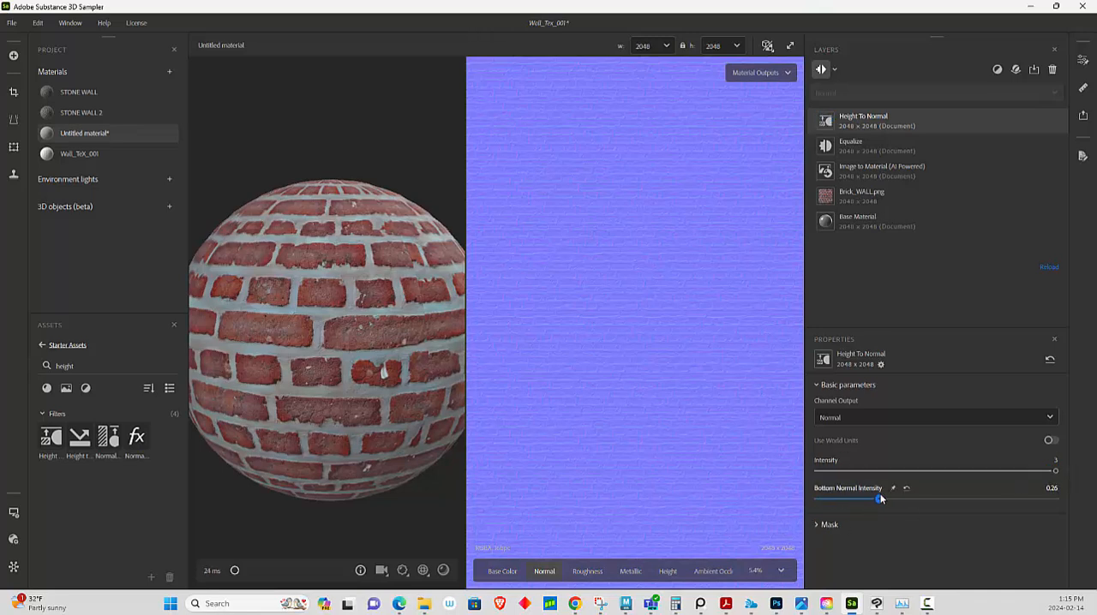
left_click_drag(880, 499, 888, 499)
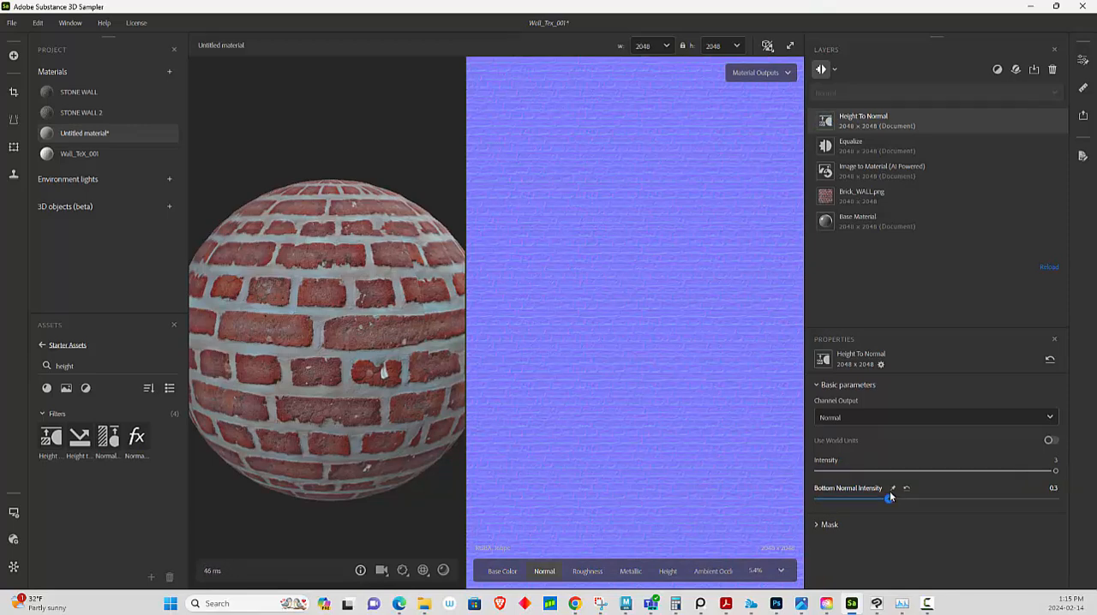
left_click_drag(890, 499, 859, 499)
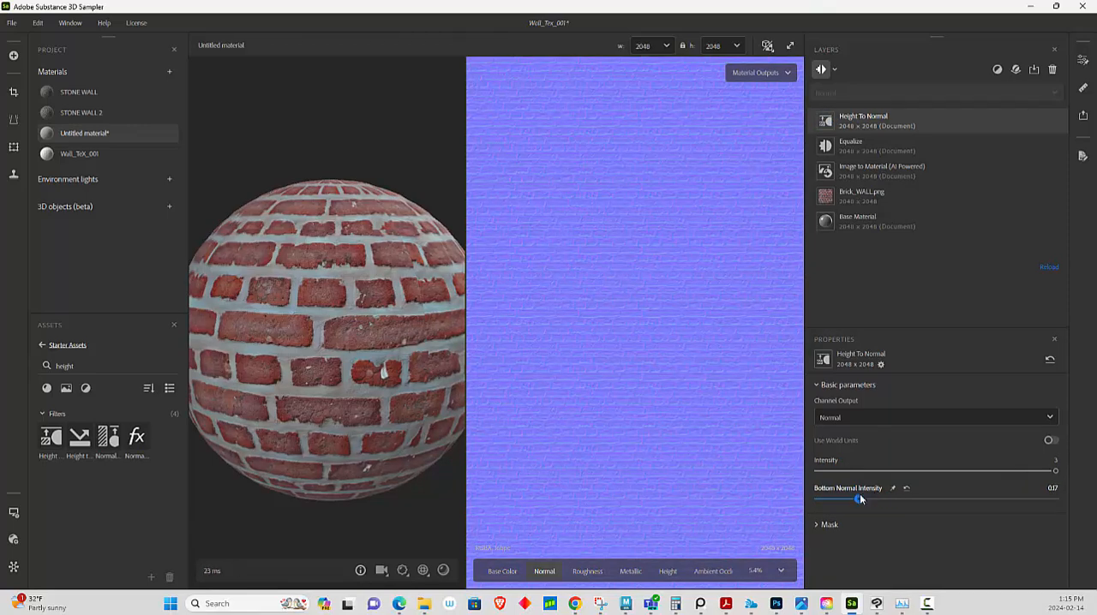
left_click_drag(861, 499, 848, 499)
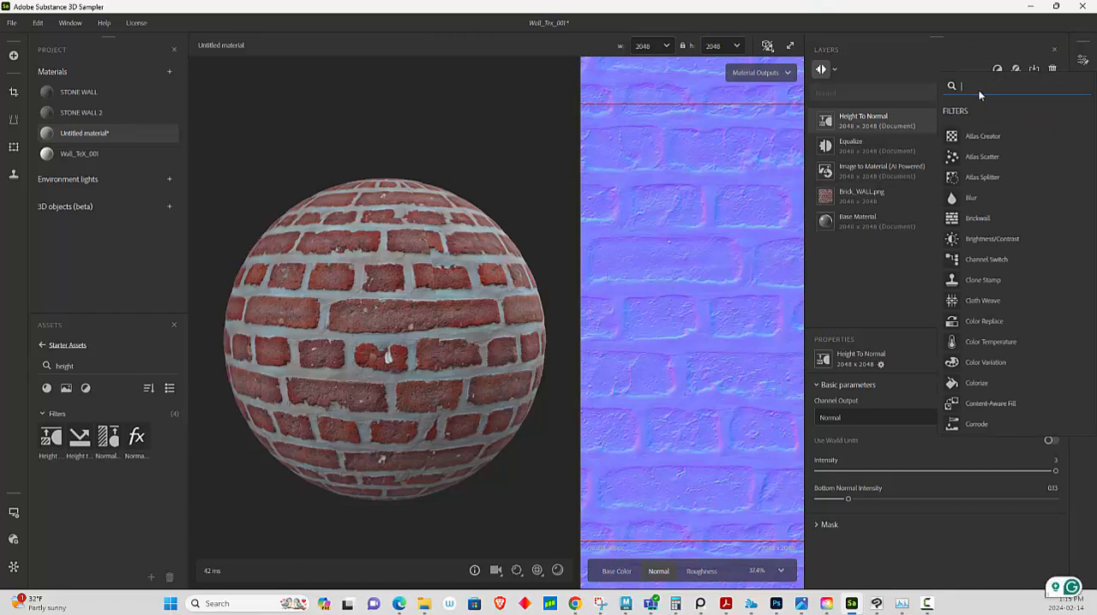
Add a Dirt filter and set its Dirt Location option to Both.
type("dir")
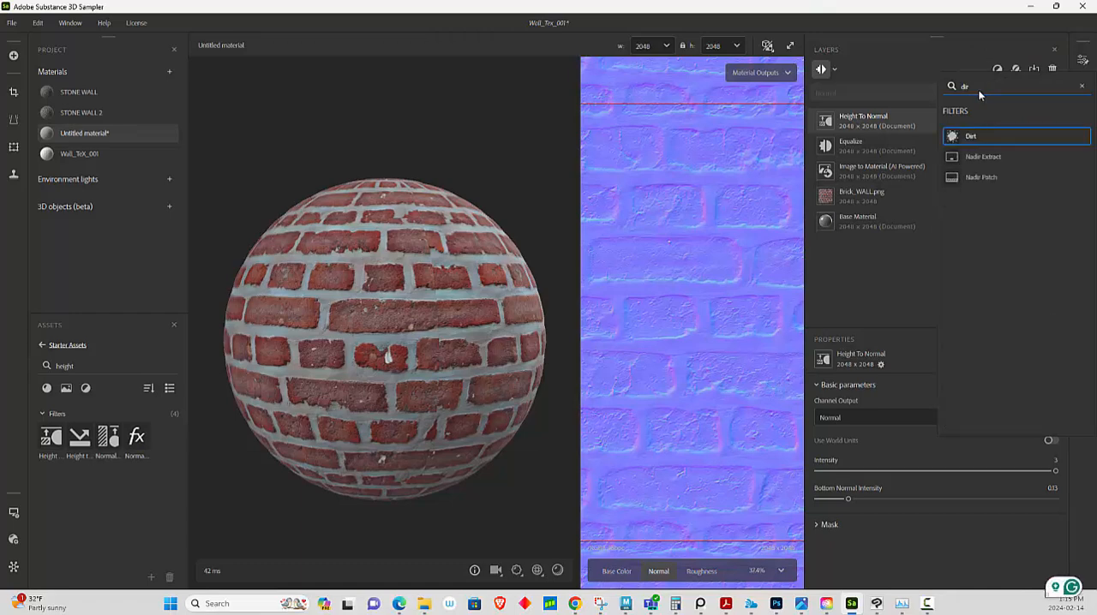
left_click(971, 135)
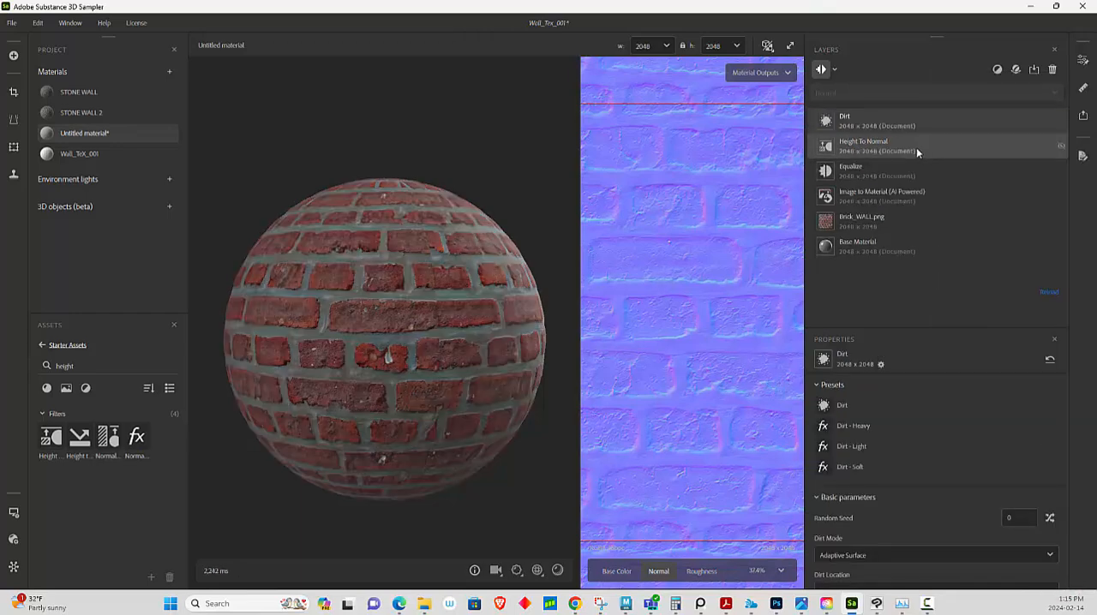
left_click(933, 195)
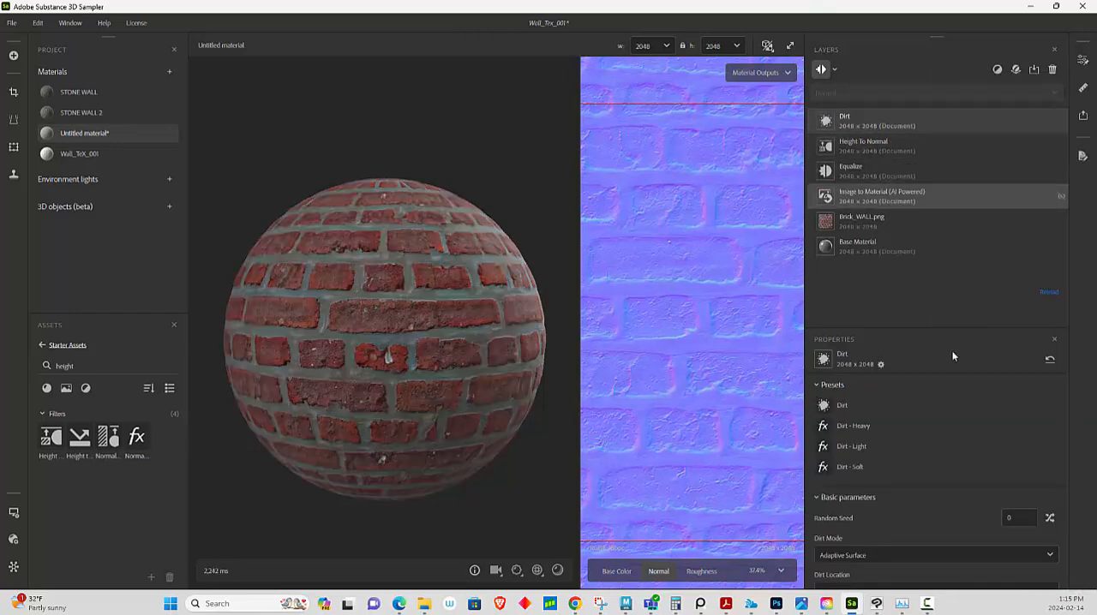
left_click(865, 120)
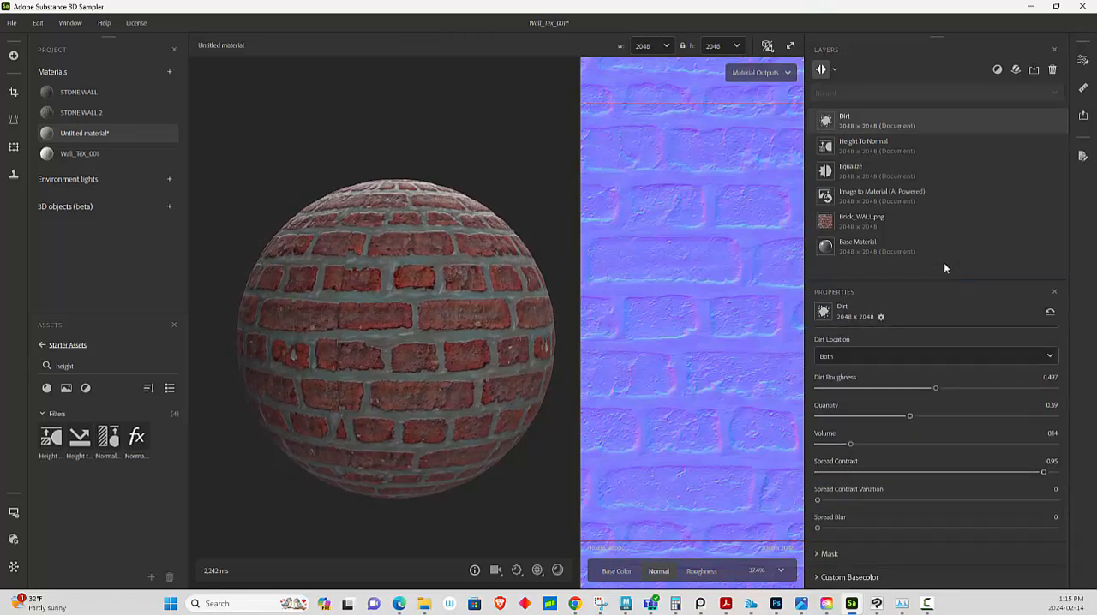
left_click(831, 337)
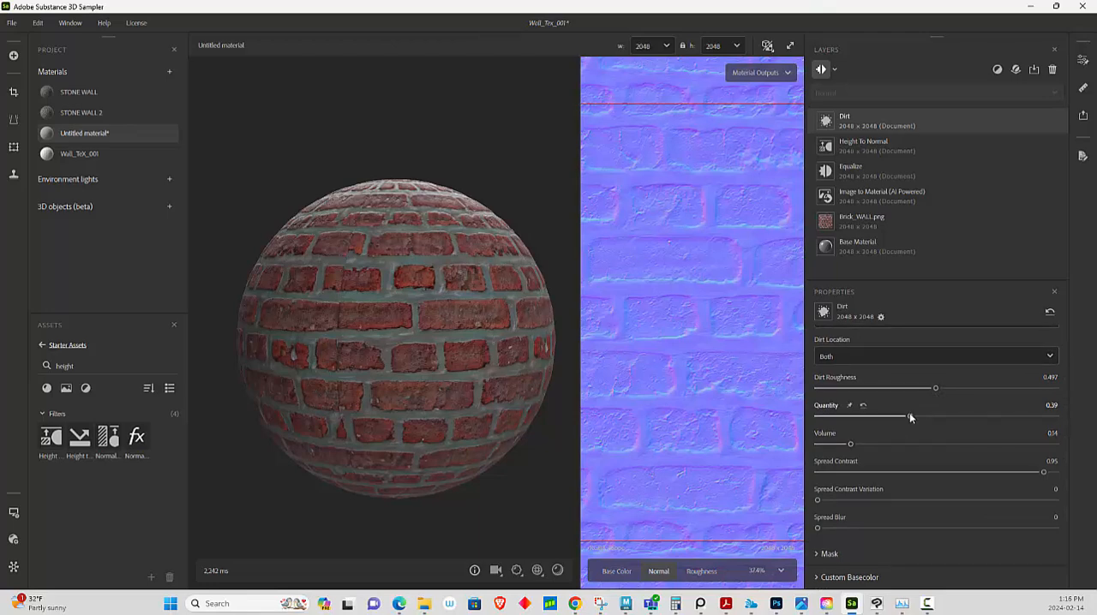
Tune dirt quantity, volume to about 0.12, spread contrast, and spread blur 0.08.
left_click_drag(910, 418, 887, 418)
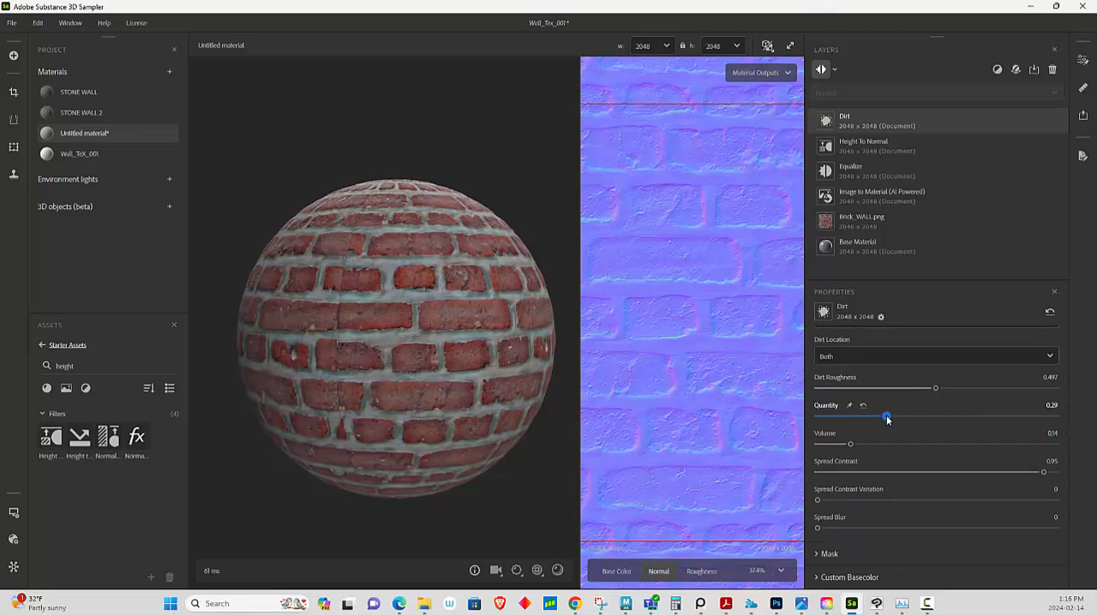
left_click_drag(887, 418, 897, 418)
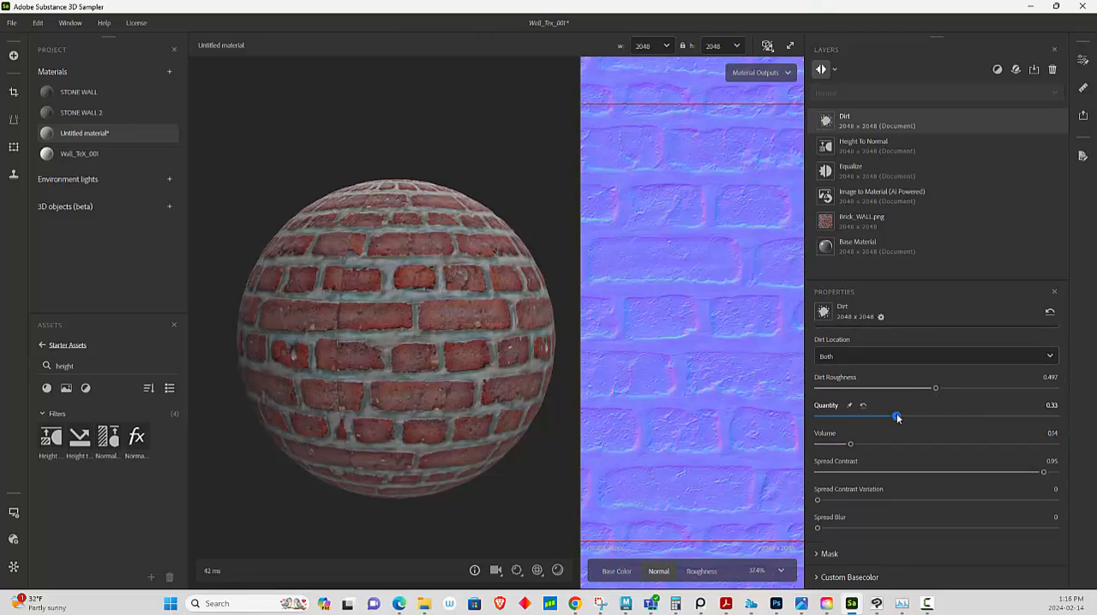
left_click_drag(851, 443, 860, 444)
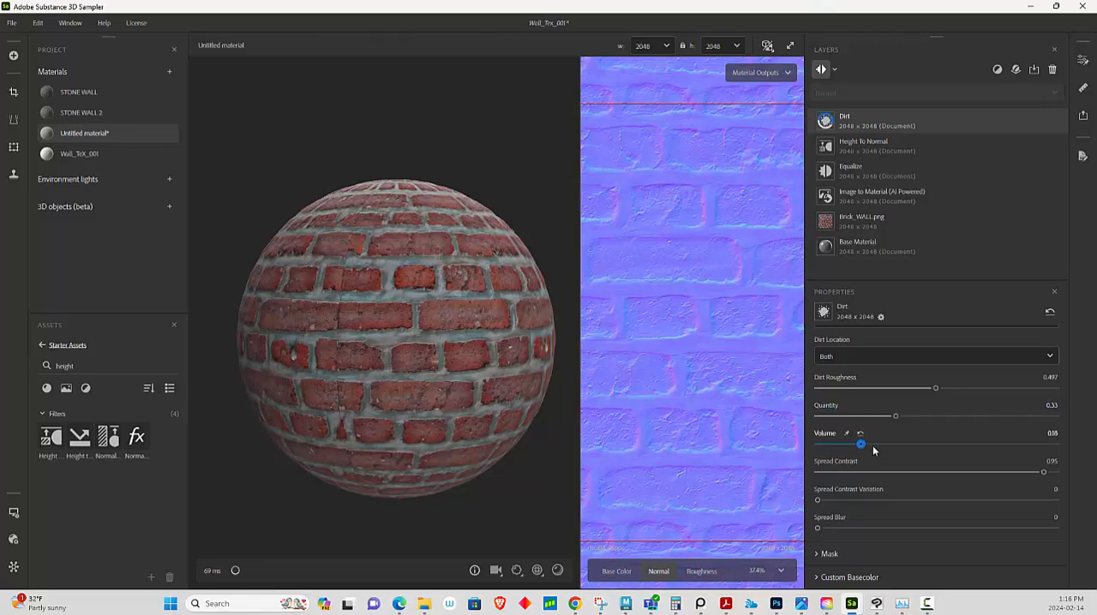
left_click_drag(860, 444, 859, 444)
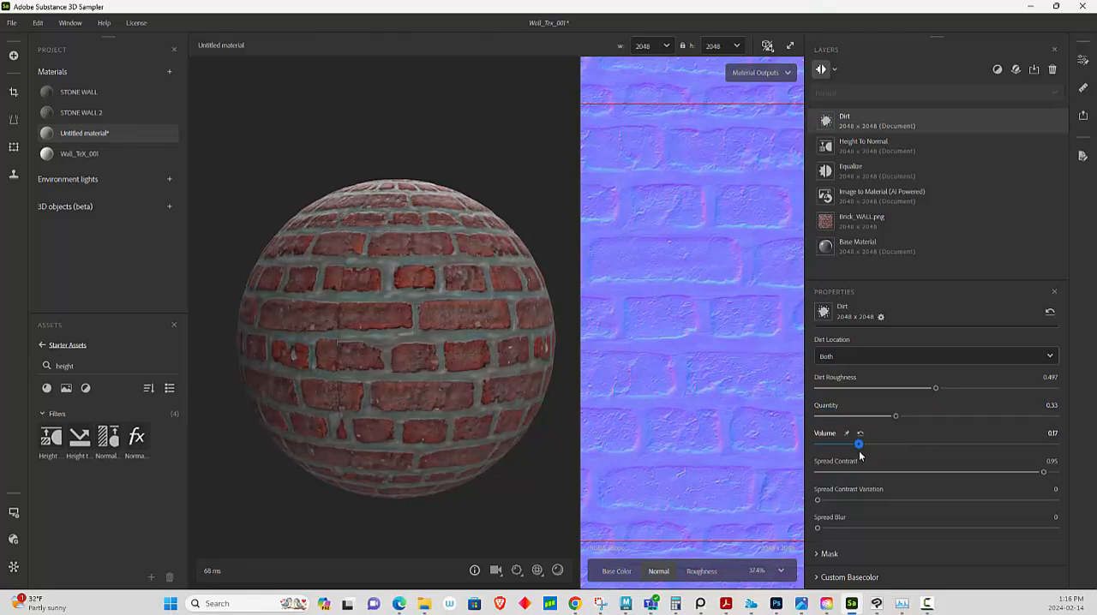
left_click_drag(859, 444, 862, 444)
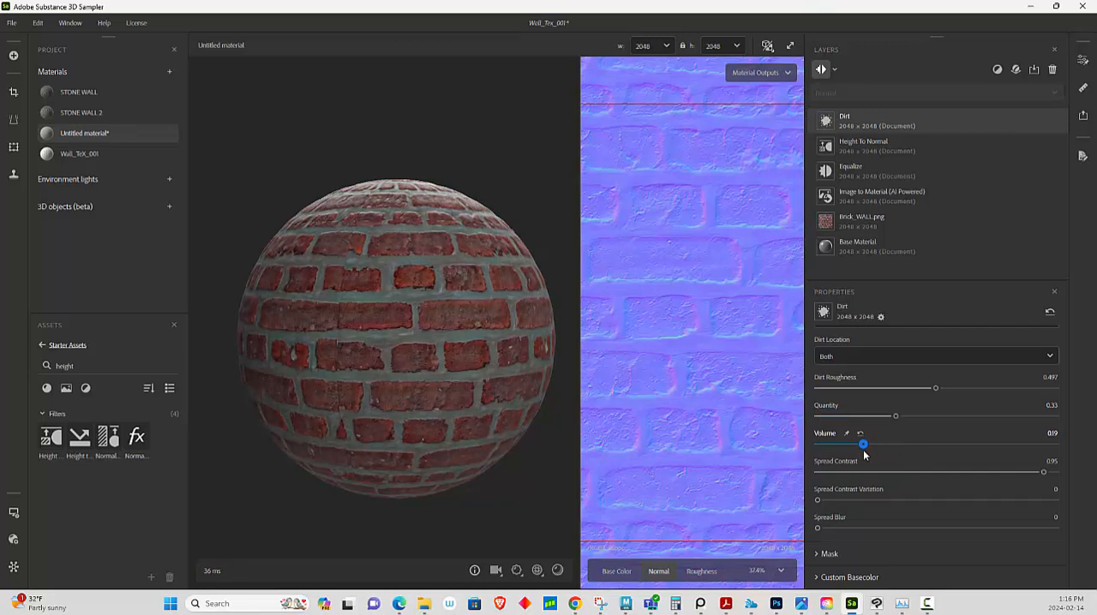
left_click_drag(816, 500, 825, 500)
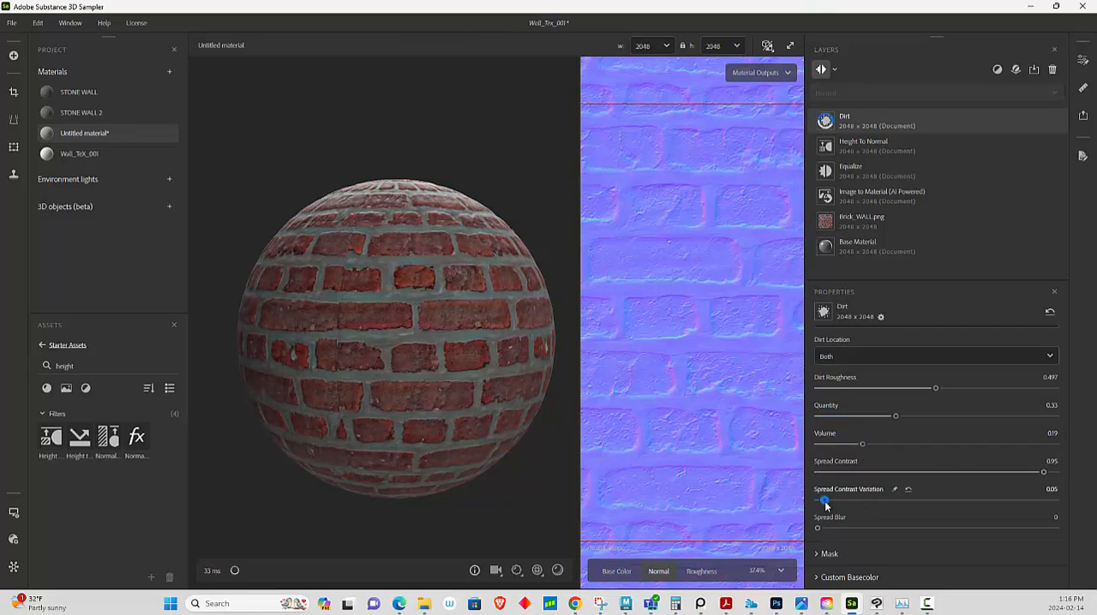
left_click_drag(817, 528, 835, 527)
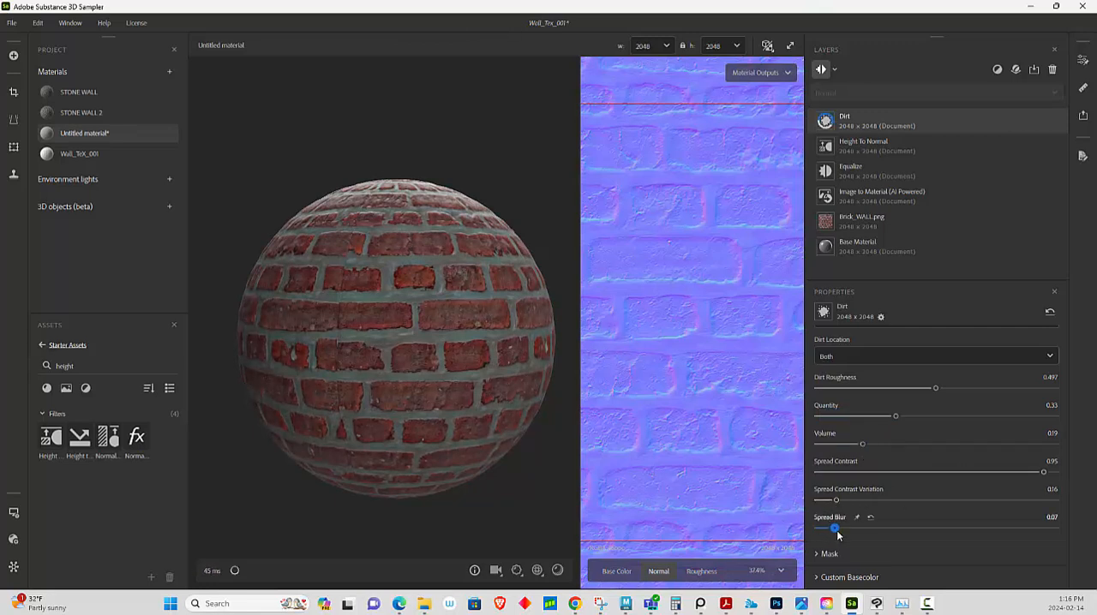
left_click_drag(834, 528, 837, 529)
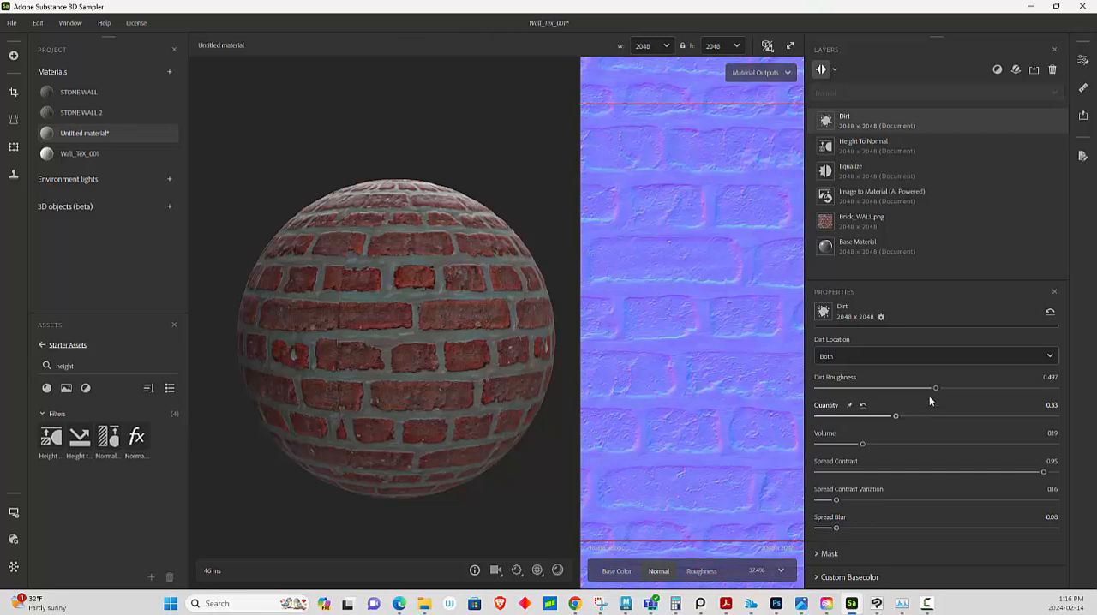
left_click_drag(862, 444, 840, 444)
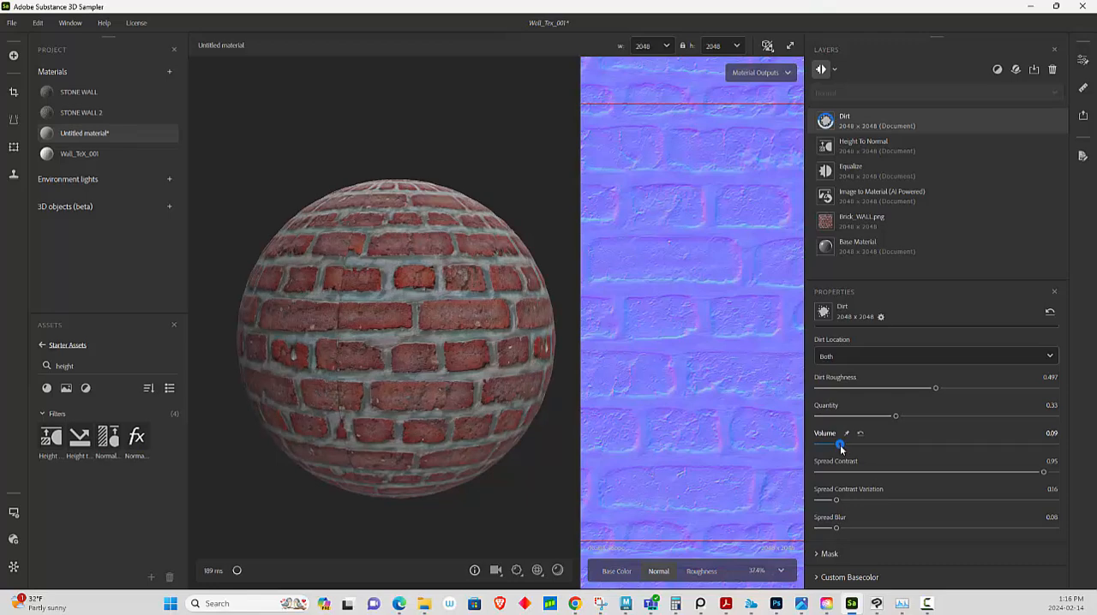
left_click_drag(841, 446, 845, 444)
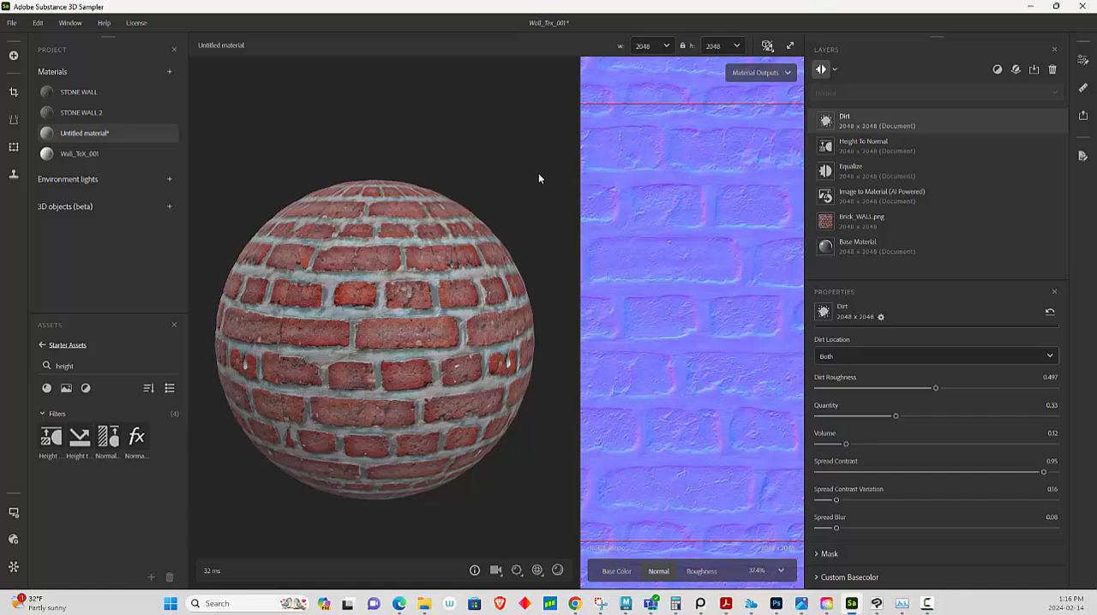
Add a Hue/Saturation filter set to hue 0.11, saturation -0.11 and lightness -0.03.
left_click(871, 146)
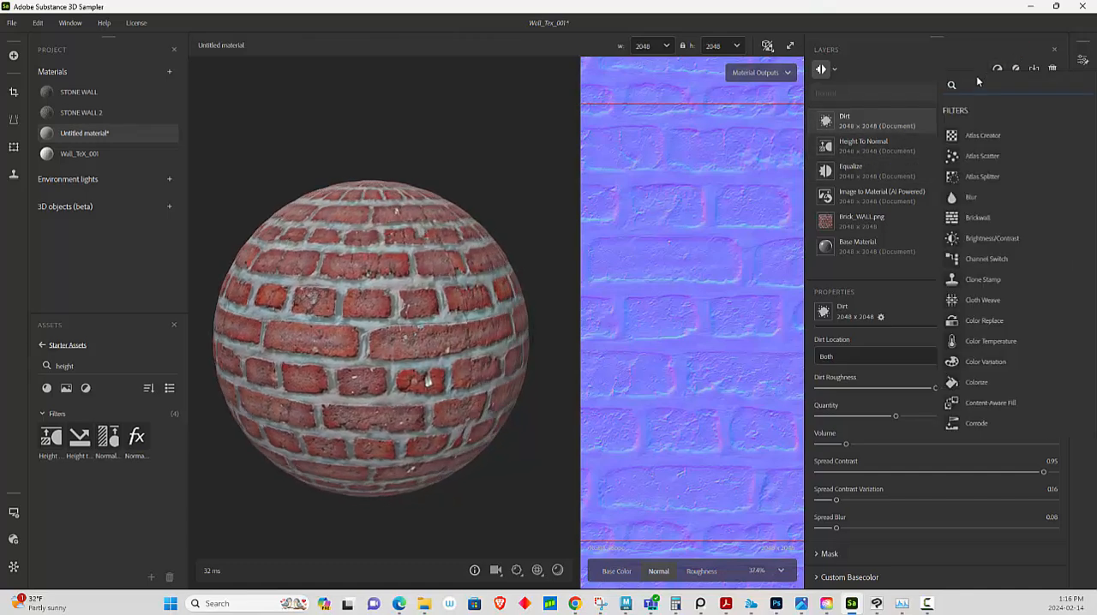
type("hue")
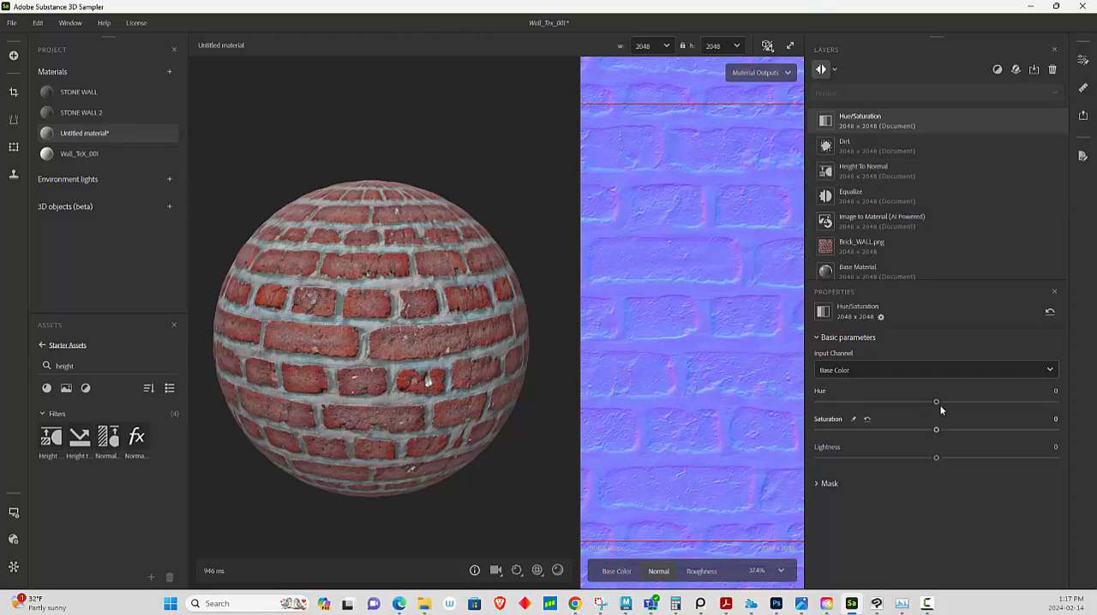
left_click_drag(935, 402, 950, 402)
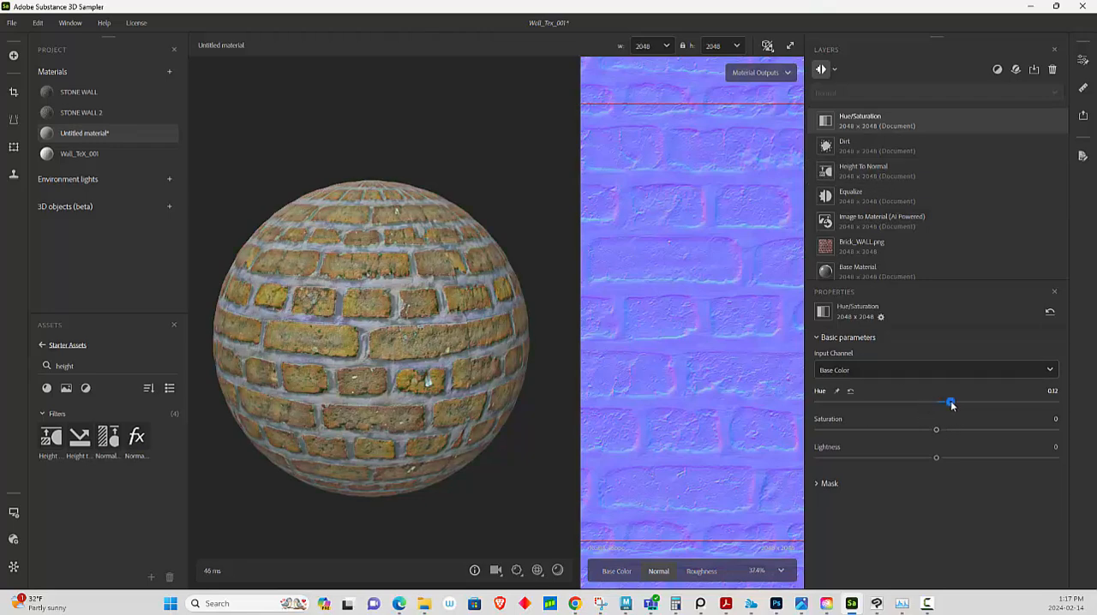
left_click_drag(951, 402, 949, 403)
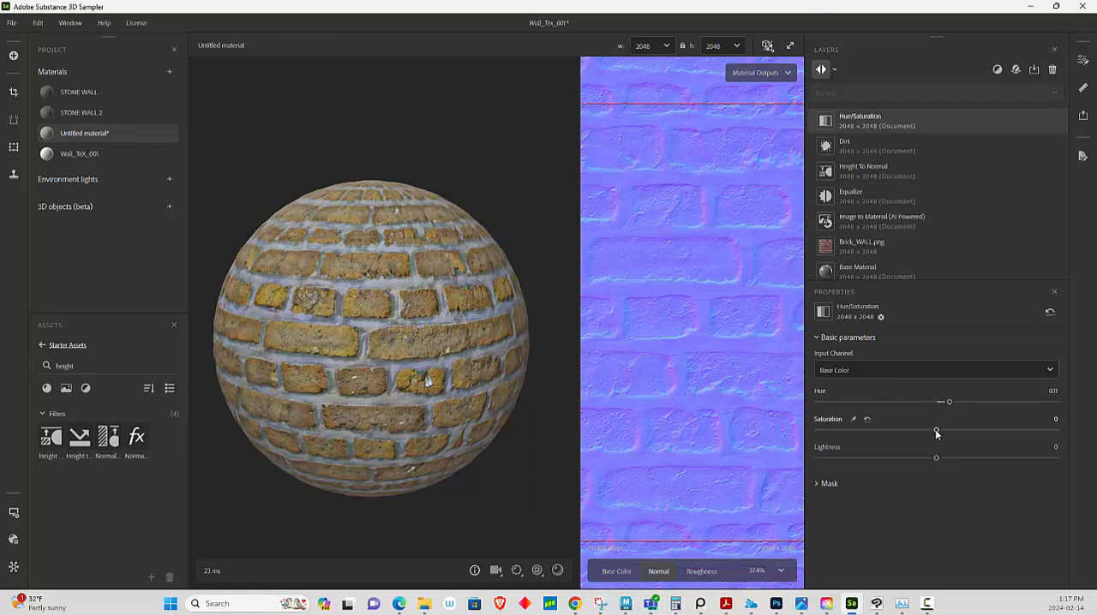
left_click_drag(936, 429, 922, 430)
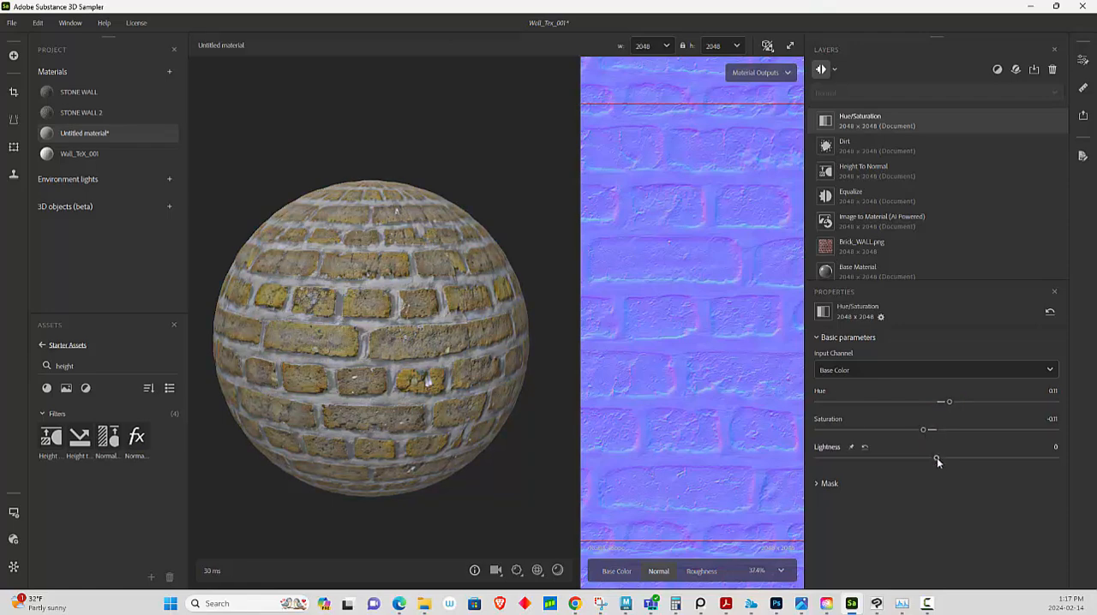
left_click_drag(936, 459, 933, 460)
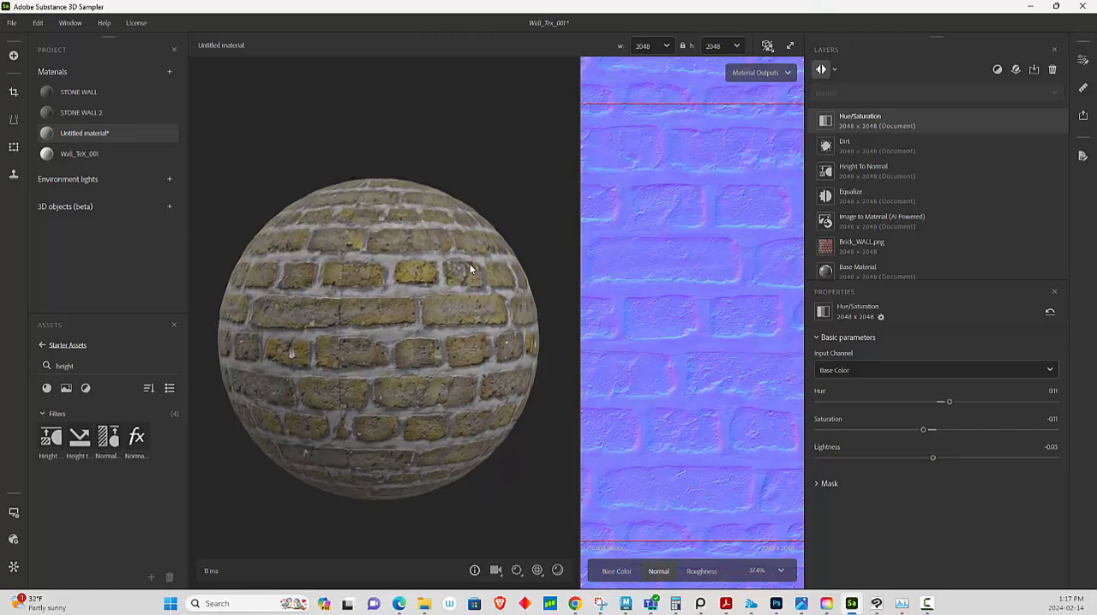
left_click_drag(471, 269, 539, 252)
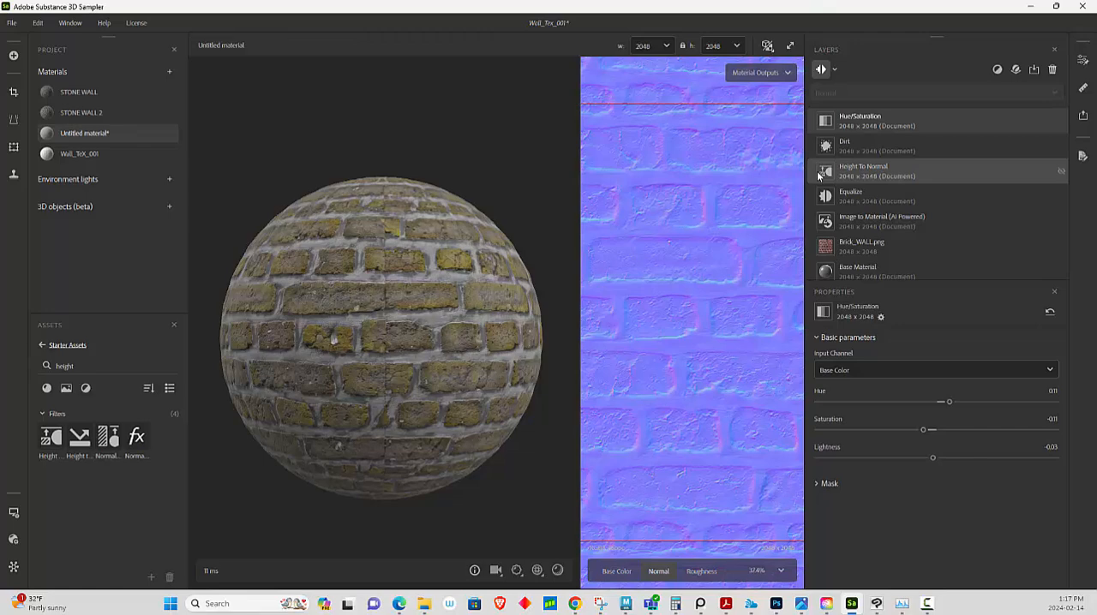
mouse_move(817, 175)
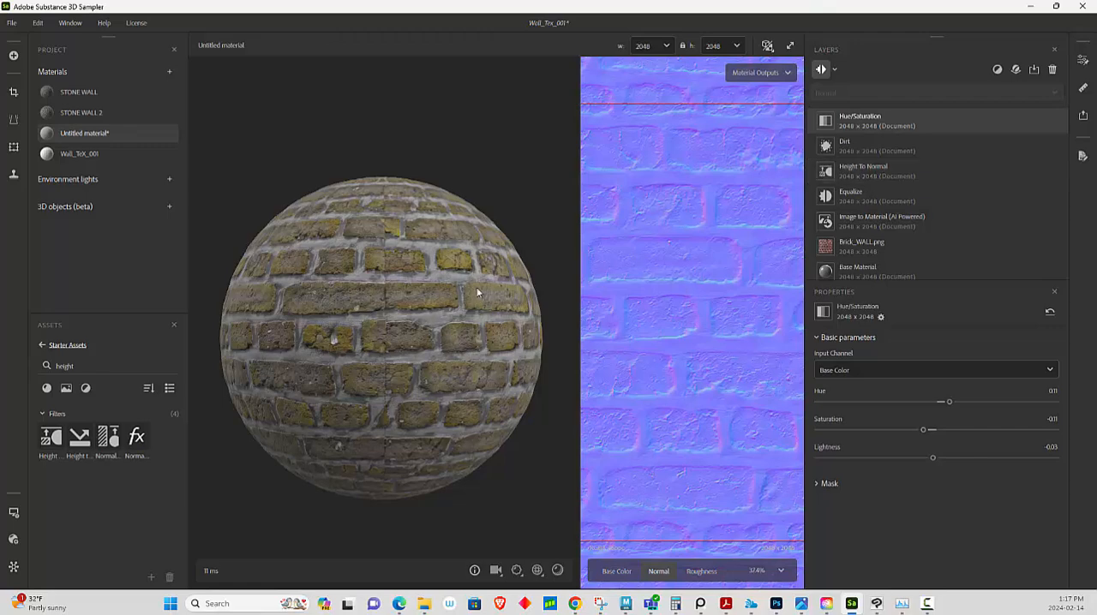
mouse_move(491, 268)
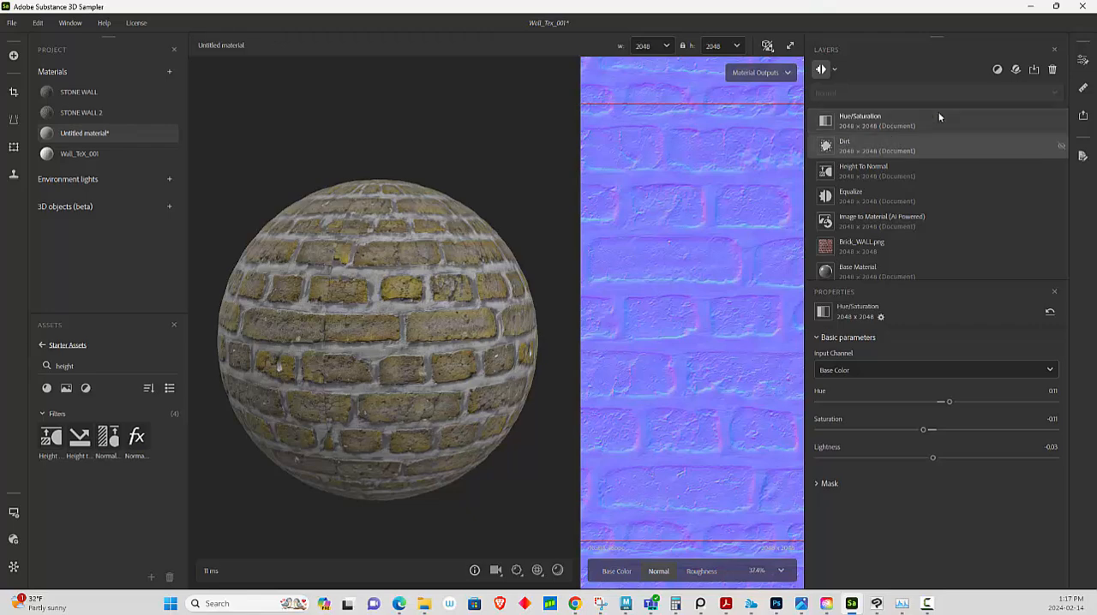
Add a Color Replace filter and set its luminosity and colour mask ranges to 0.41.
left_click(997, 69)
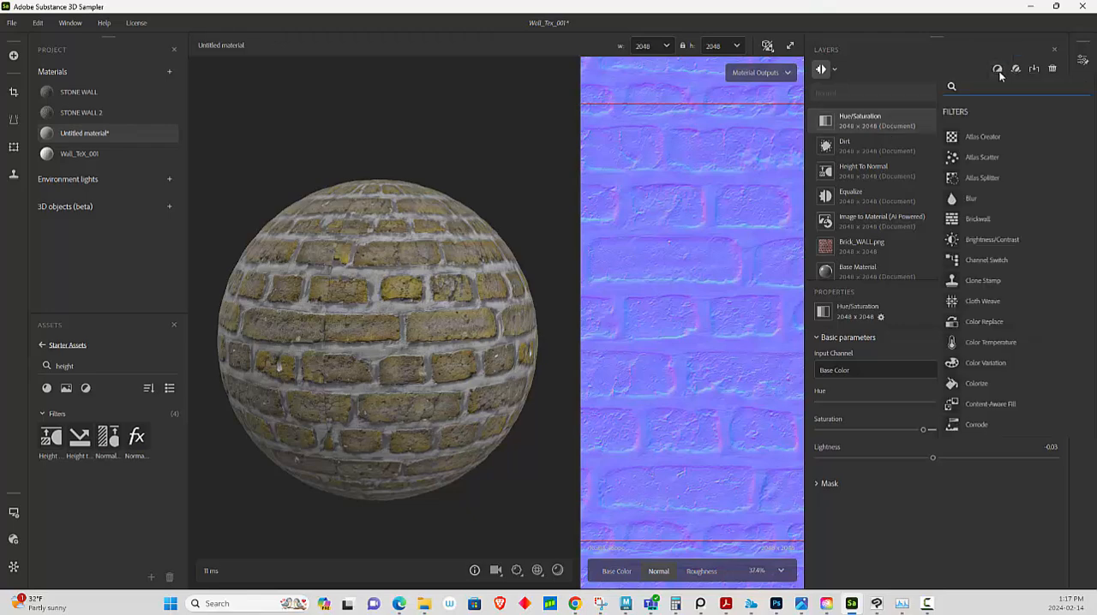
type("col")
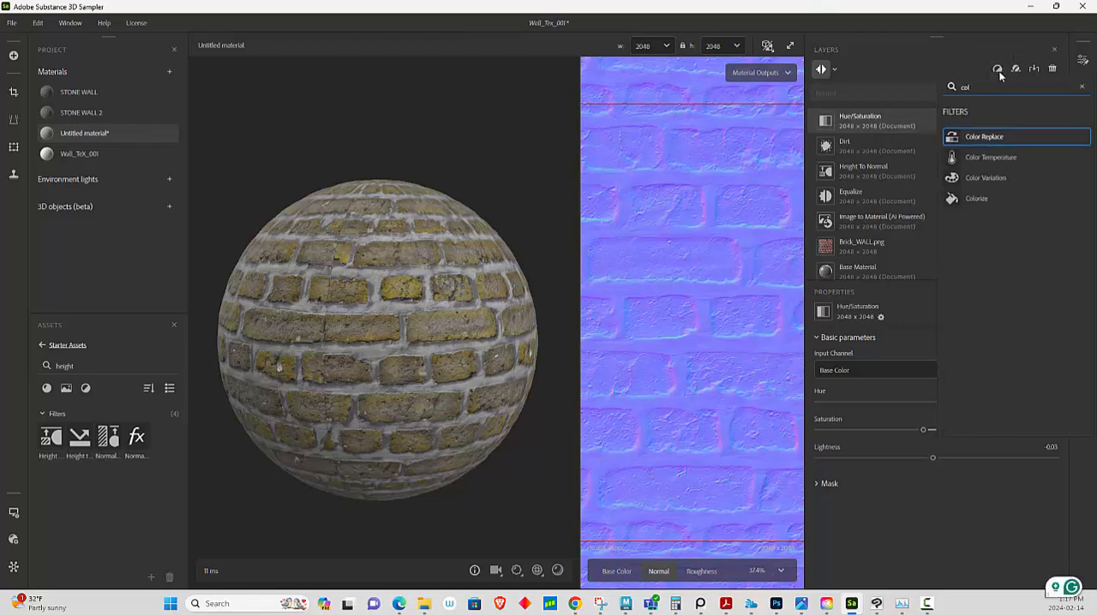
left_click(984, 136)
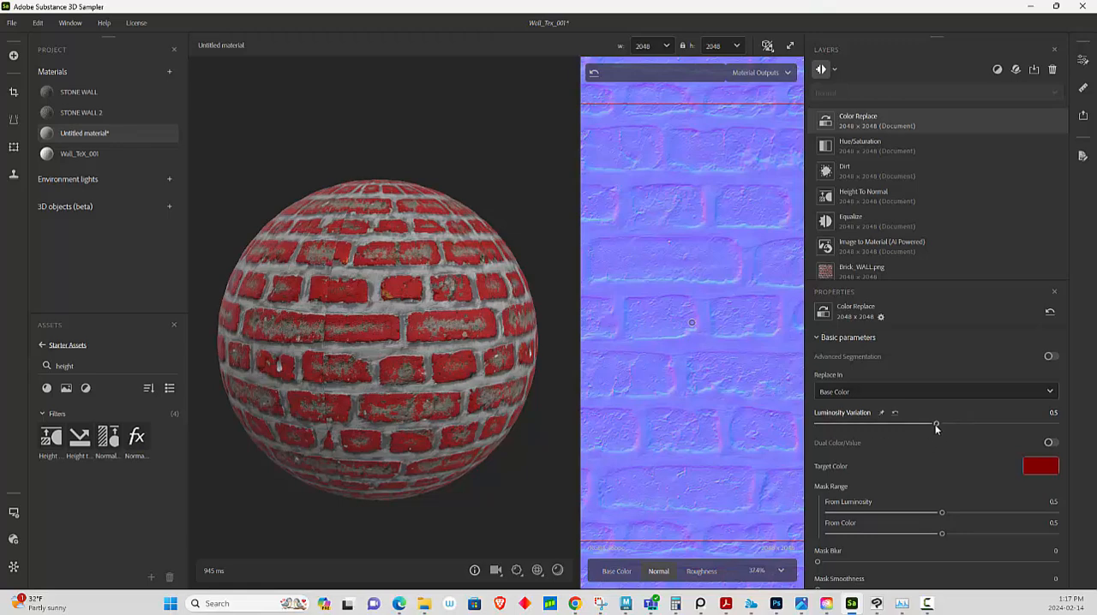
scroll("down", 3)
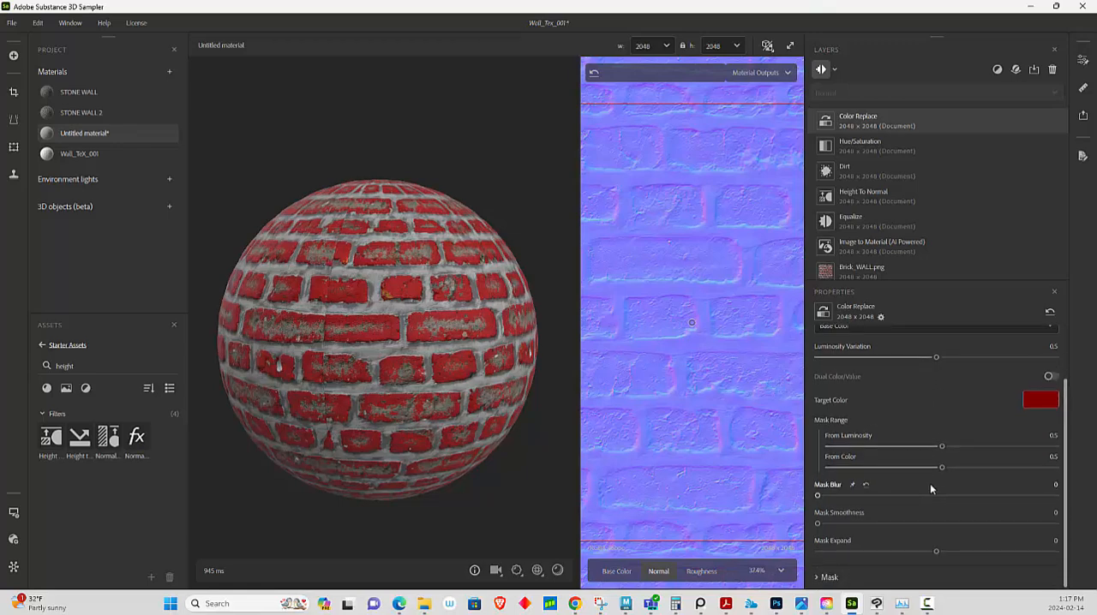
left_click_drag(935, 446, 949, 445)
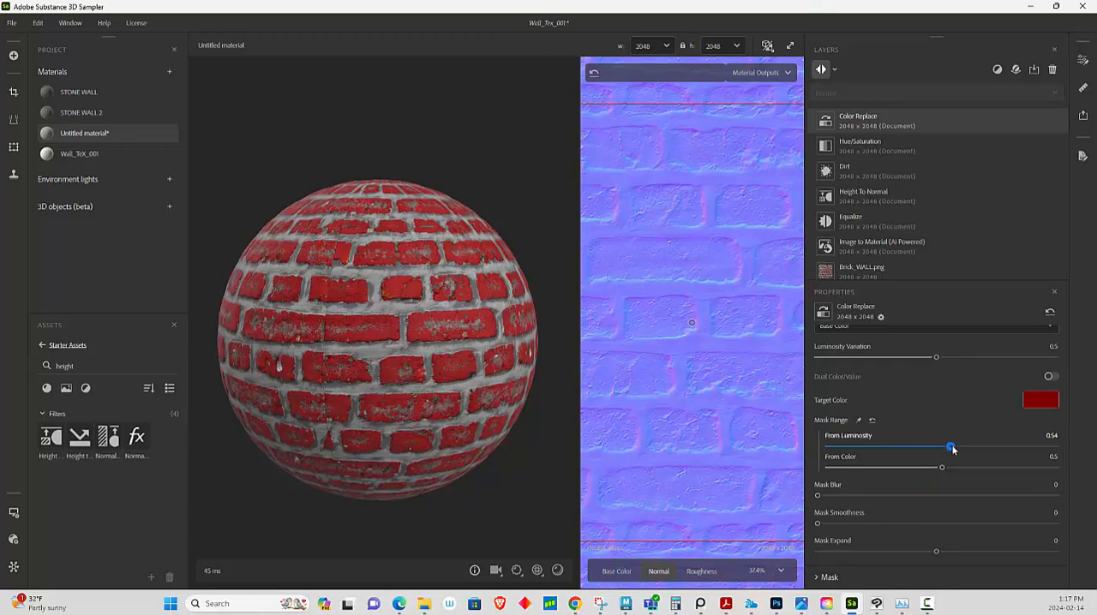
left_click_drag(949, 448, 921, 448)
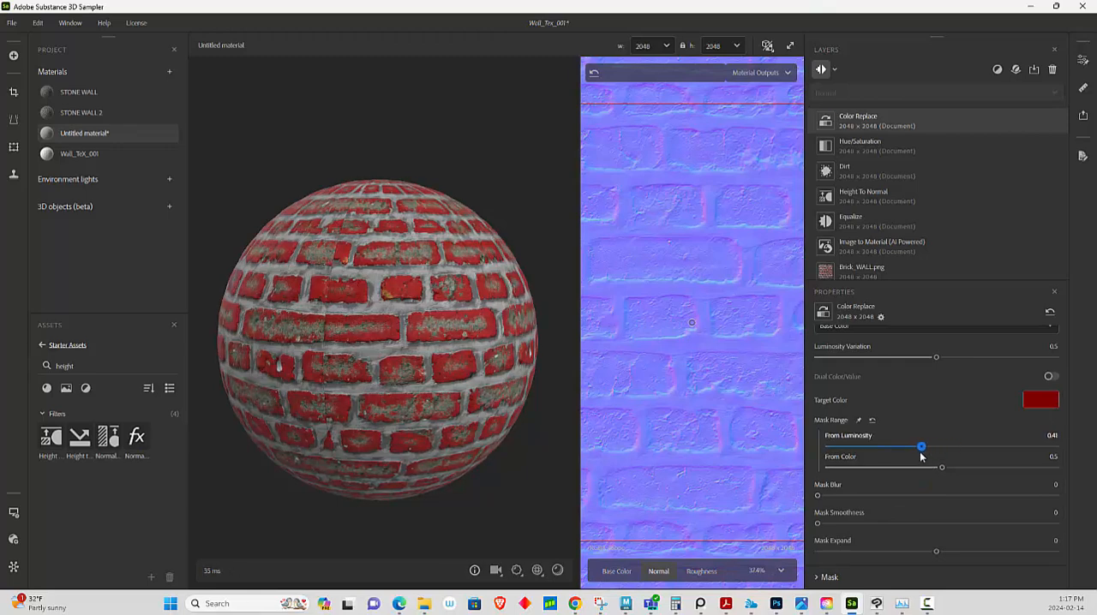
left_click_drag(941, 466, 917, 470)
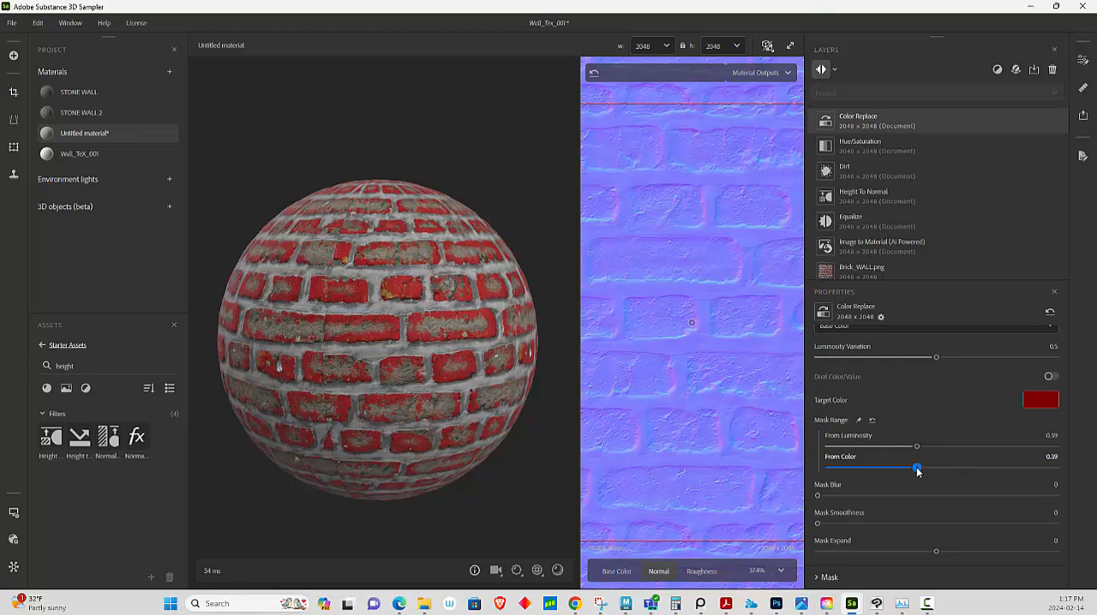
left_click_drag(917, 469, 921, 469)
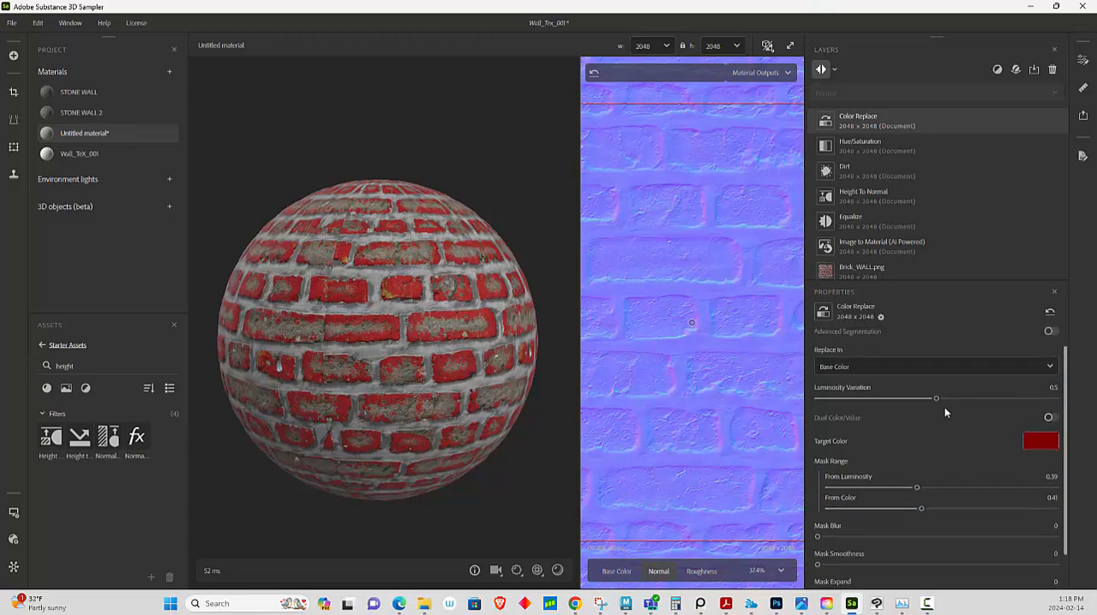
Set luminosity variation to 0.44, keeping the replacement on the Base Color channel.
left_click_drag(936, 398, 905, 398)
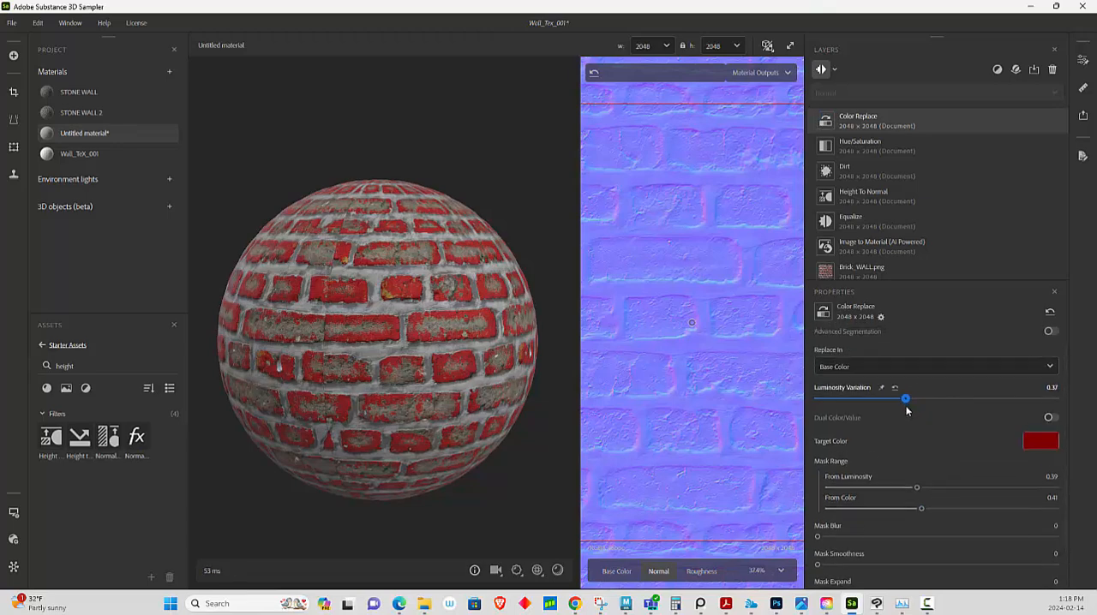
left_click_drag(904, 398, 945, 399)
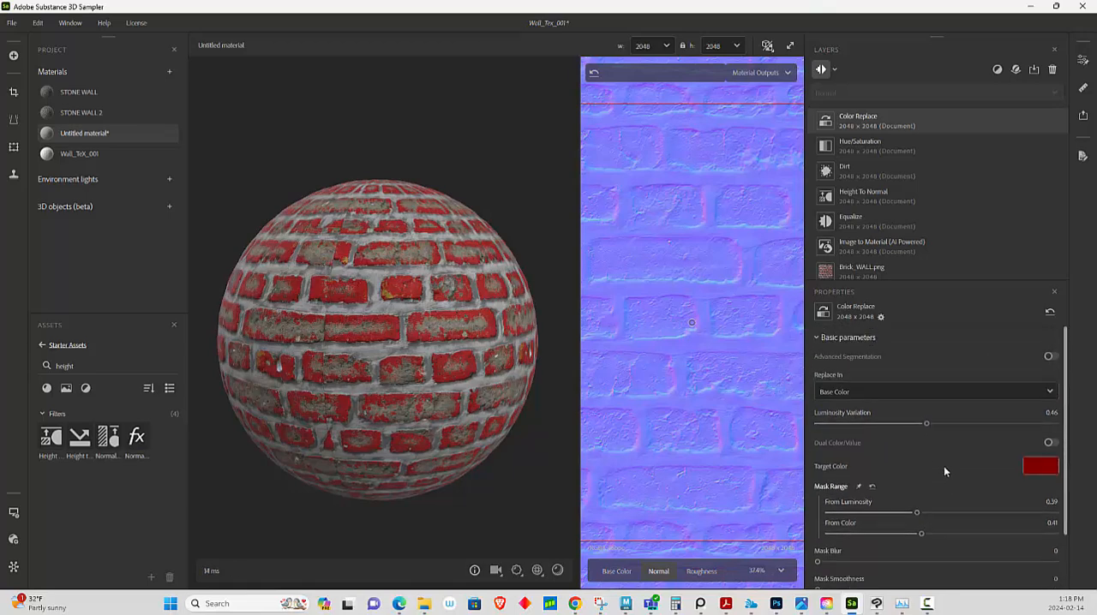
left_click(934, 391)
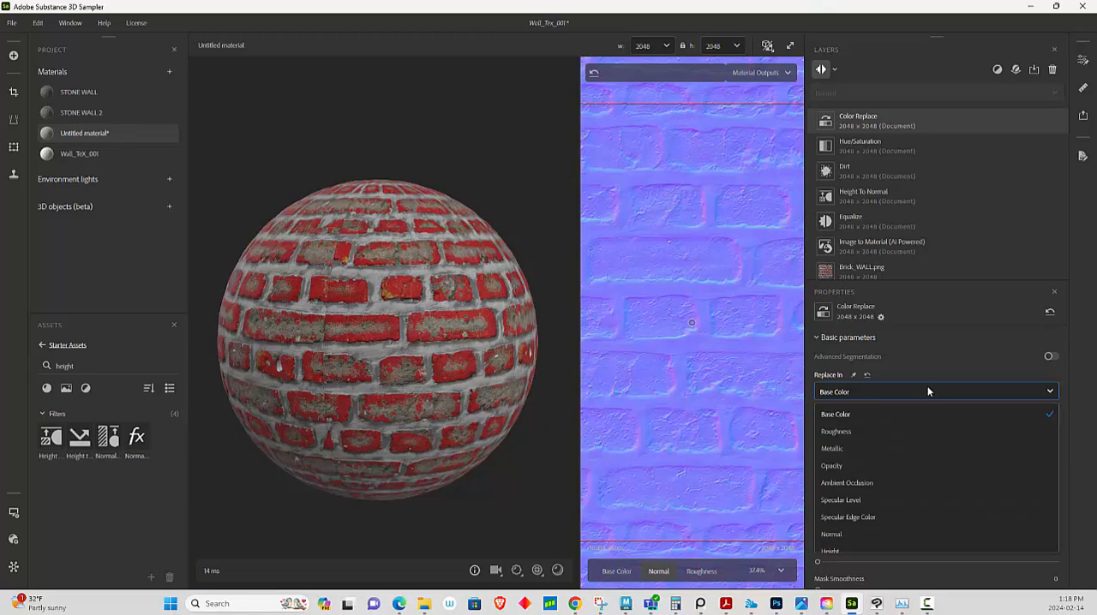
left_click(835, 415)
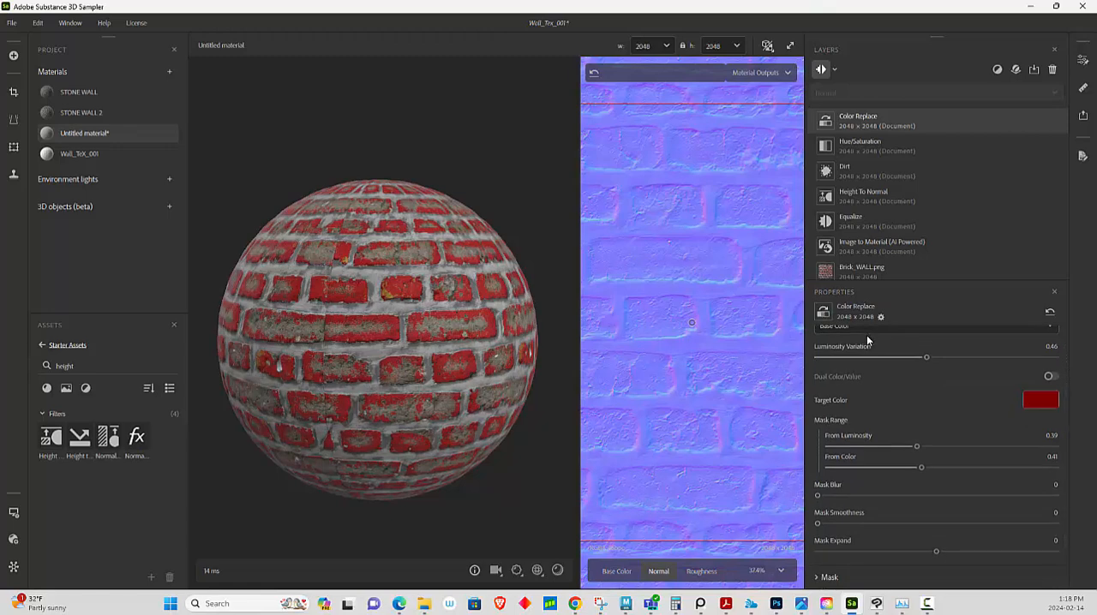
mouse_move(867, 342)
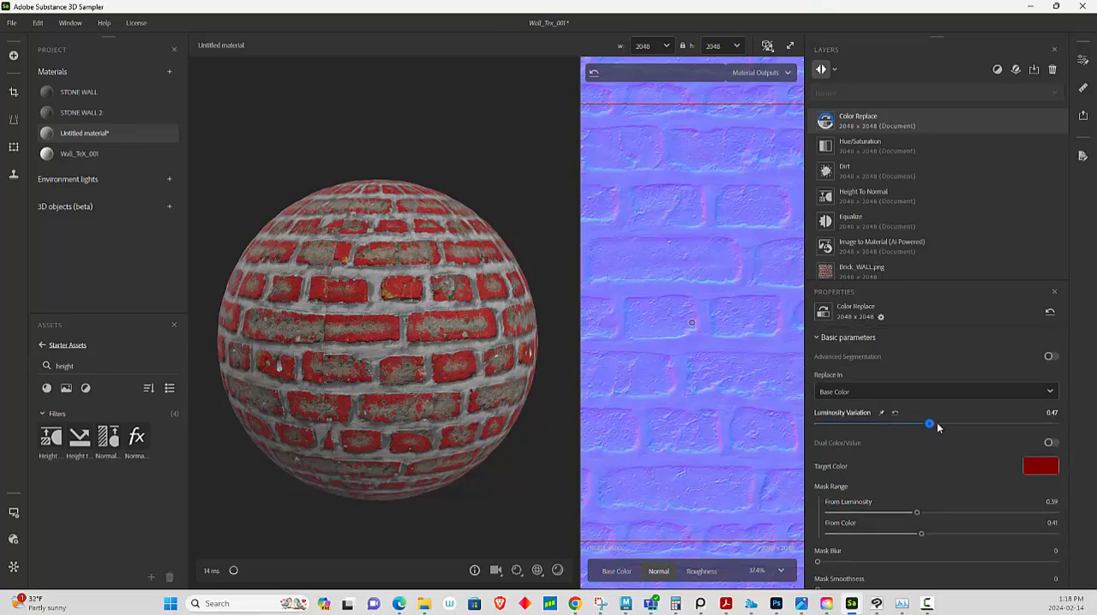
left_click_drag(930, 424, 915, 424)
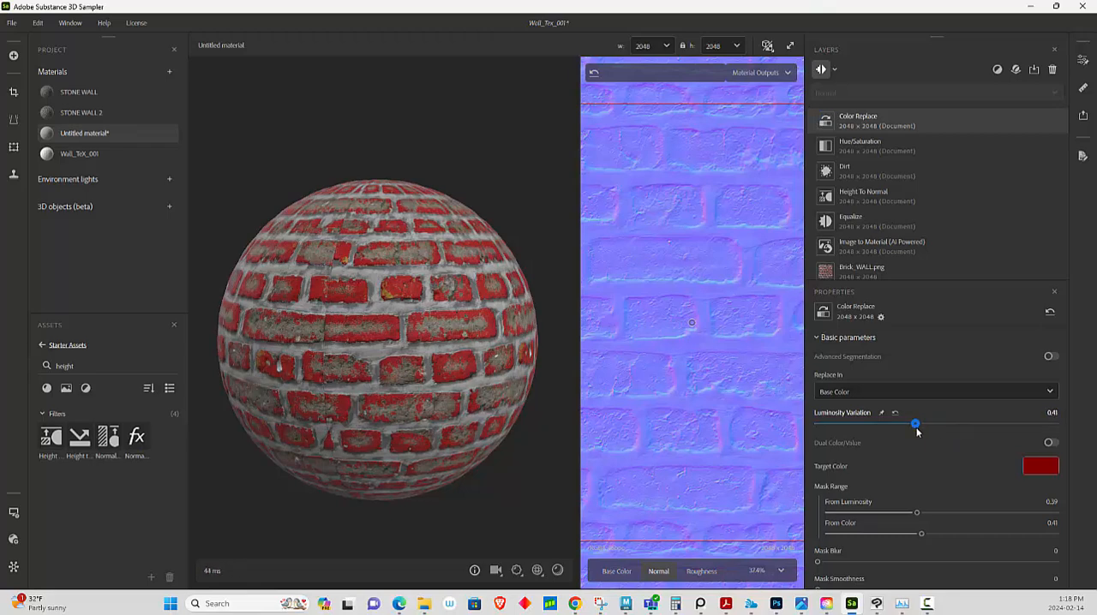
left_click_drag(915, 424, 922, 424)
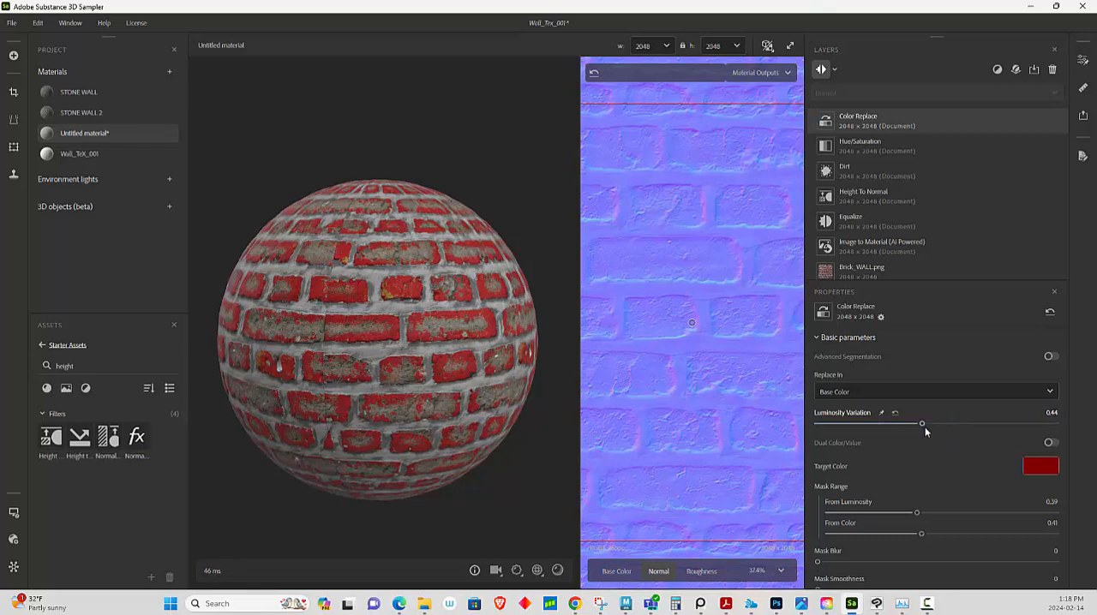
left_click(1040, 466)
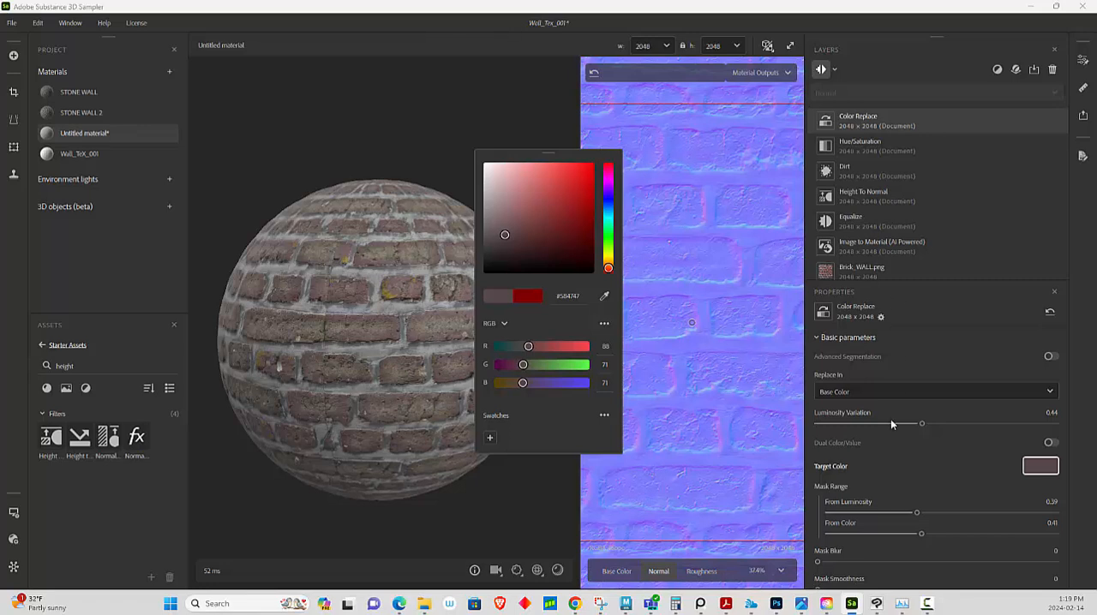
mouse_move(889, 464)
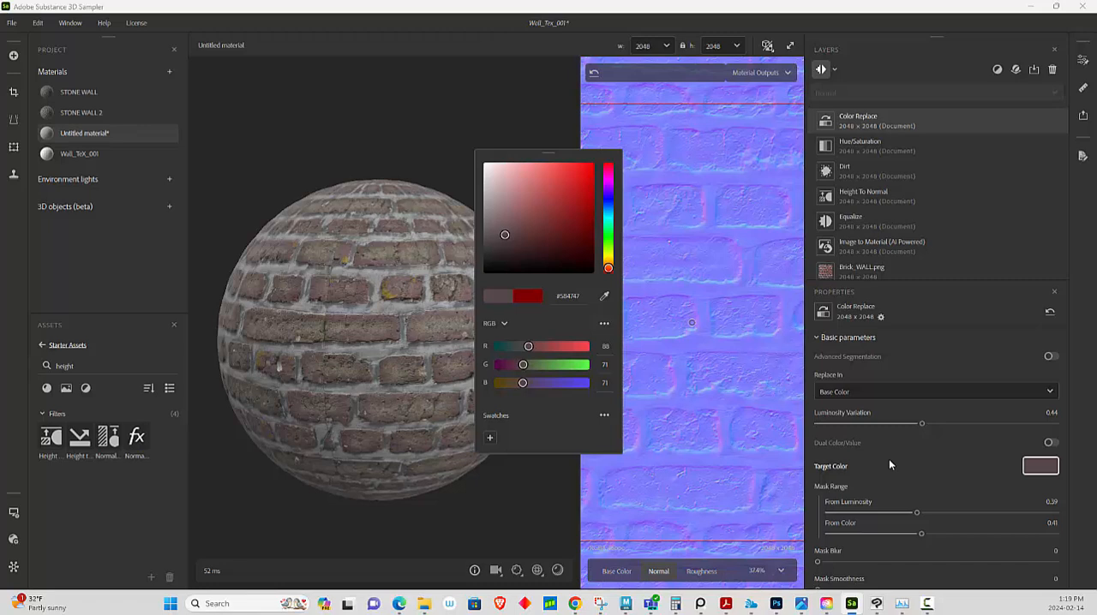
mouse_move(963, 140)
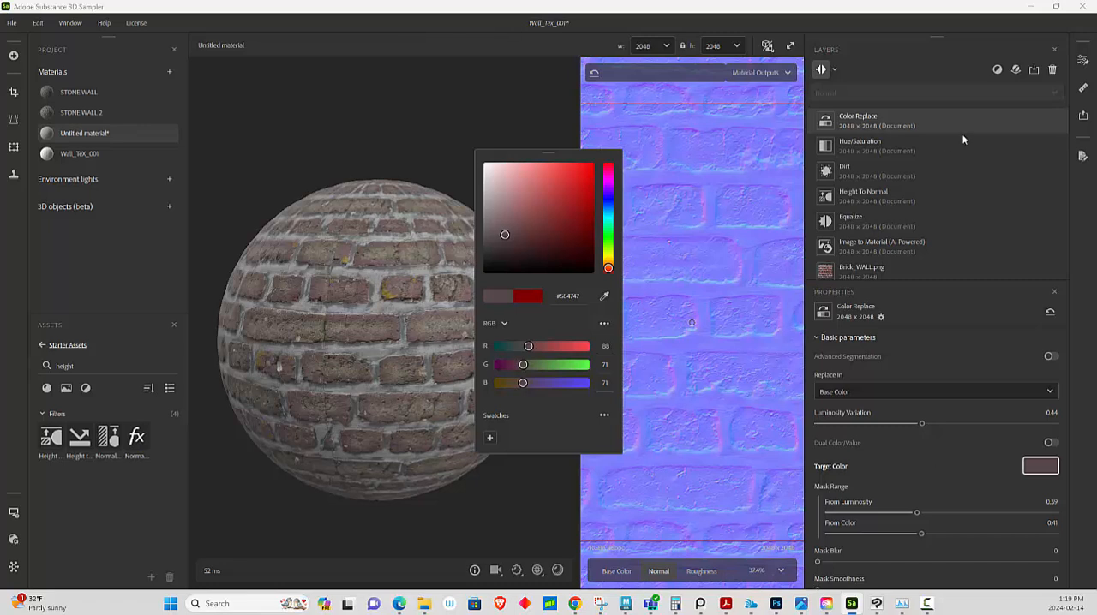
mouse_move(692, 168)
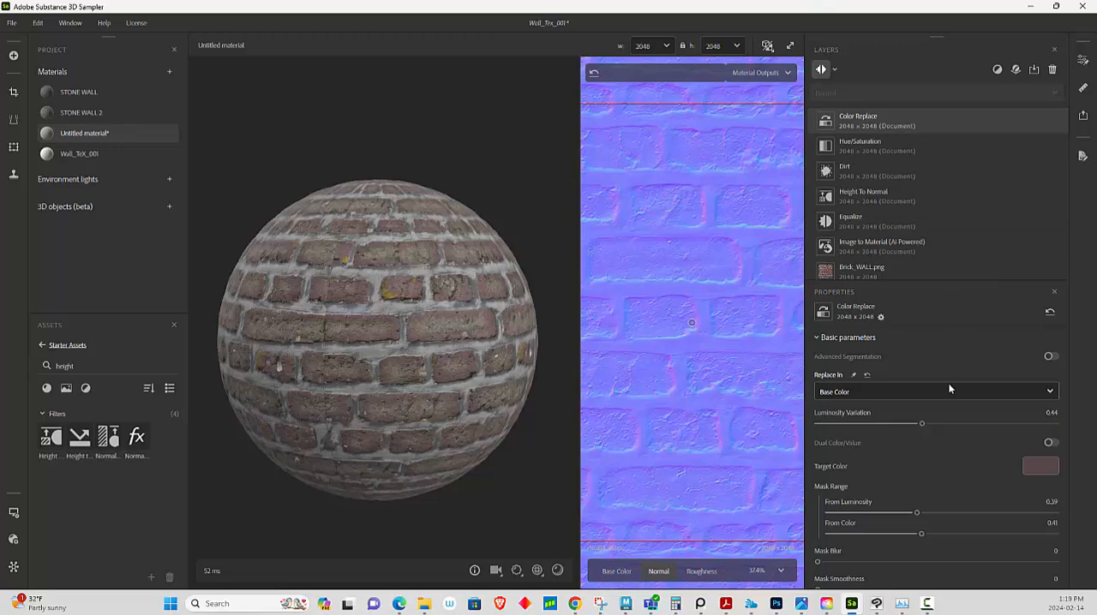
Scroll the Color Replace properties down to the Mask Smoothness slider.
scroll("down", 3)
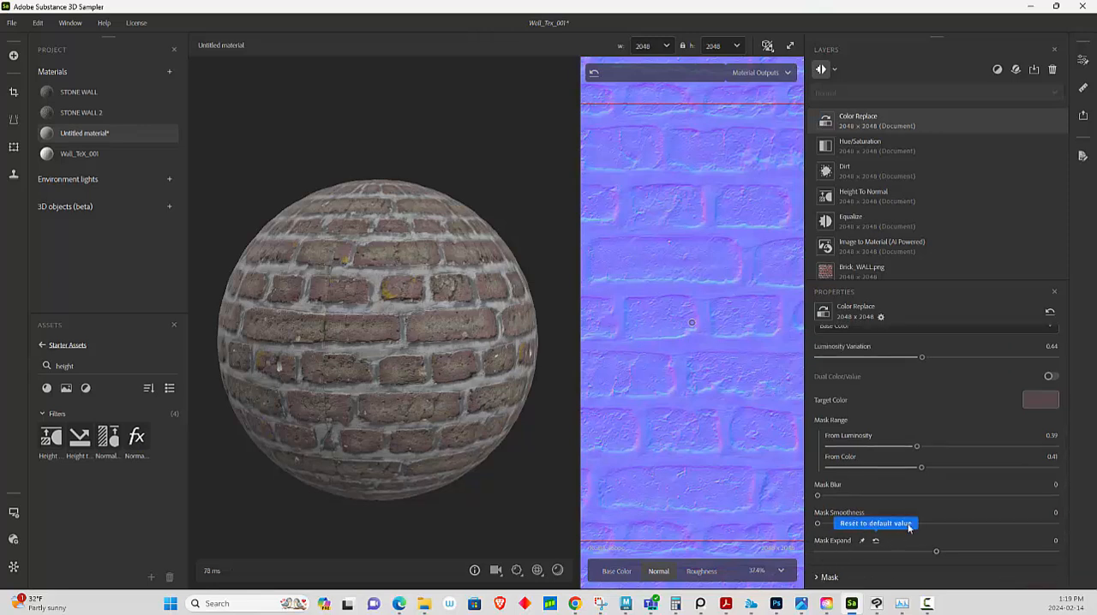
mouse_move(956, 536)
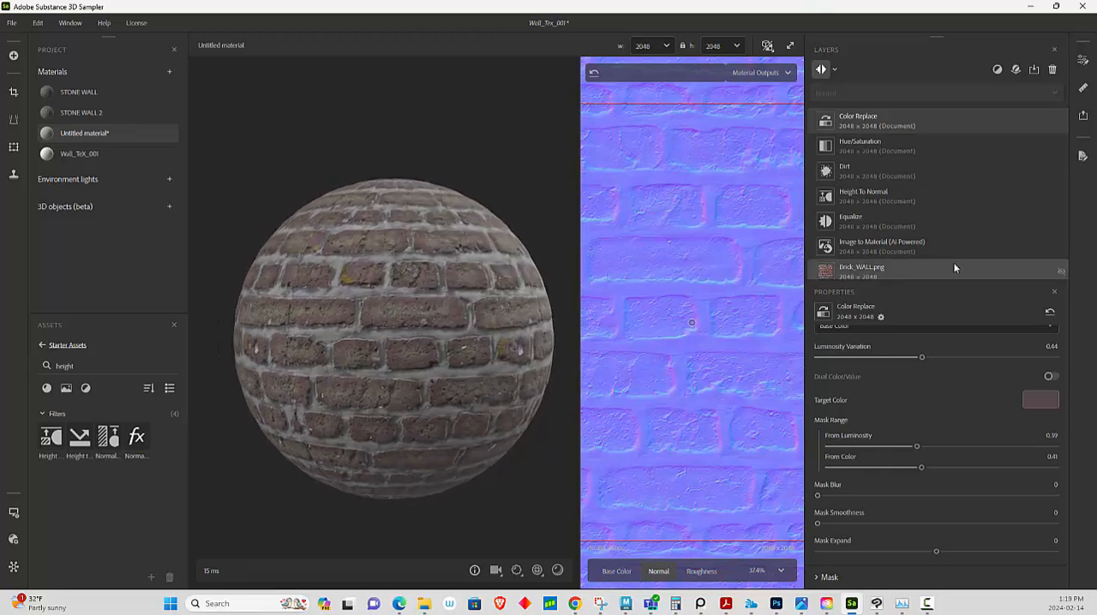
Add a Tiling filter and switch the 2D view from Normal to Base Color.
left_click(1033, 69)
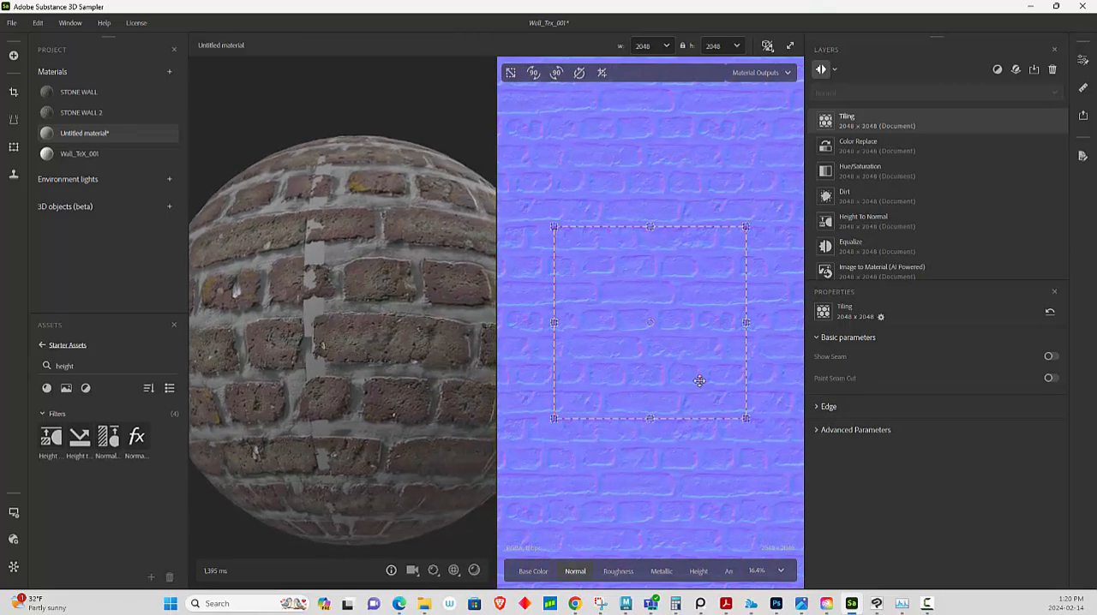
left_click(532, 570)
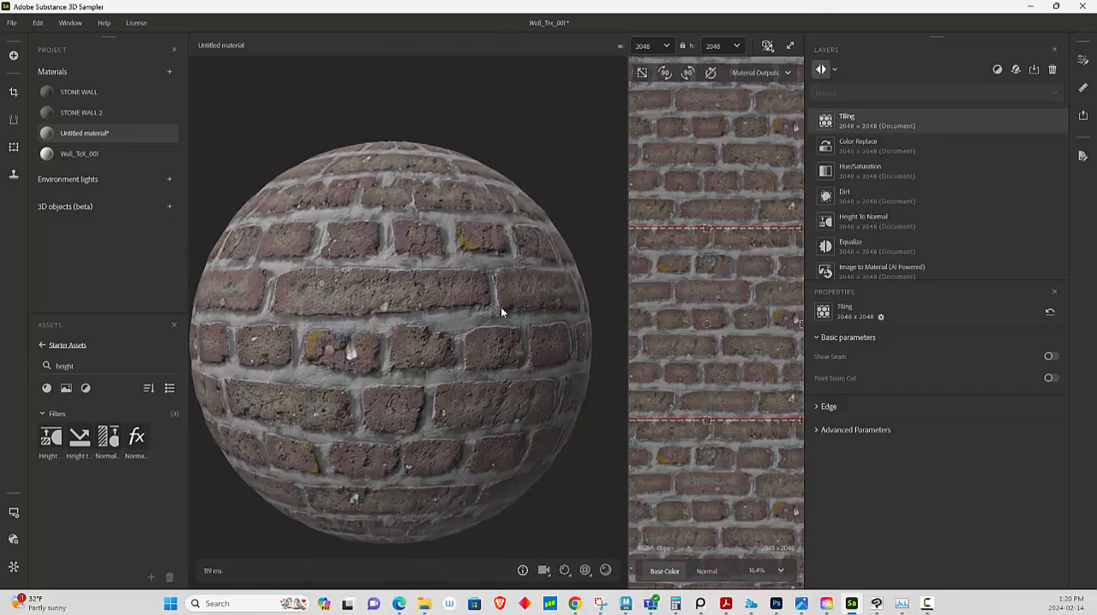
On the Dirt layer, set volume to 0.16 and spread contrast variation to 0.14.
left_click_drag(502, 312, 445, 324)
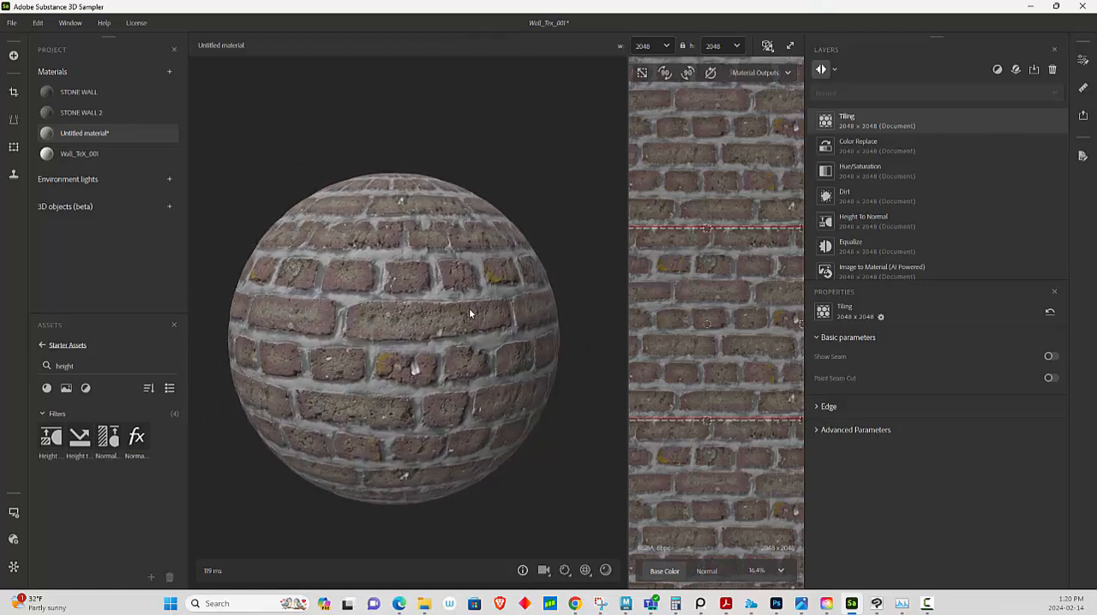
left_click(857, 196)
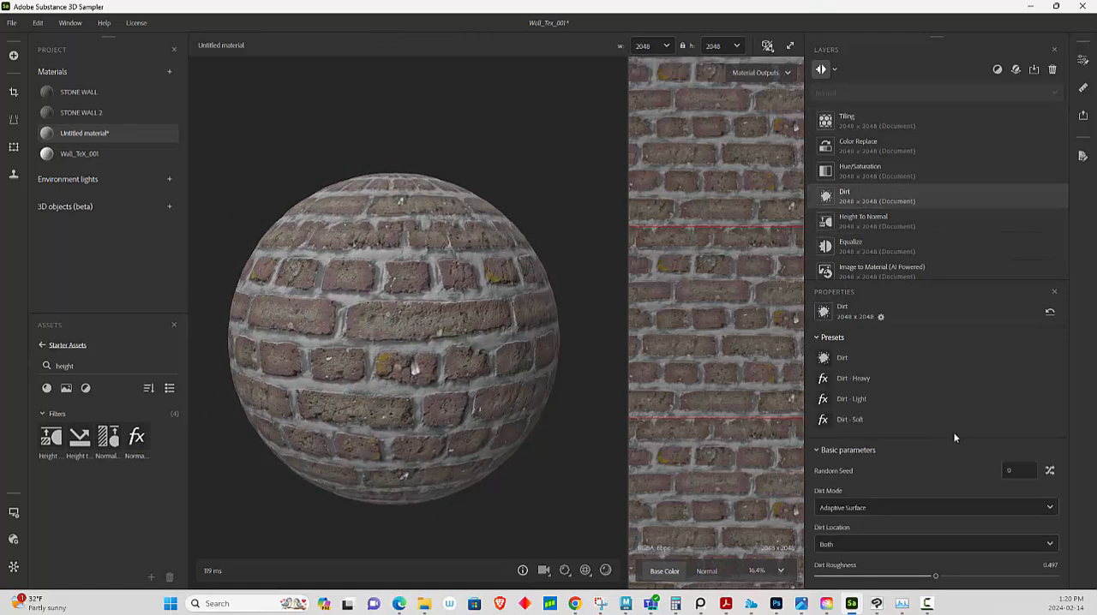
scroll("down", 3)
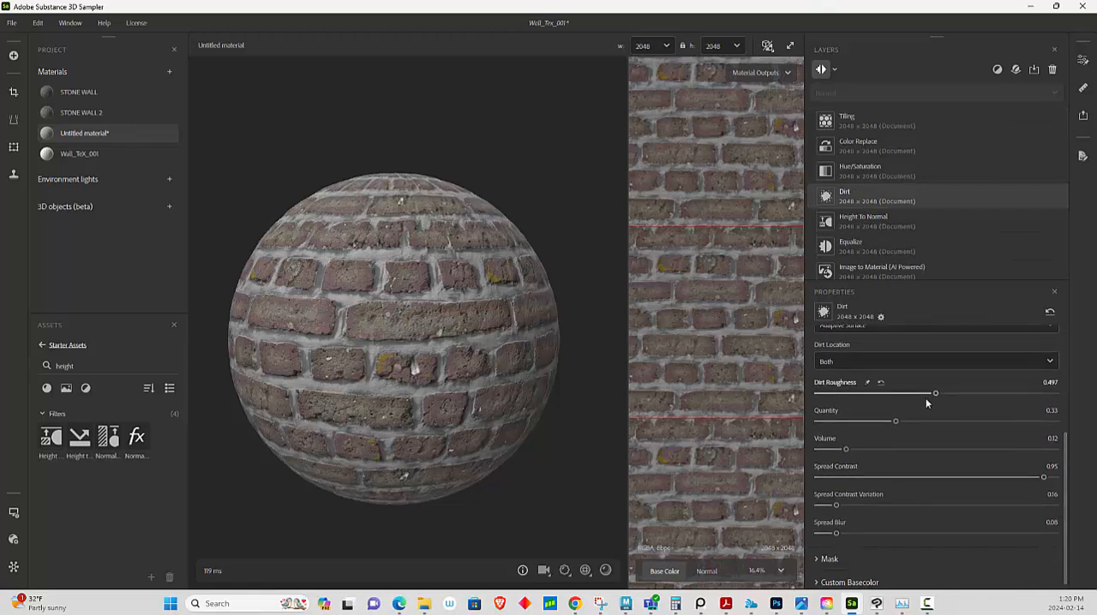
left_click_drag(846, 449, 868, 448)
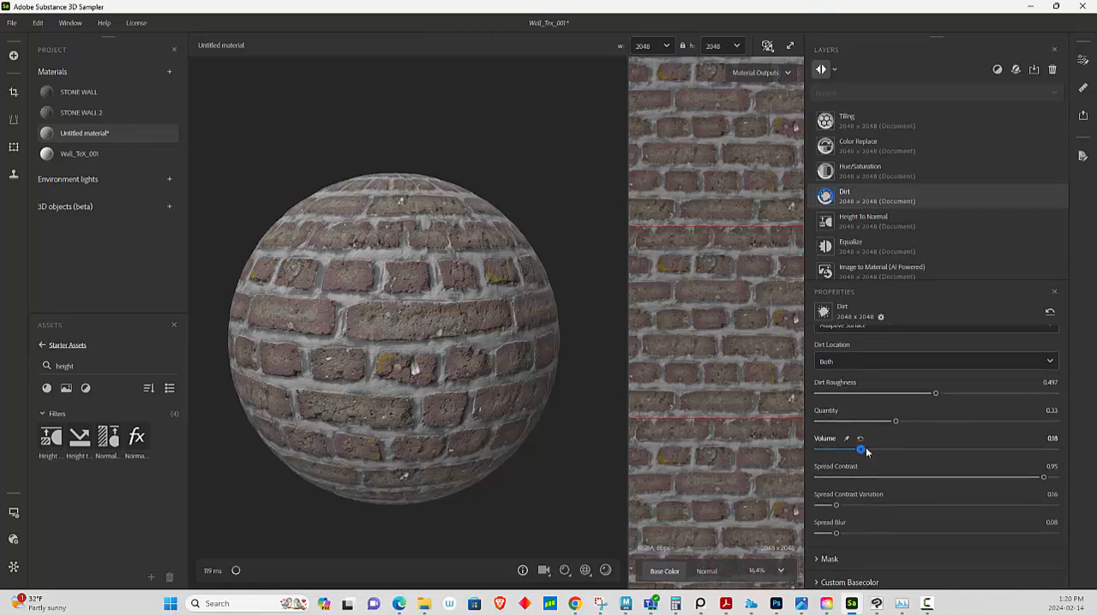
left_click_drag(868, 451, 858, 450)
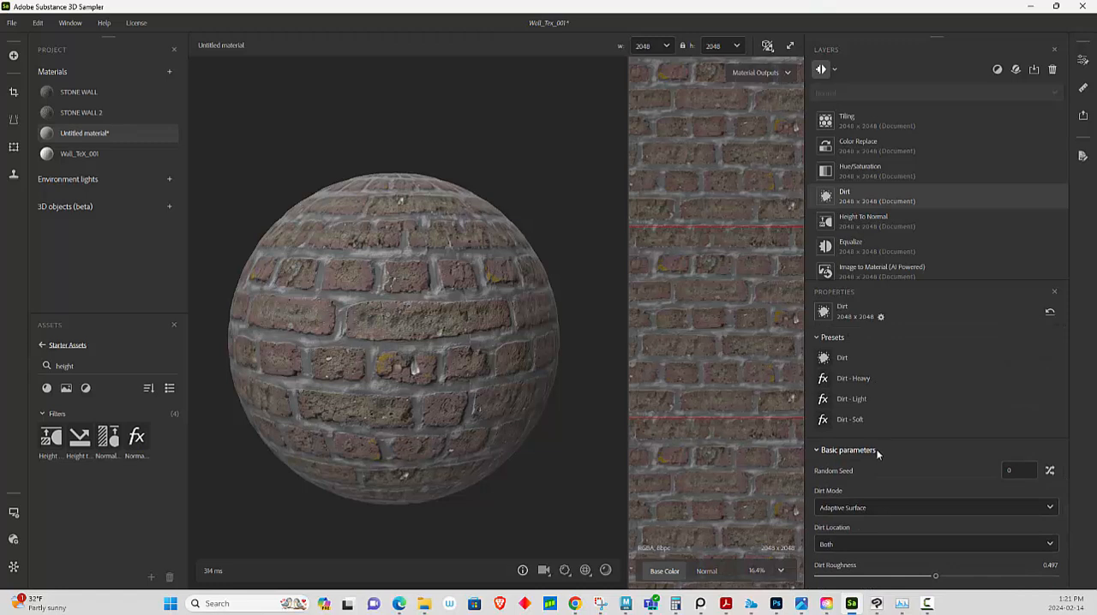
scroll("down", 3)
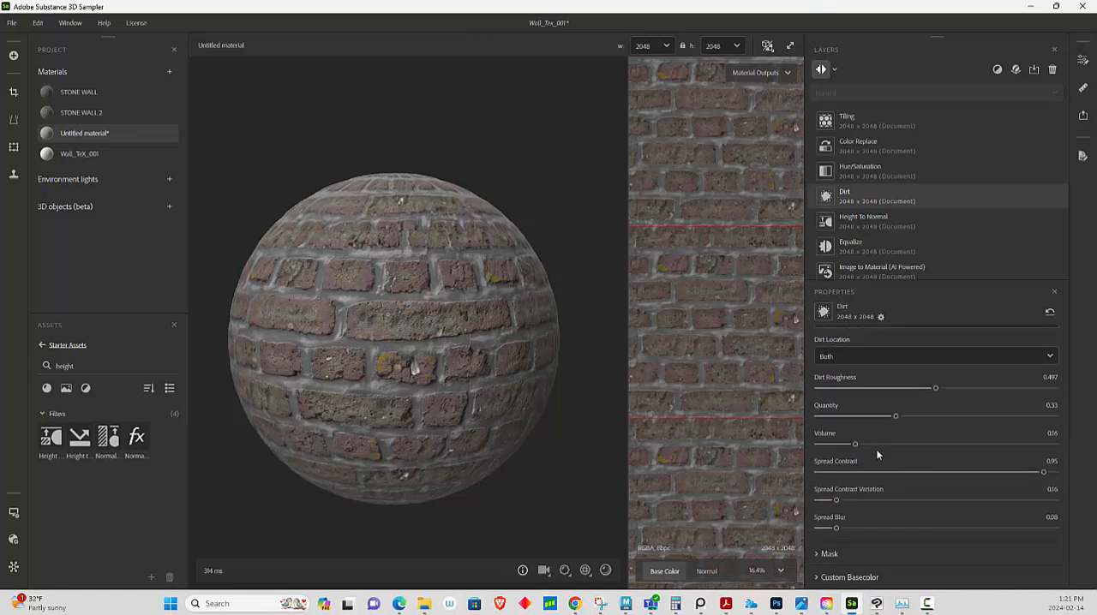
left_click_drag(834, 500, 848, 500)
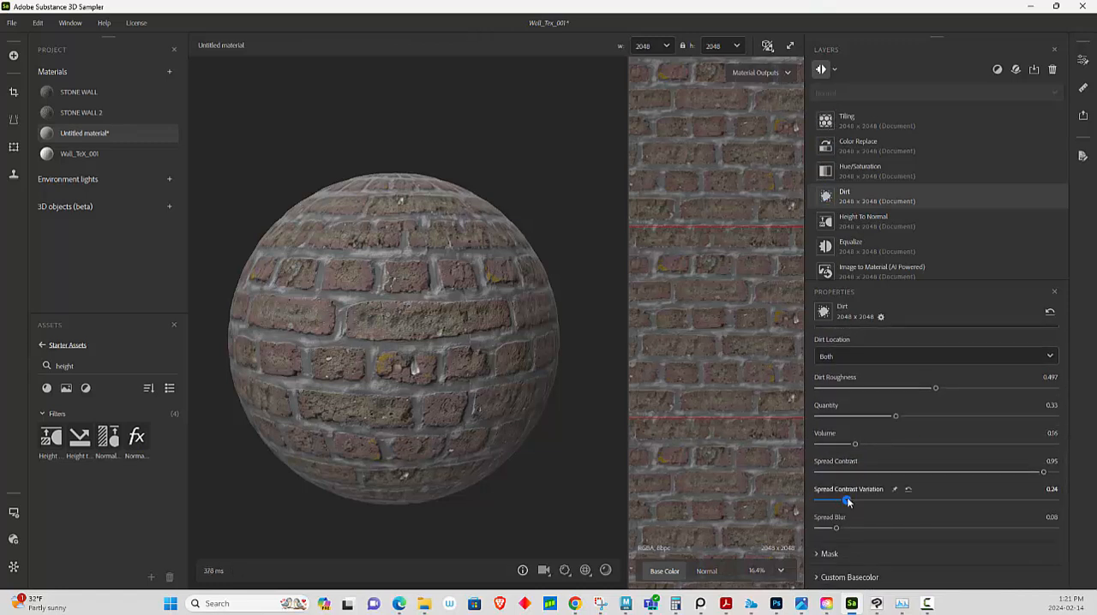
left_click_drag(848, 501, 836, 500)
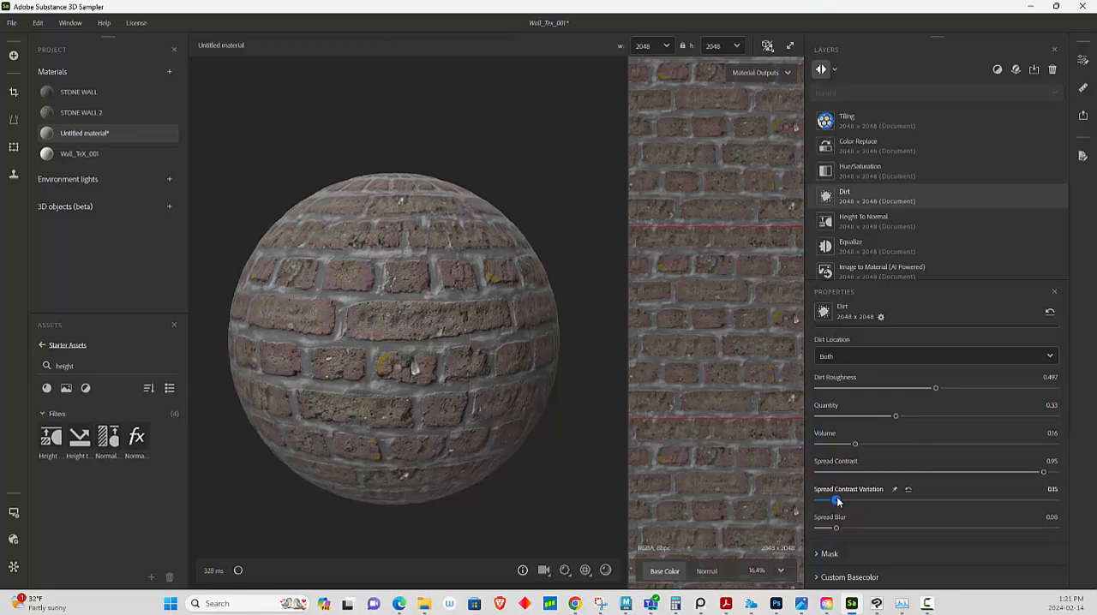
left_click_drag(837, 501, 833, 501)
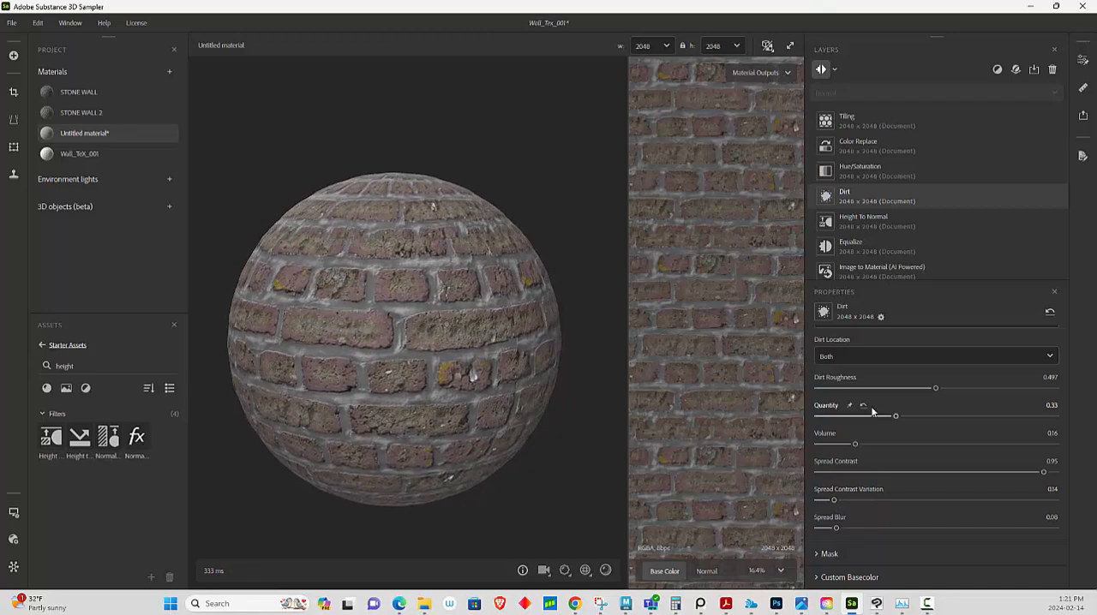
Set the dirt quantity to 0.3 and rotate the sphere to review the grime.
left_click_drag(896, 415, 874, 419)
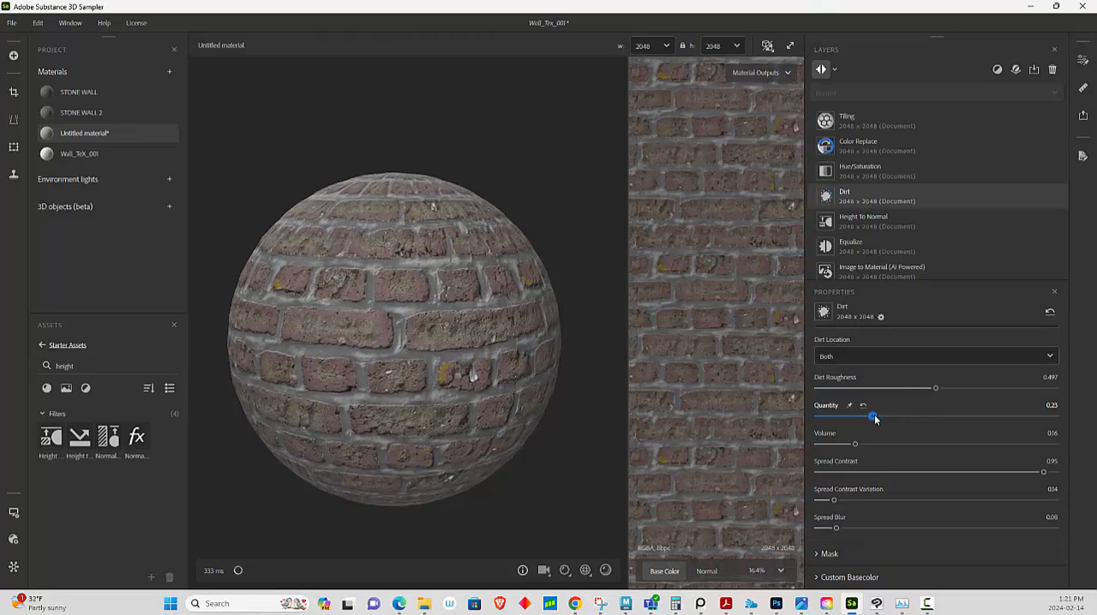
left_click_drag(872, 417, 878, 417)
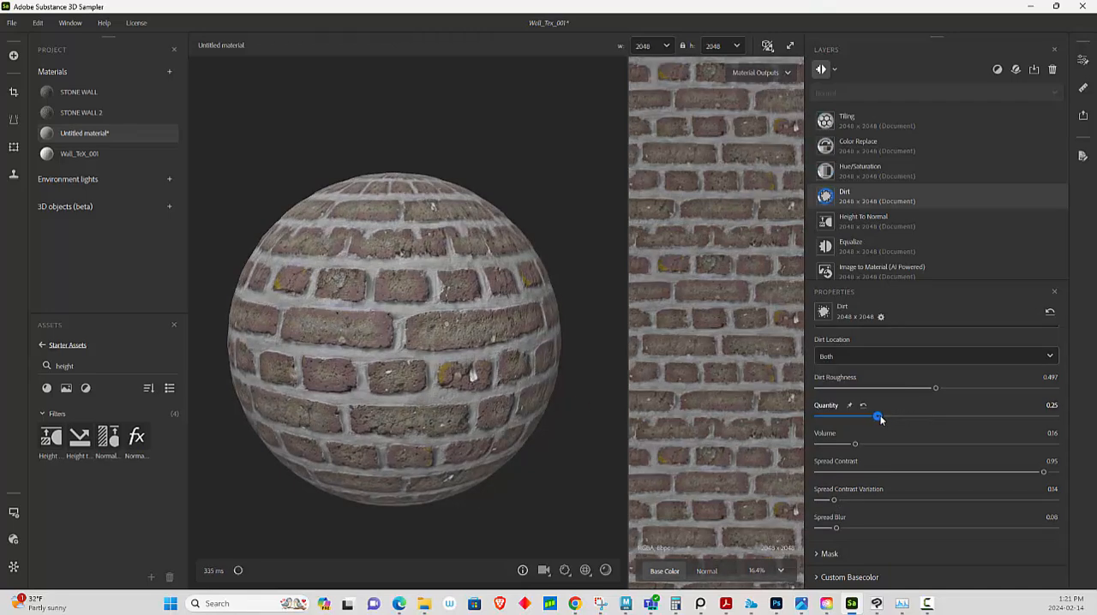
left_click_drag(876, 418, 885, 418)
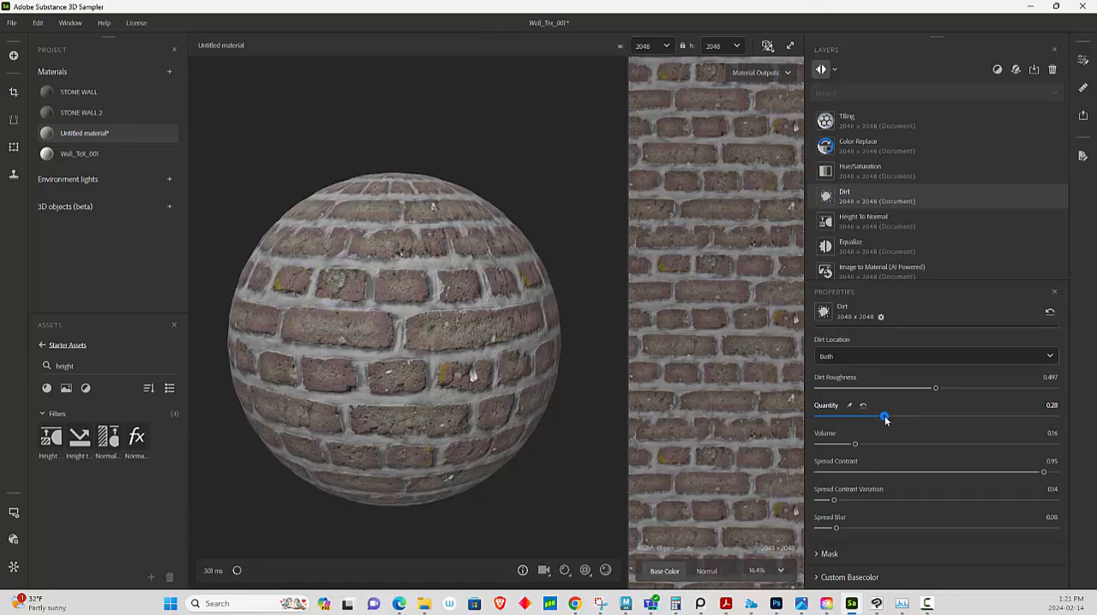
left_click_drag(884, 418, 888, 417)
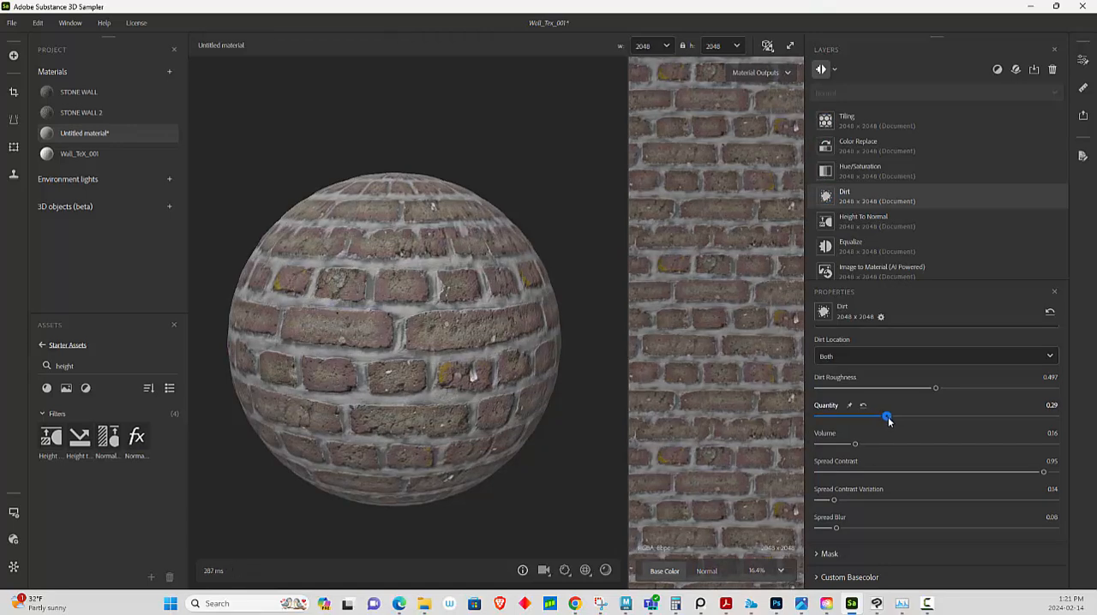
left_click_drag(886, 415, 889, 416)
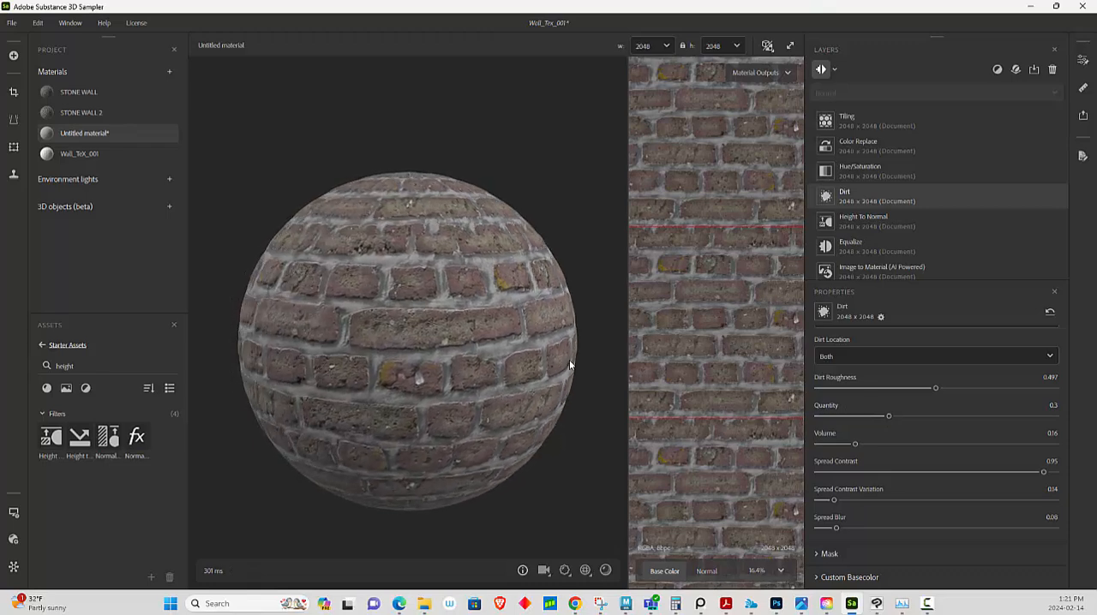
left_click_drag(569, 364, 557, 304)
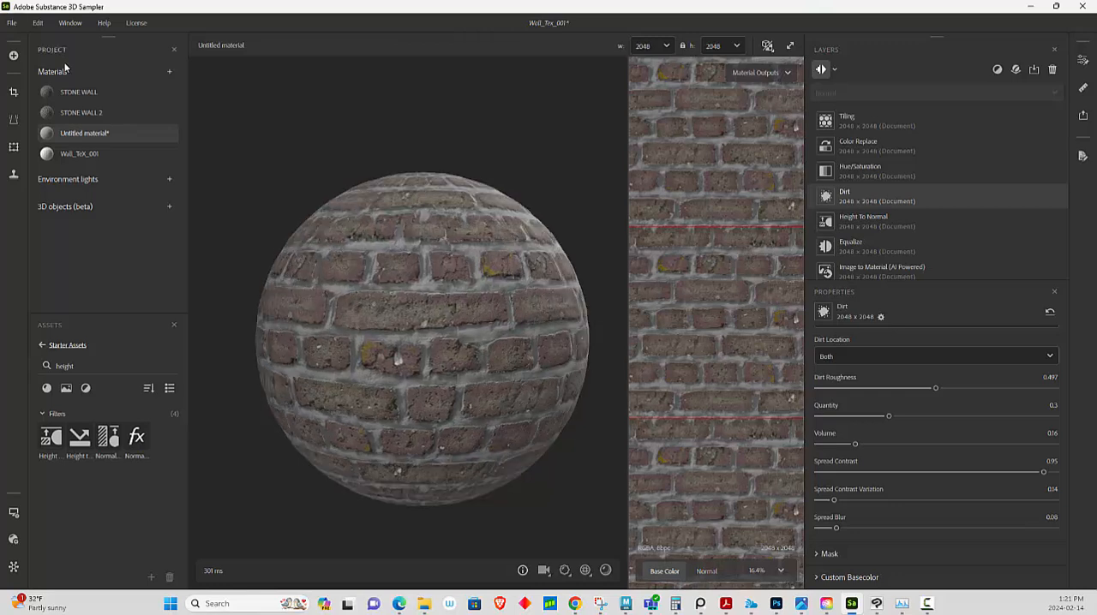
Rename the untitled material to Brick_Wall.
left_click(11, 22)
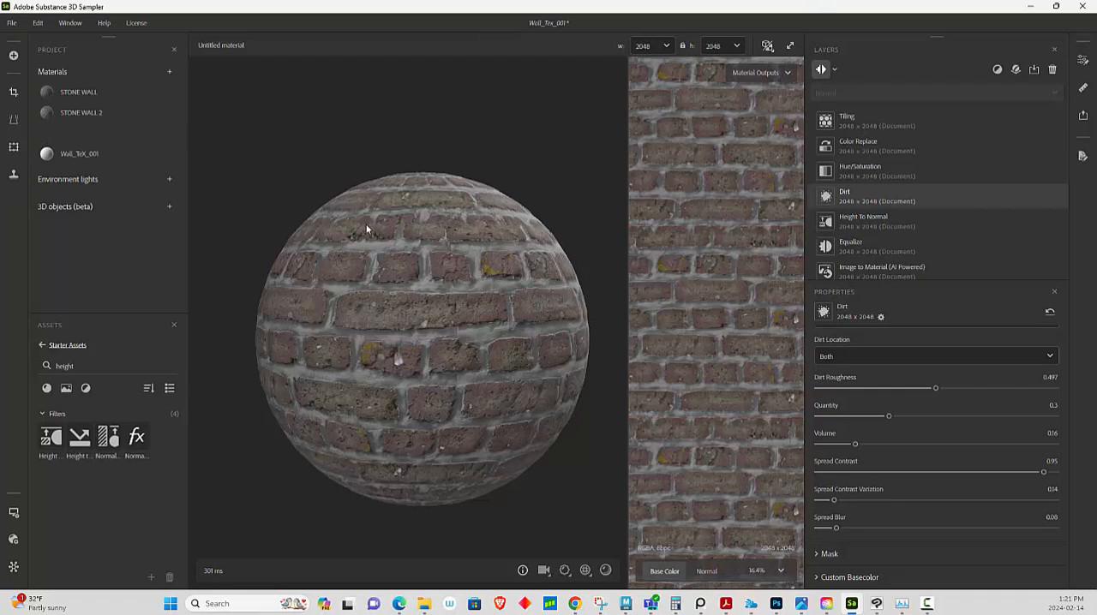
mouse_move(495, 260)
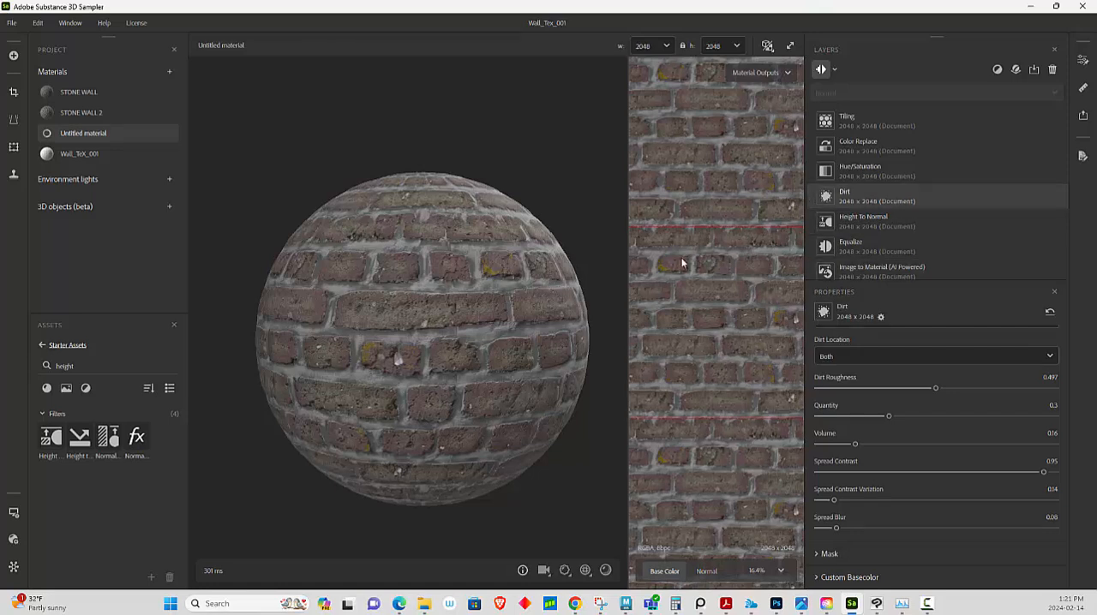
mouse_move(709, 318)
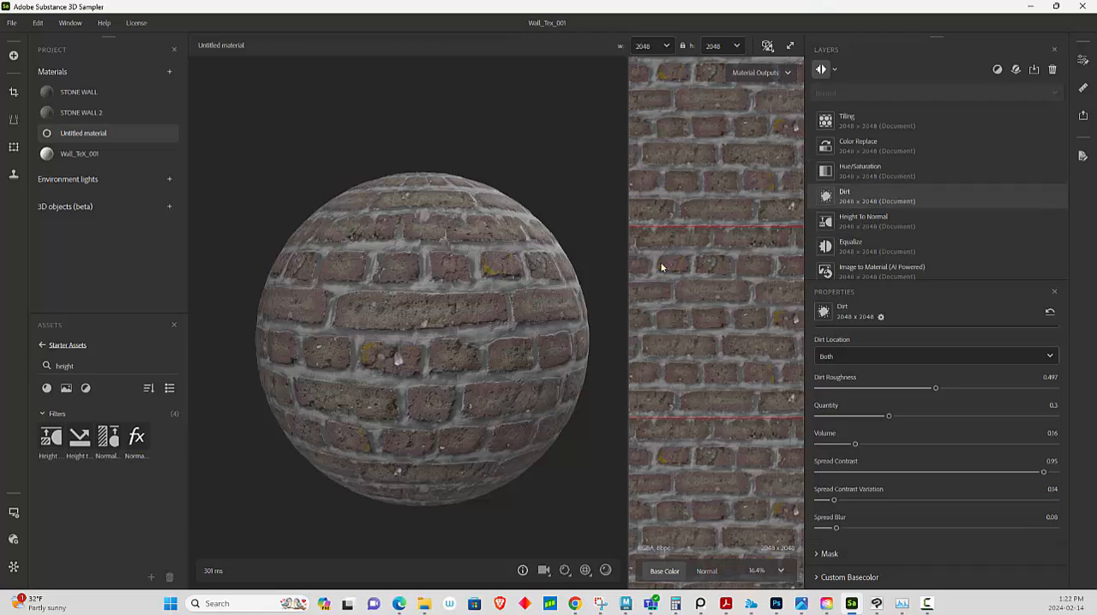
left_click_drag(662, 269, 497, 320)
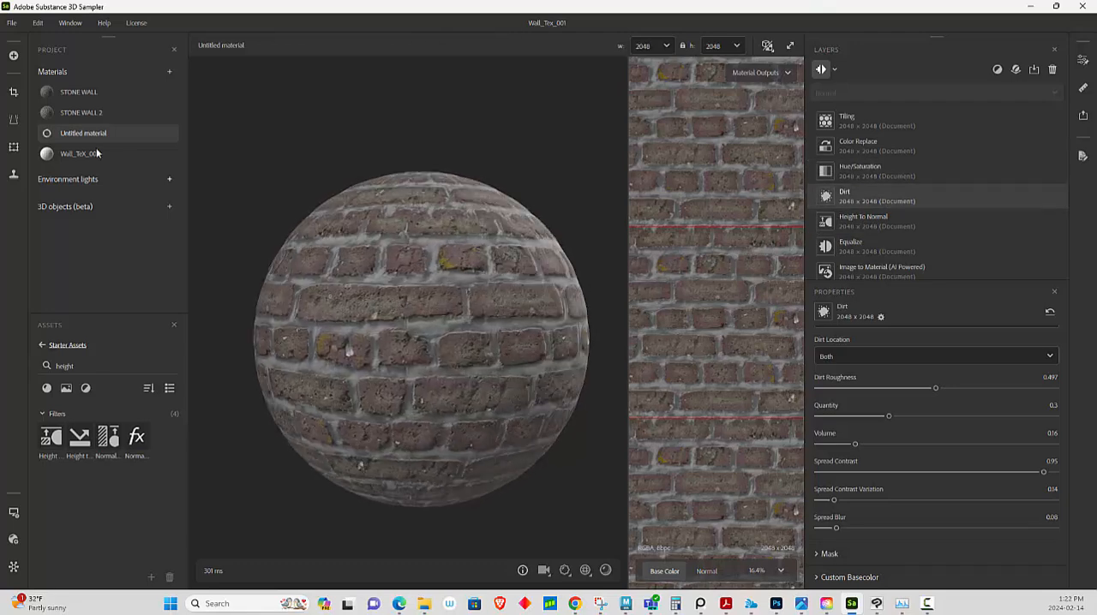
right_click(83, 133)
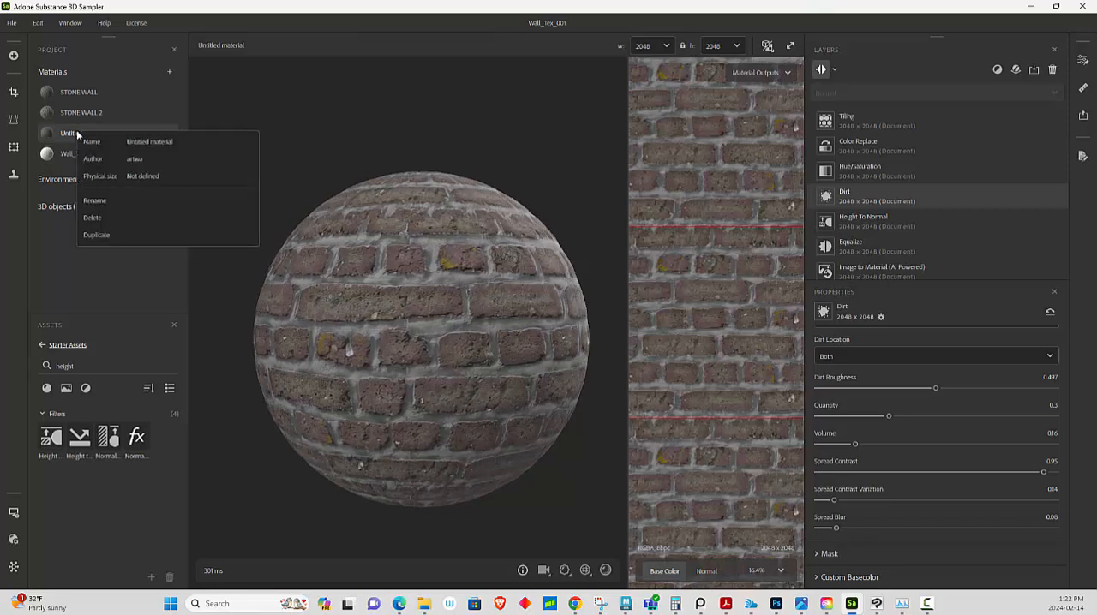
left_click(95, 200)
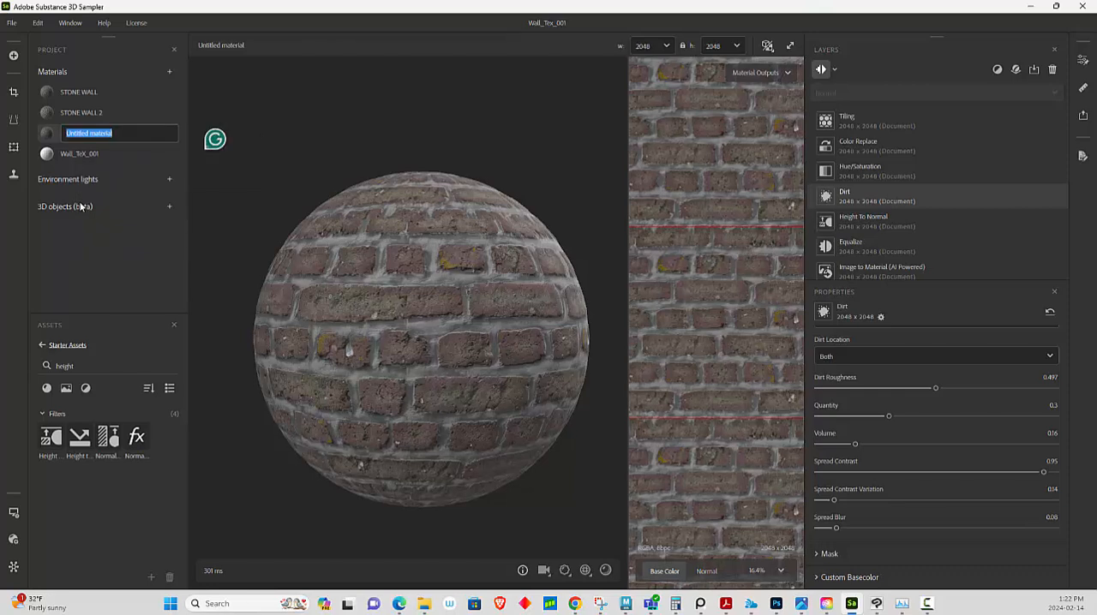
type("BRICK WALL*")
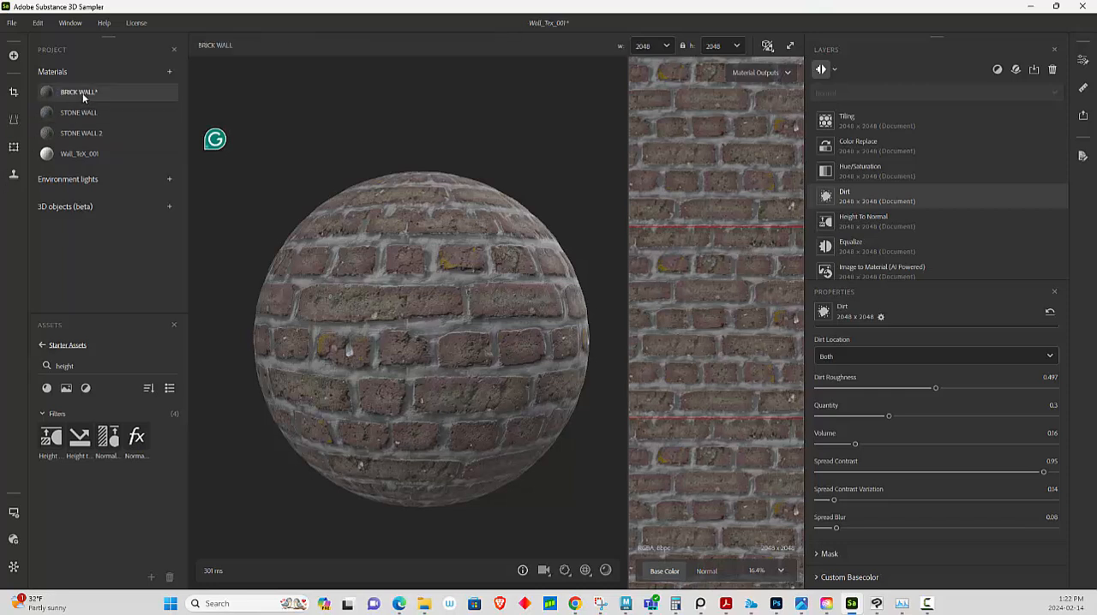
right_click(79, 92)
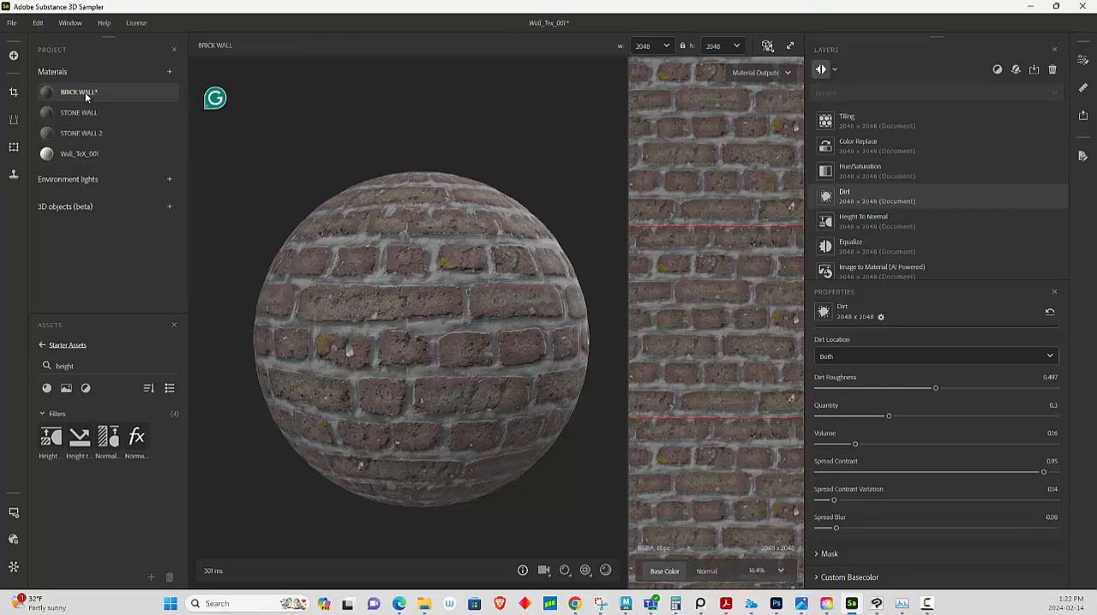
right_click(79, 92)
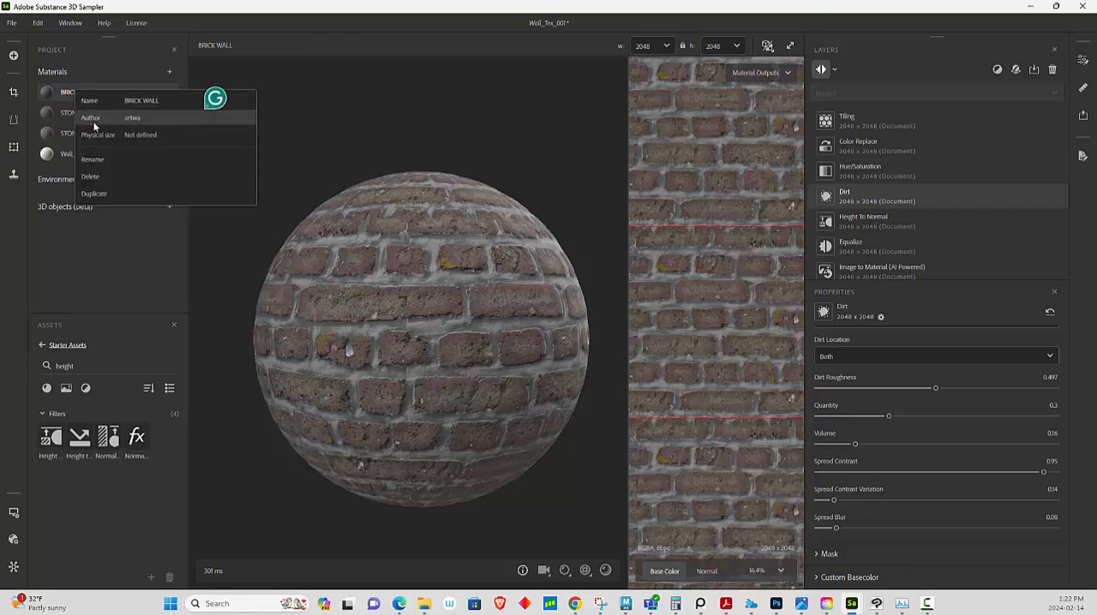
left_click(92, 159)
type("Brick_Wall")
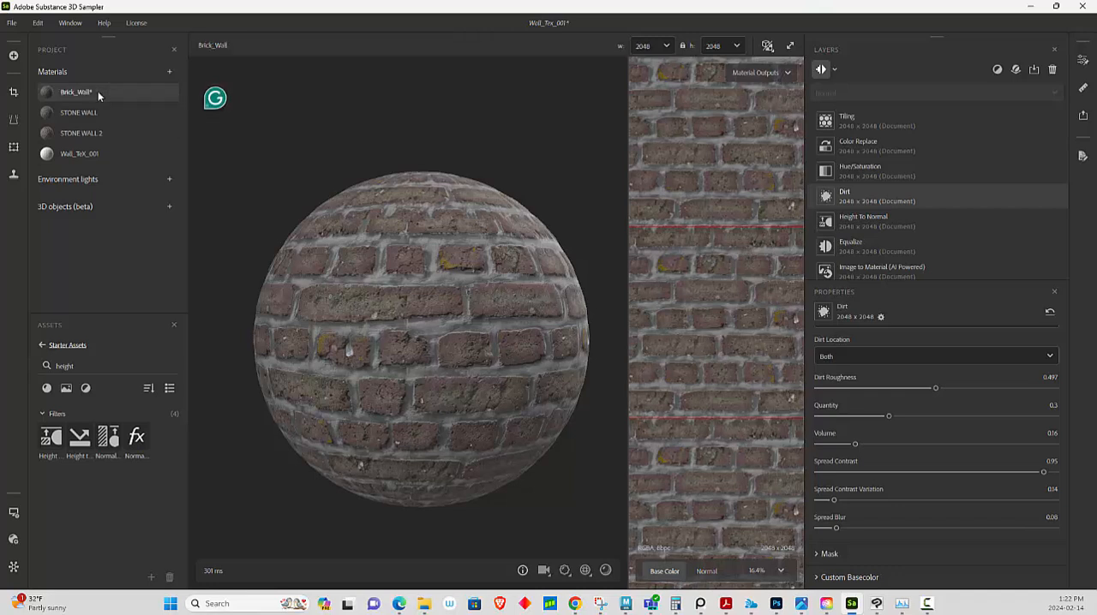
mouse_move(534, 233)
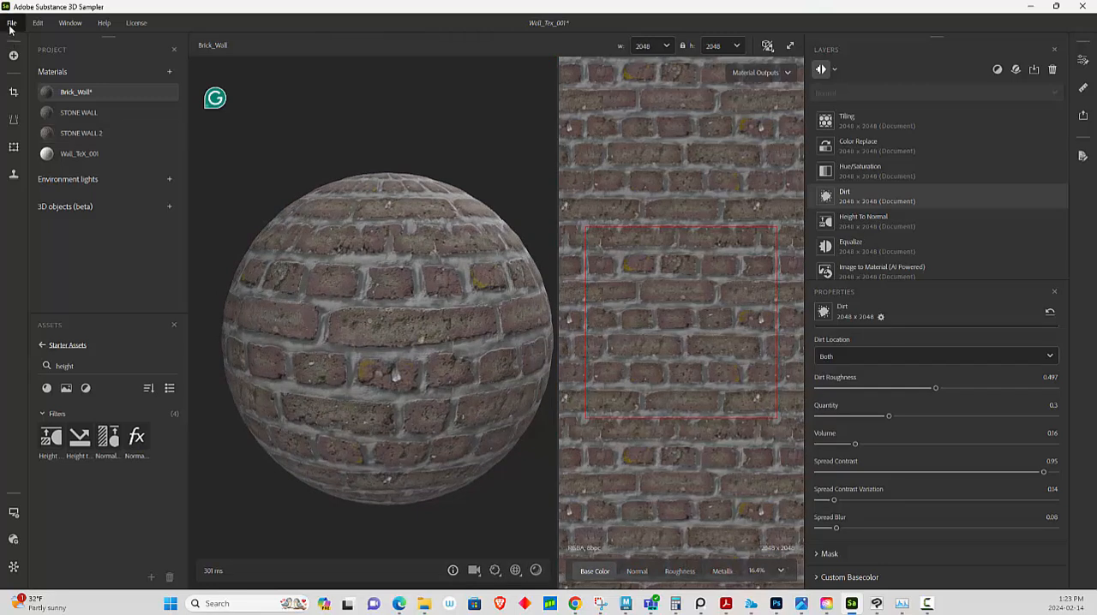
Start exporting the Brick_Wall material's texture maps via File > Export.
left_click(12, 23)
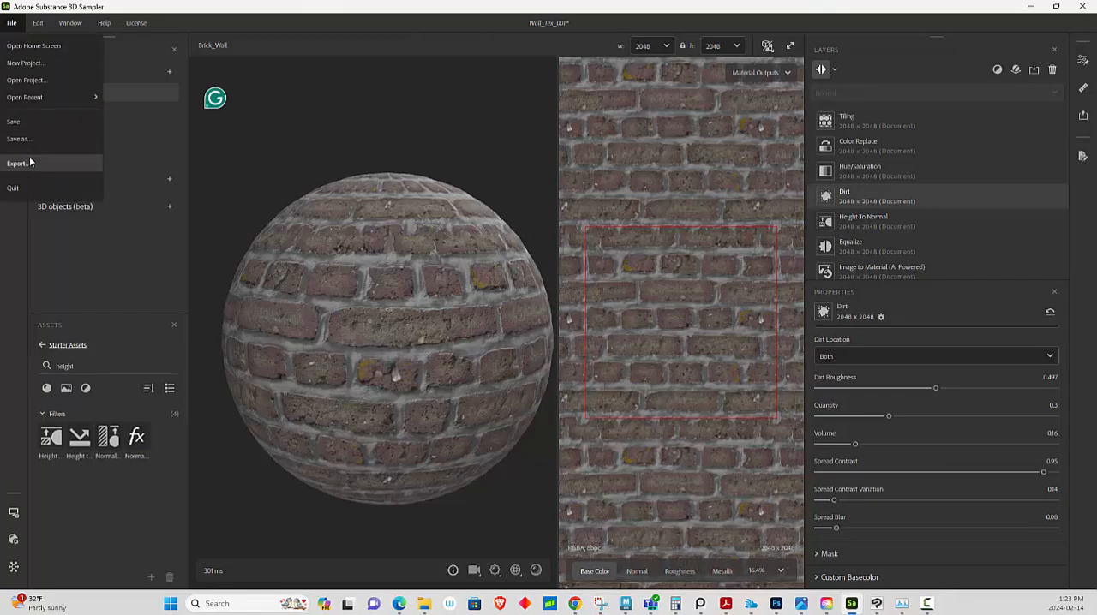
left_click(16, 163)
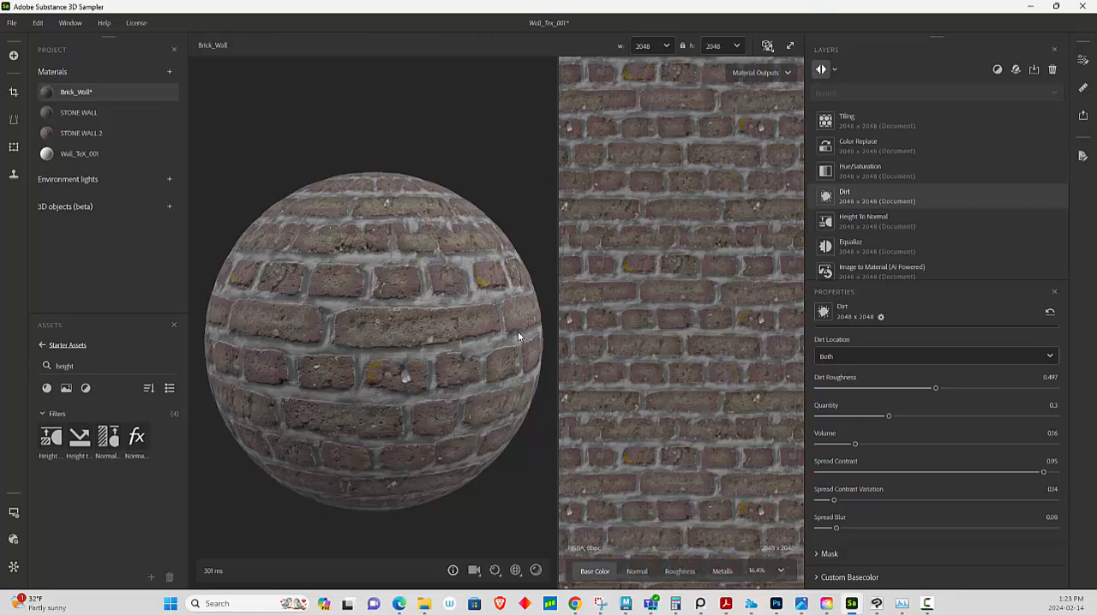
mouse_move(392, 597)
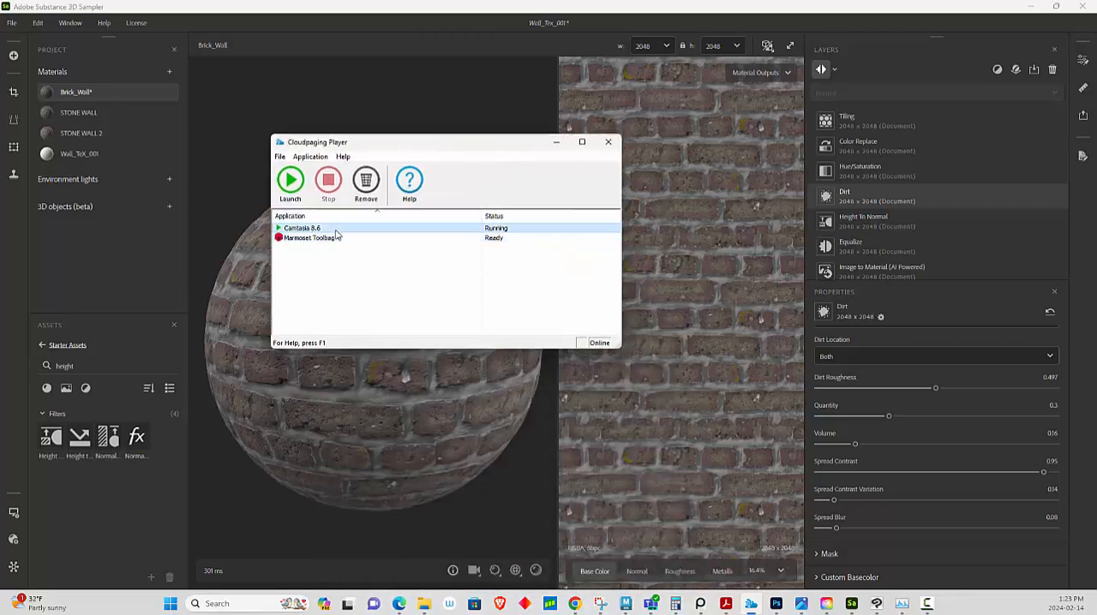
Launch Marmoset Toolbag 4 from Cloudpaging Player and minimize the player.
left_click(313, 238)
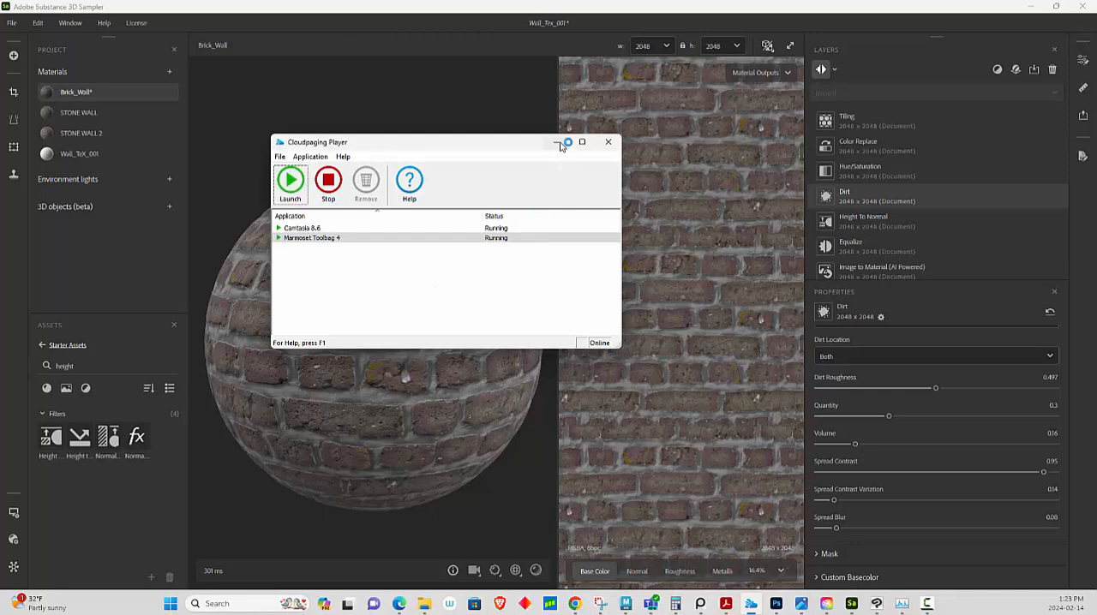
left_click(608, 141)
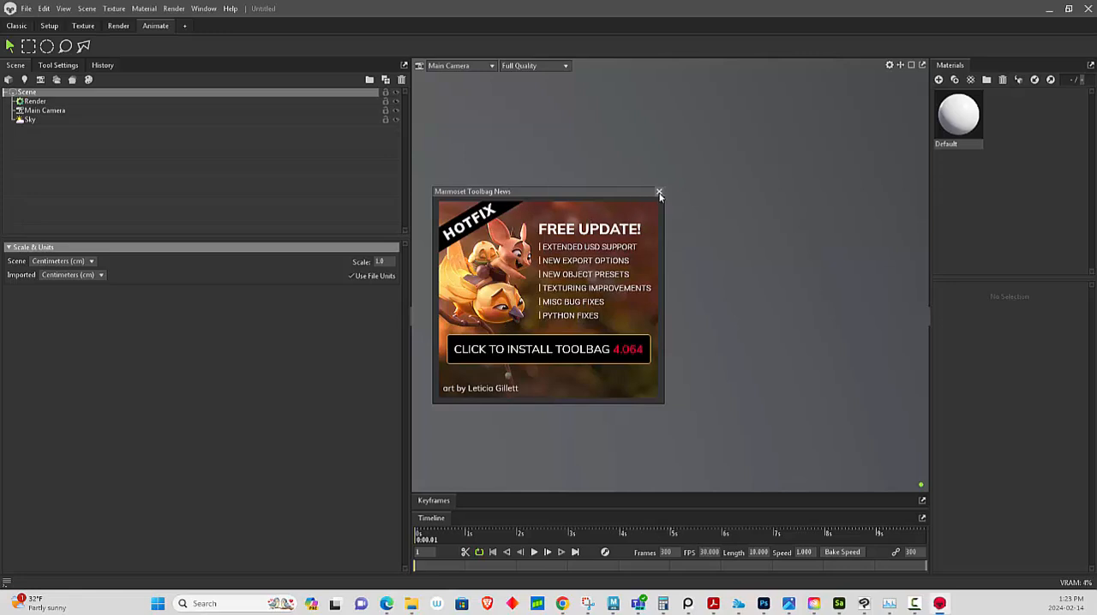
Dismiss the news popup, reopen the recent Wall Tex_marmo scene, and begin Save Scene As.
left_click(26, 8)
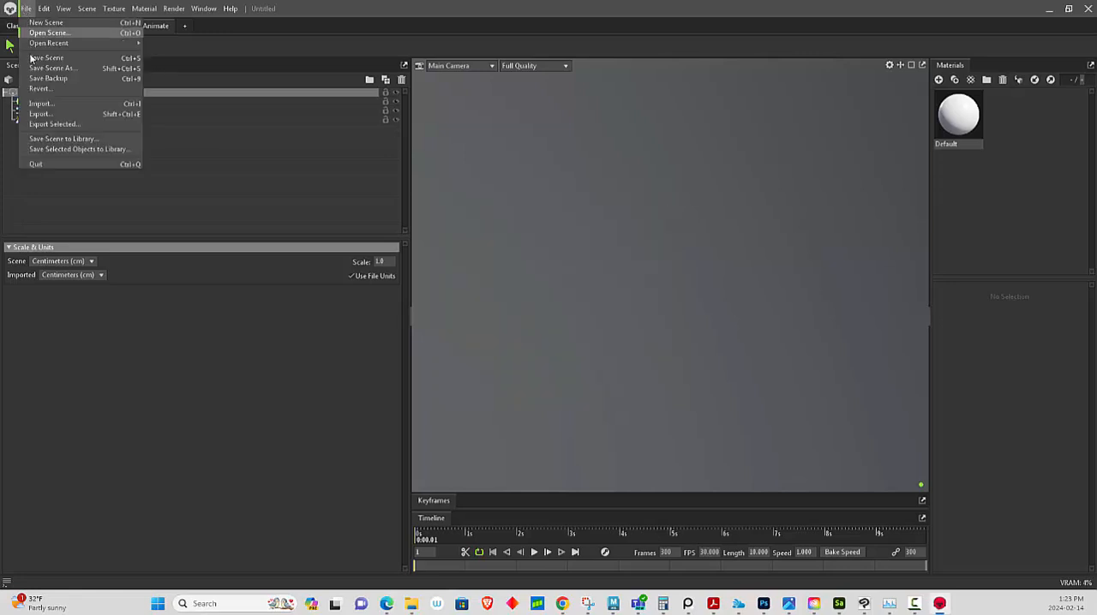
mouse_move(39, 88)
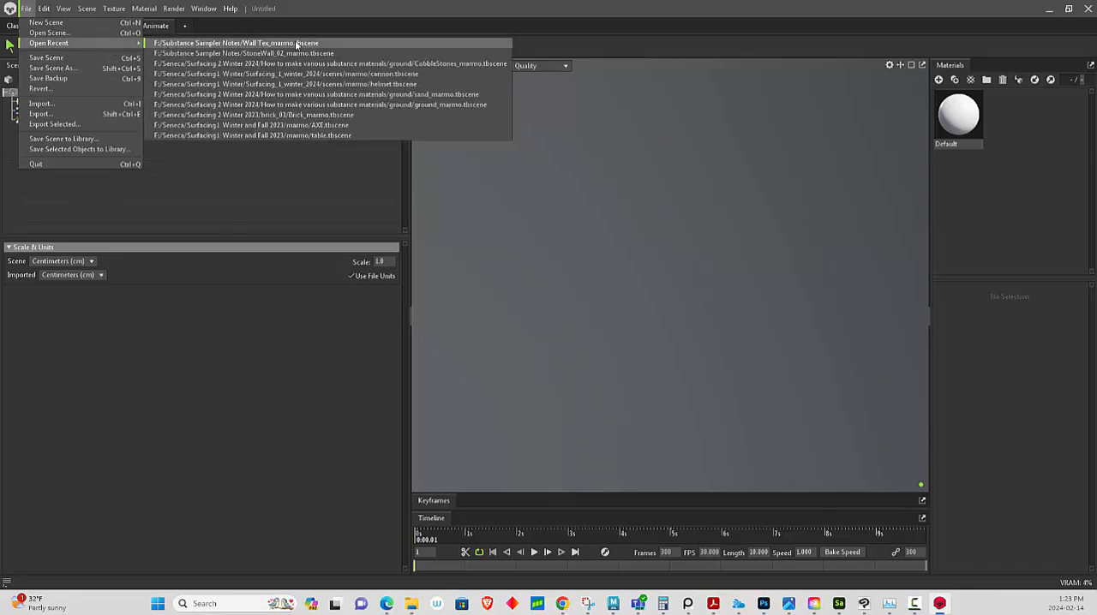
left_click(237, 42)
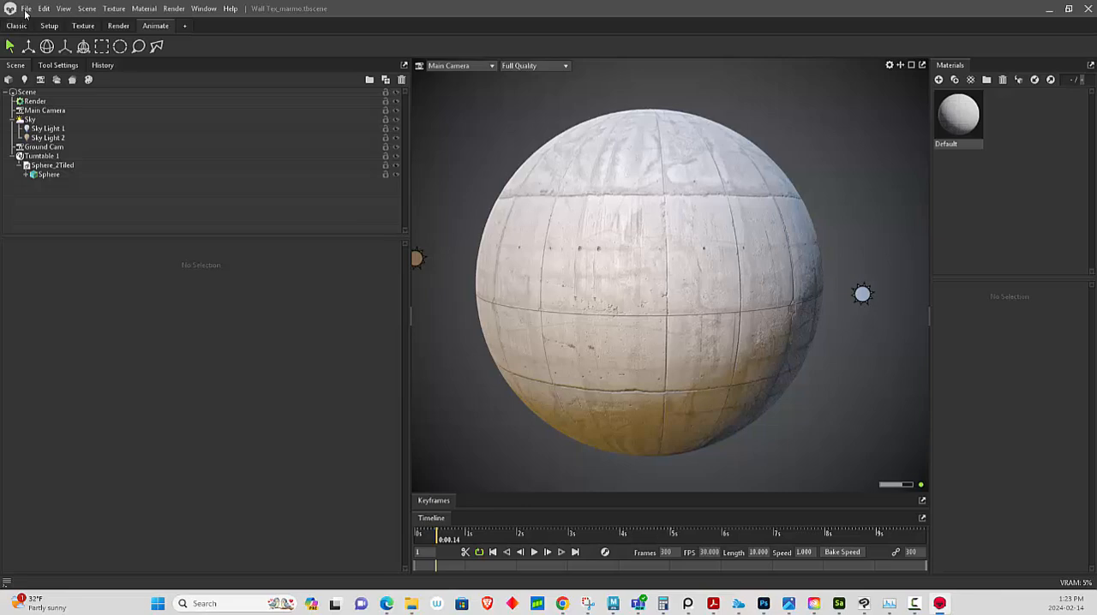
left_click(25, 9)
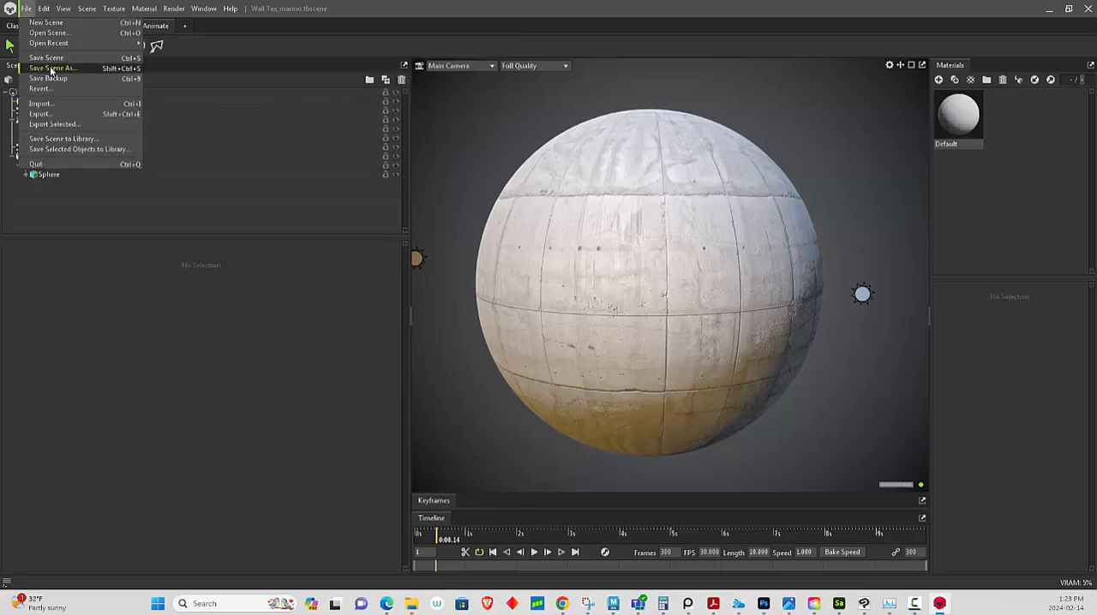
left_click(51, 68)
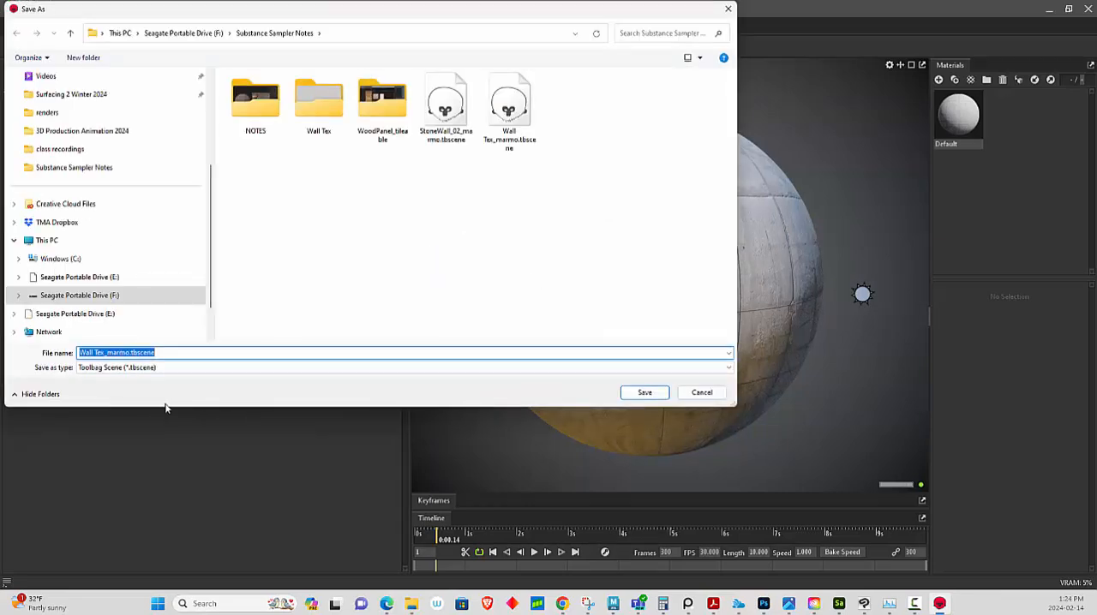
Save the scene as Brick_Wall_marmo.tbscene.
left_click(103, 352)
type("Brick_")
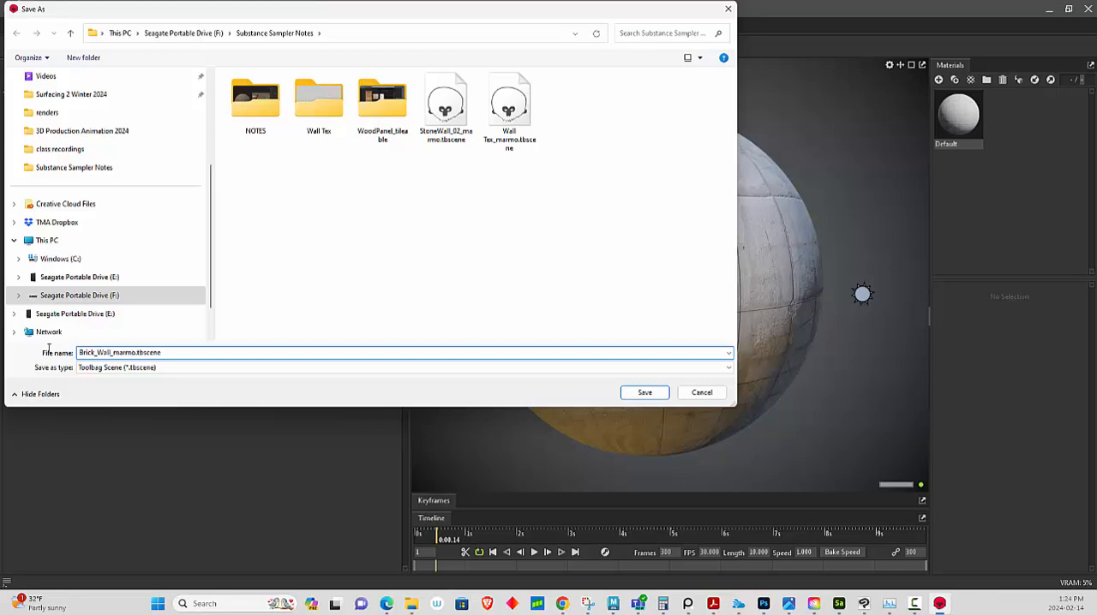
left_click(643, 392)
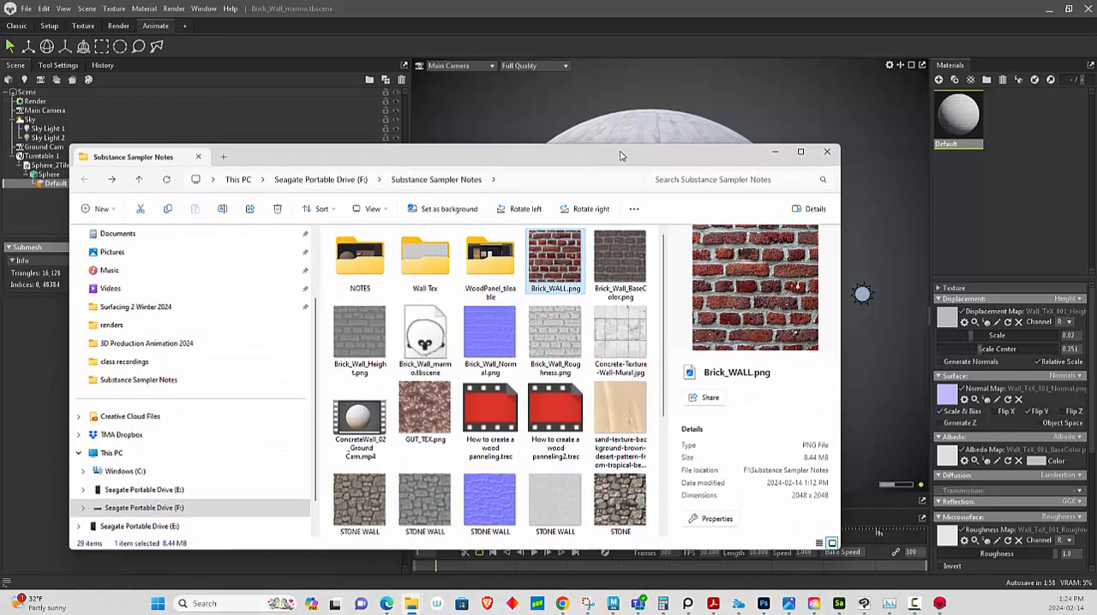
Assign the Brick_Wall Height, Normal, BaseColor and Roughness PNGs to the Displacement, Normal, Albedo and Roughness slots.
scroll("down", 3)
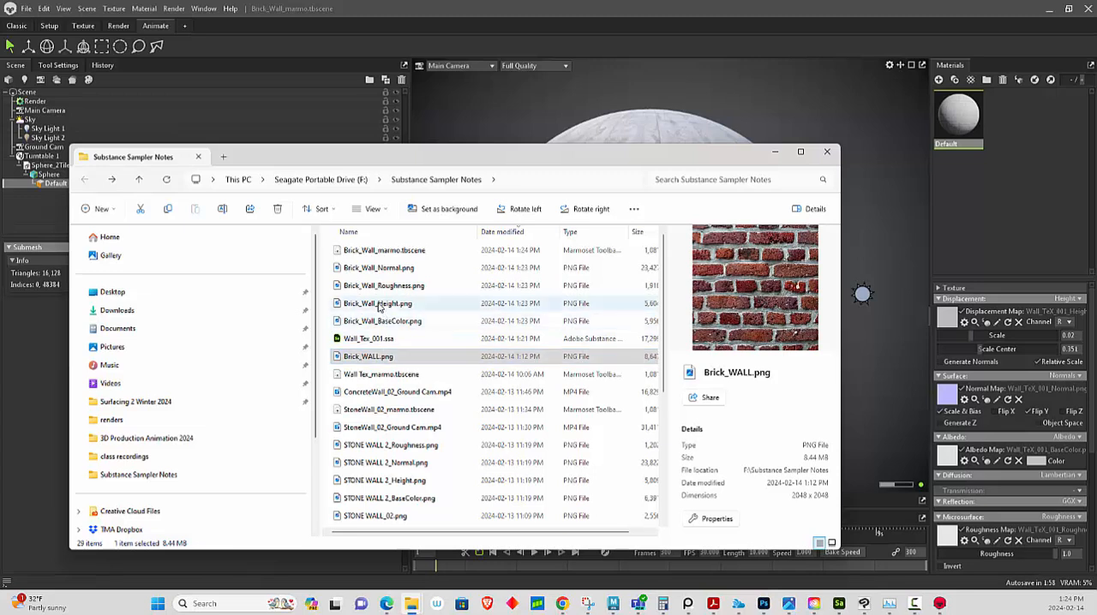
left_click(377, 302)
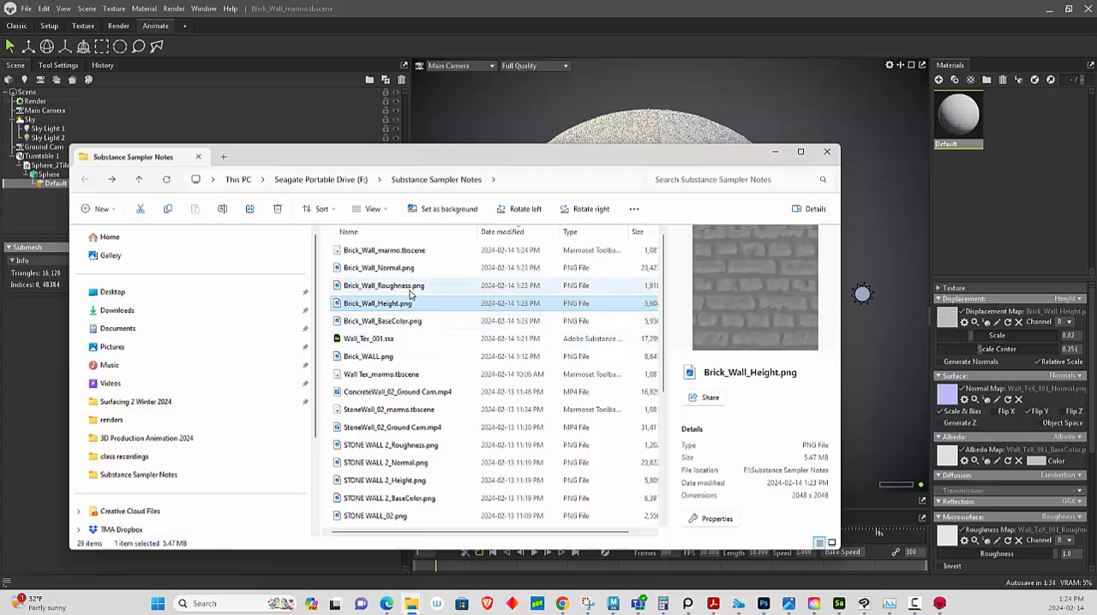
left_click(377, 268)
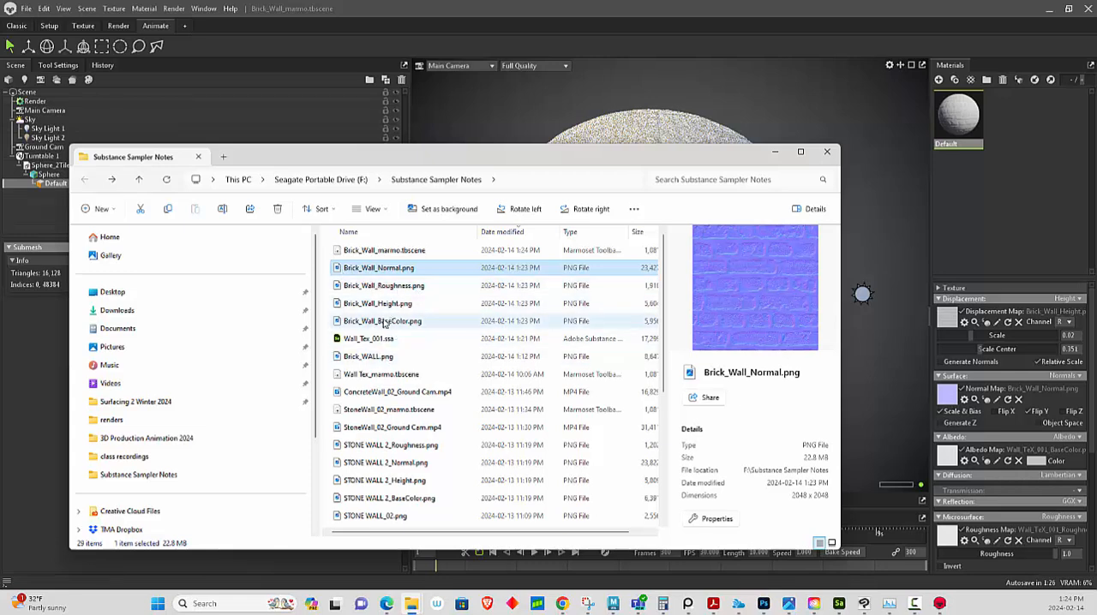
left_click(382, 320)
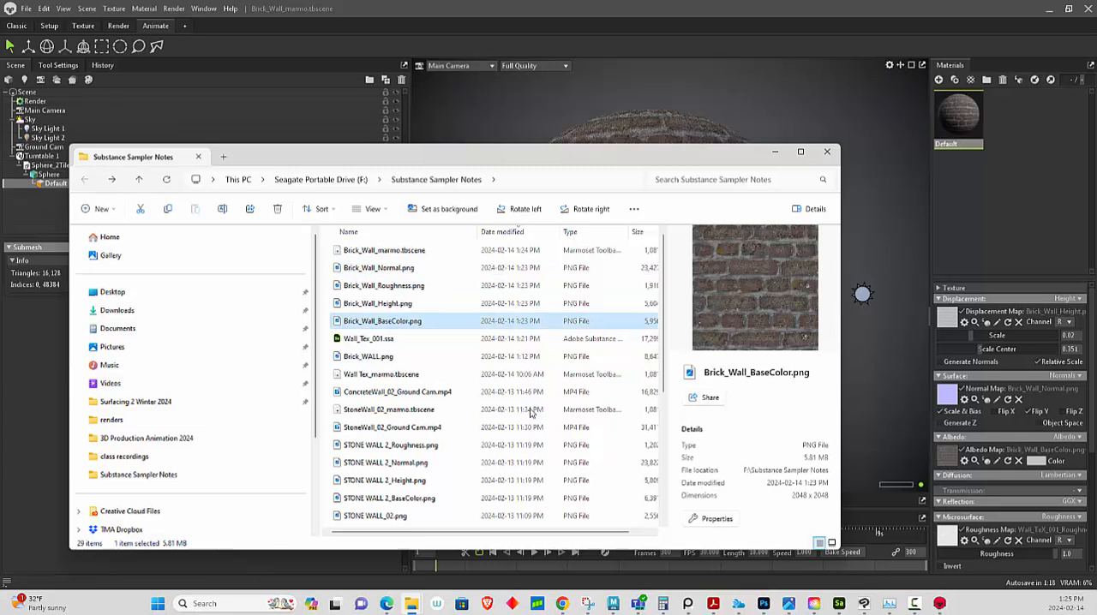
left_click(383, 285)
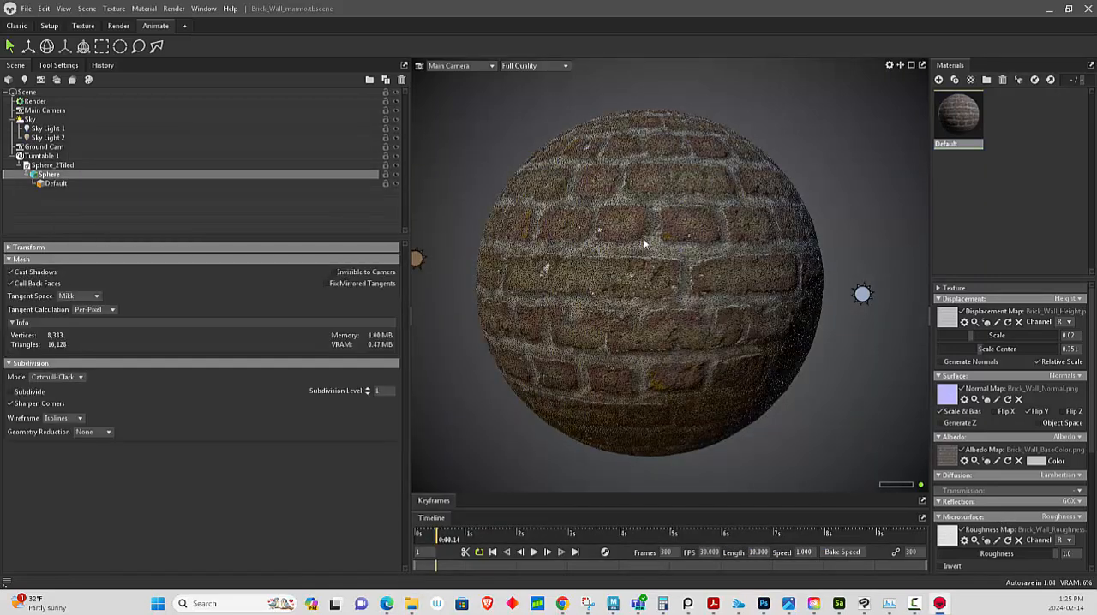
Preview the brick sphere's turntable animation, inspect Sky Light 1, then show the Render output settings.
left_click(533, 552)
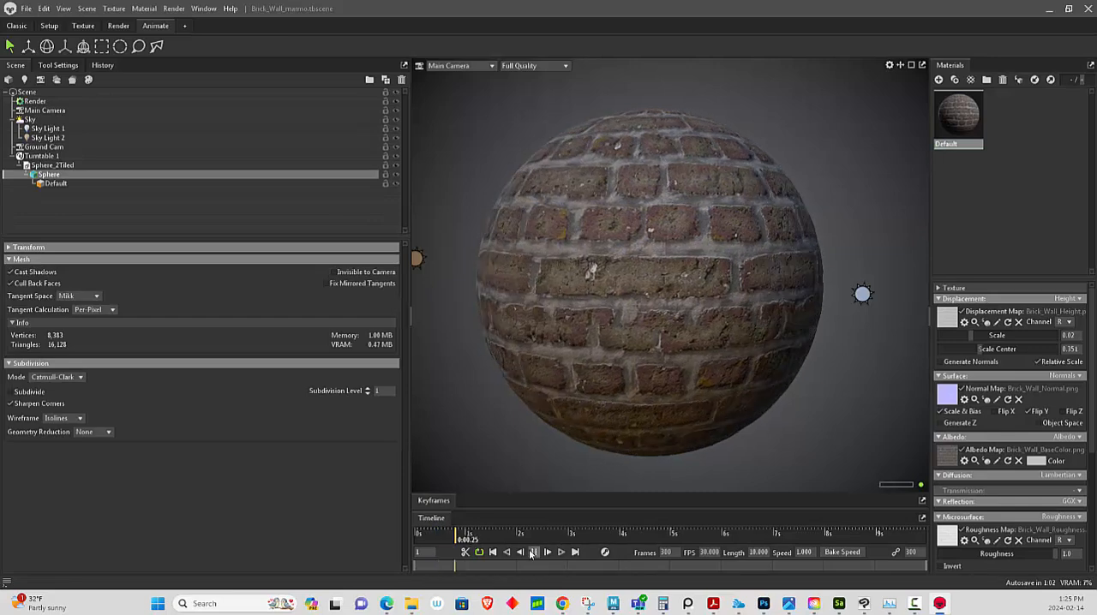
left_click(533, 552)
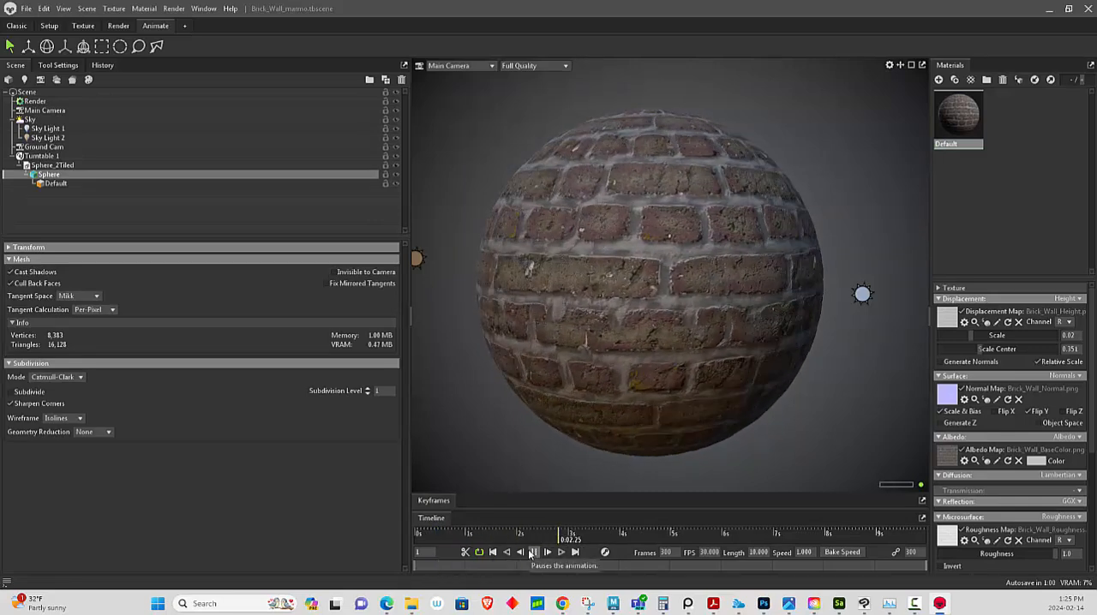
left_click(534, 552)
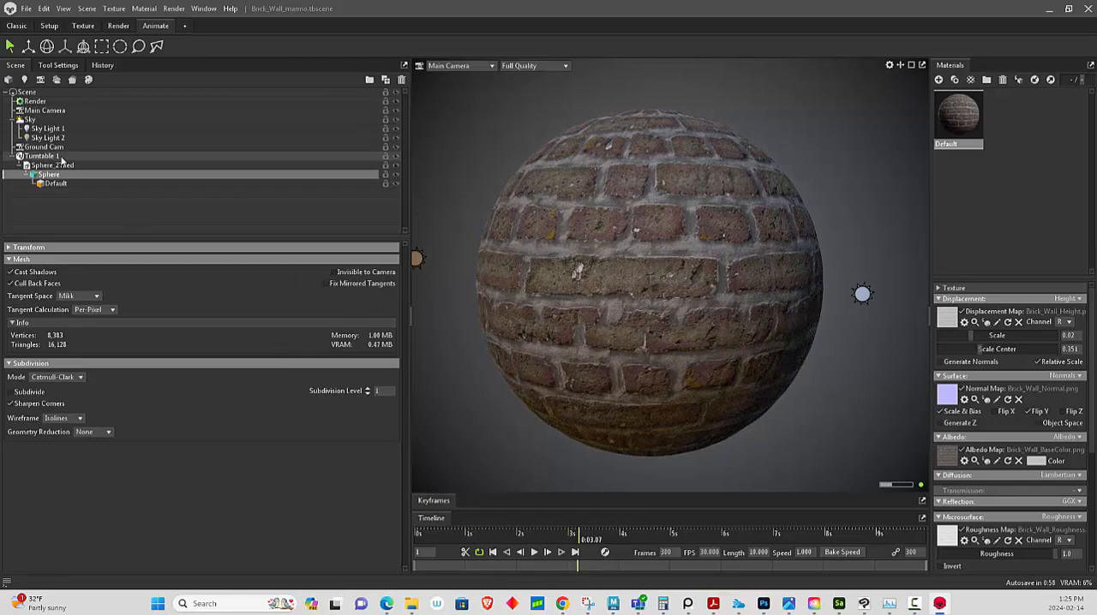
left_click(48, 129)
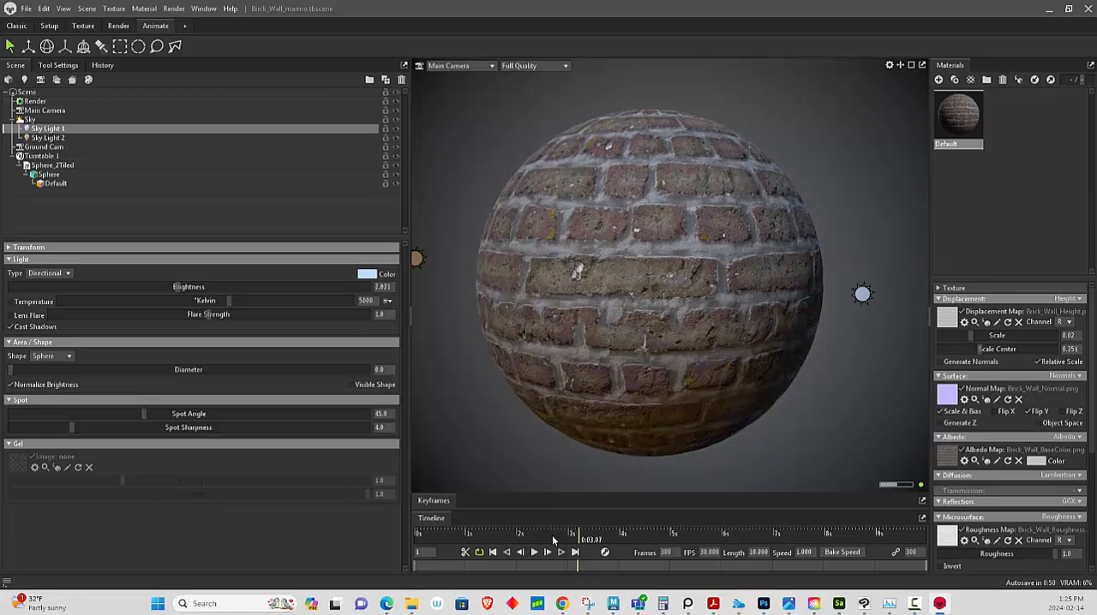
left_click(533, 552)
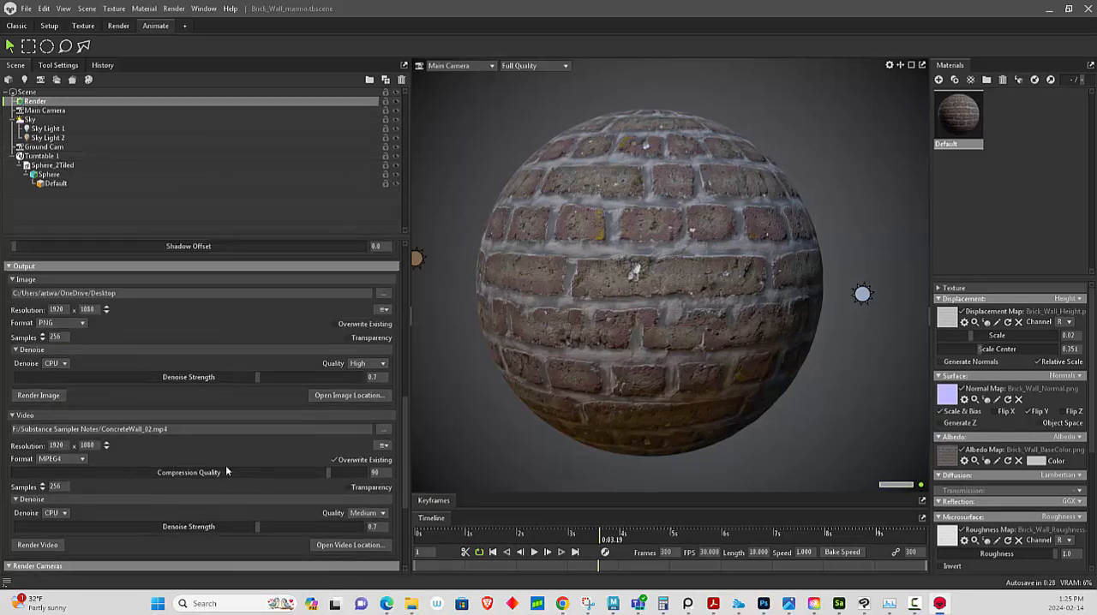
Rename the video output to Brick_Wall.mp4 and render the turntable video.
scroll("down", 3)
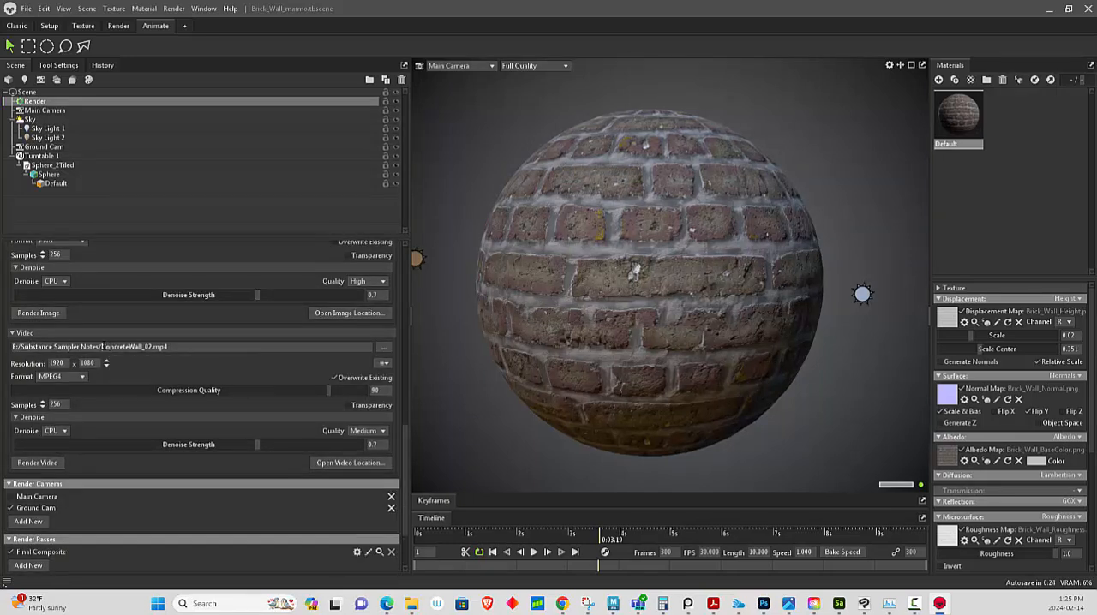
double_click(121, 346)
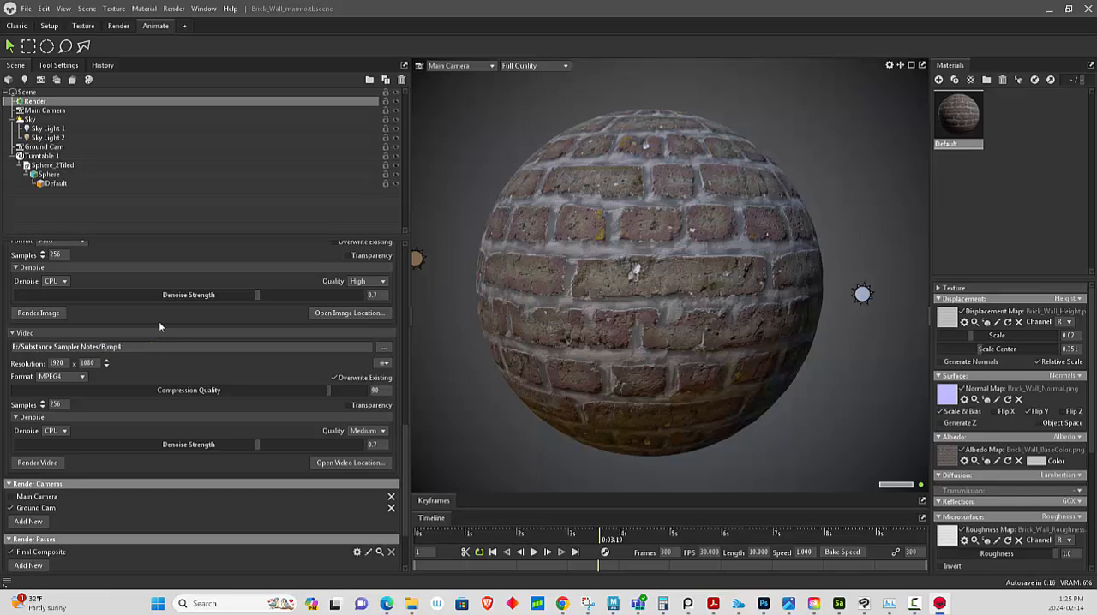
type("Brick_Imp4")
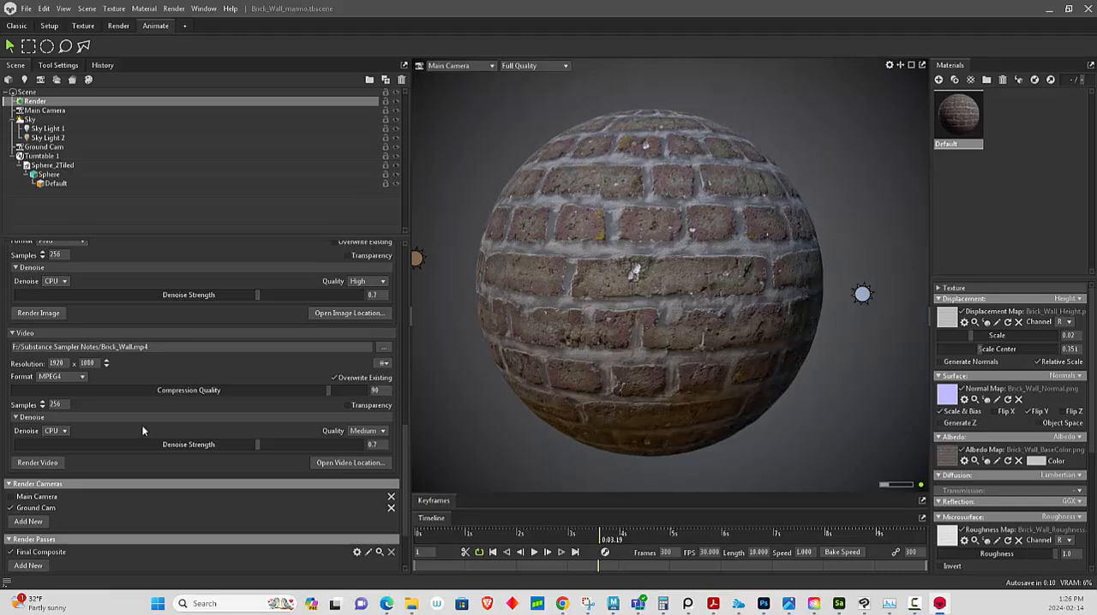
left_click(37, 463)
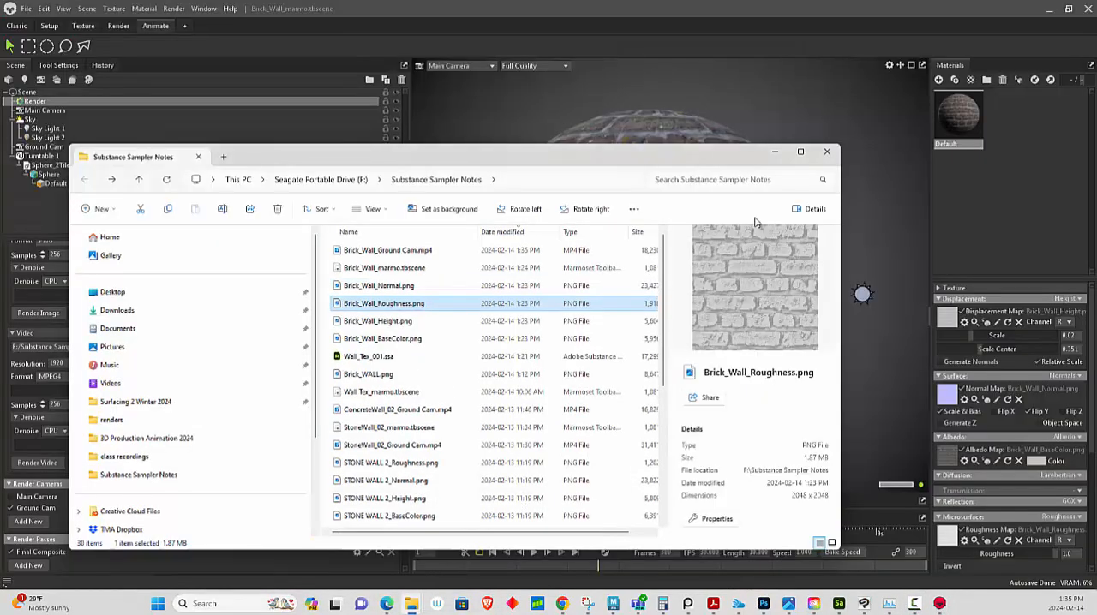
Play Brick_Wall_Ground Cam.mp4 in the media player.
left_click(389, 249)
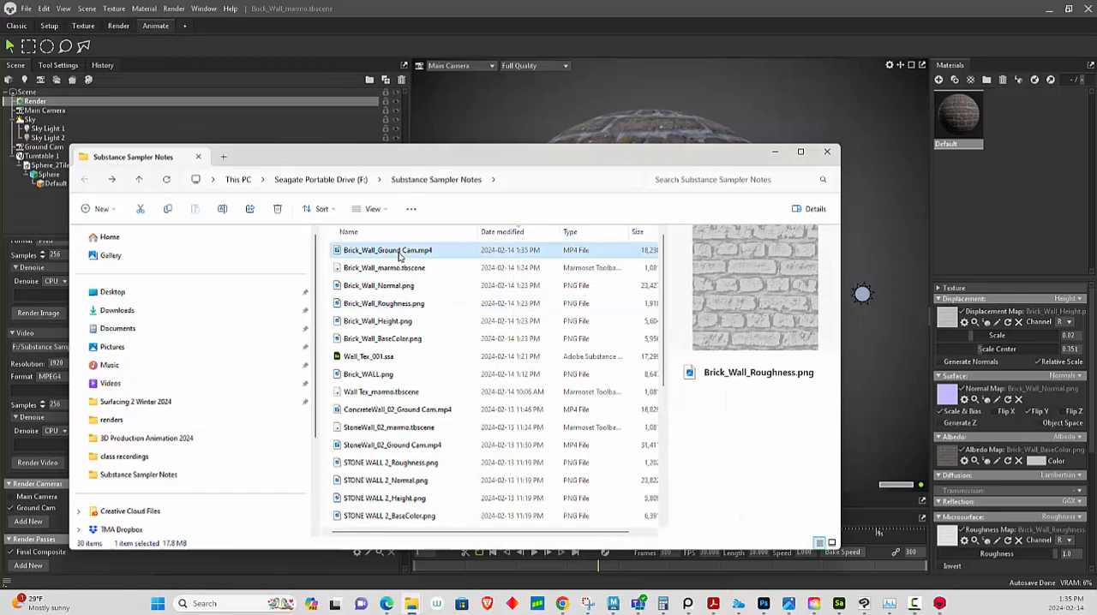
double_click(386, 249)
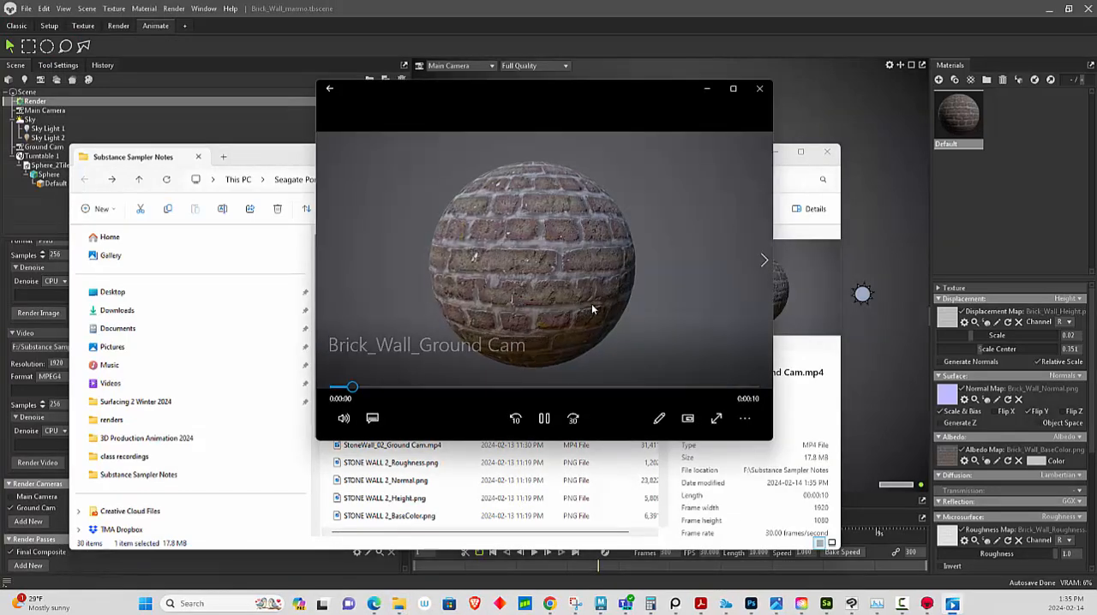